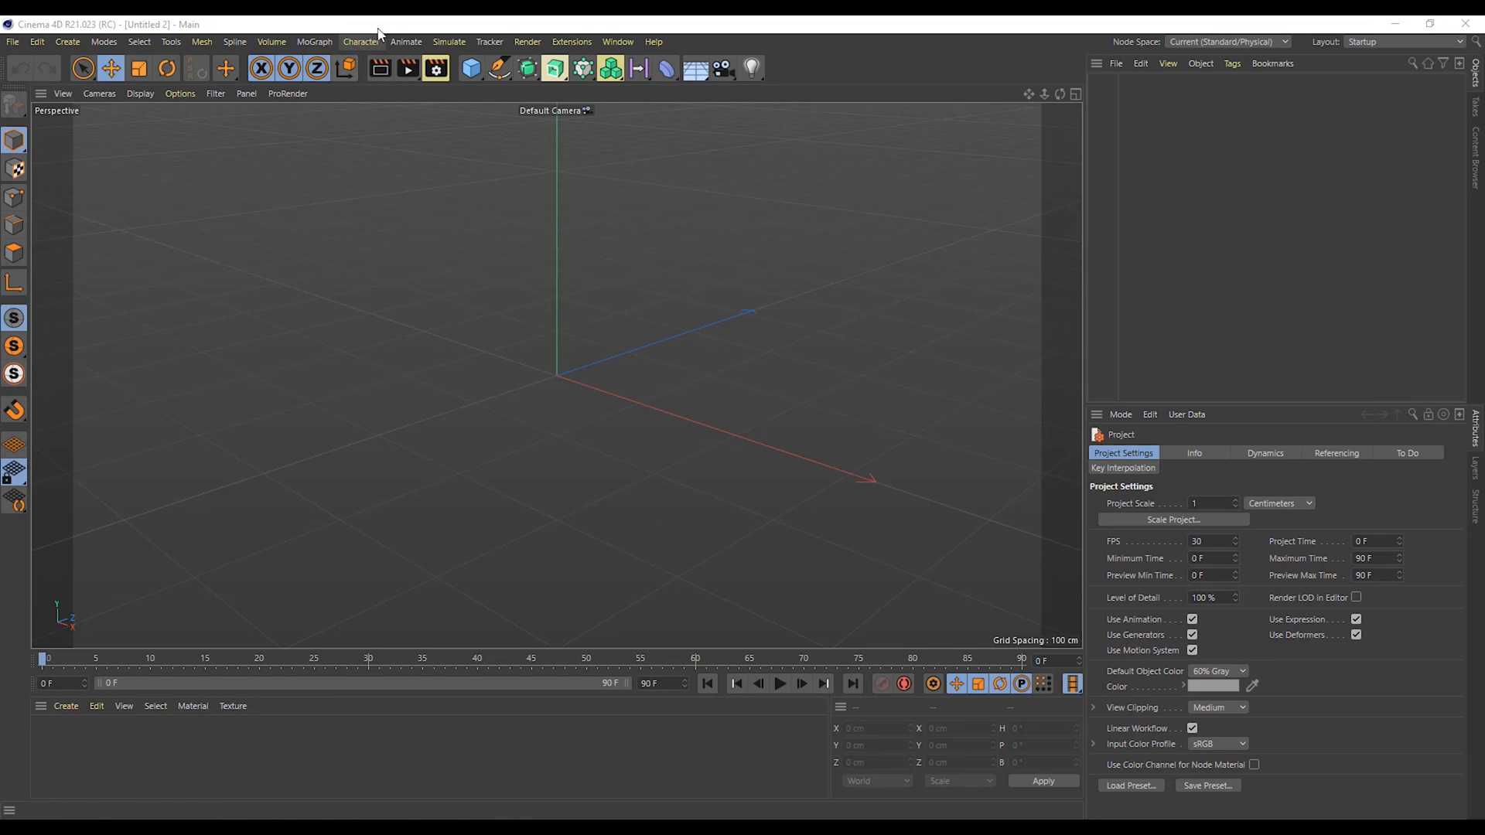
Step: Add a MoText object 'G' in Arial Black, Middle-aligned, with Subdivided intermediate points
click(313, 41)
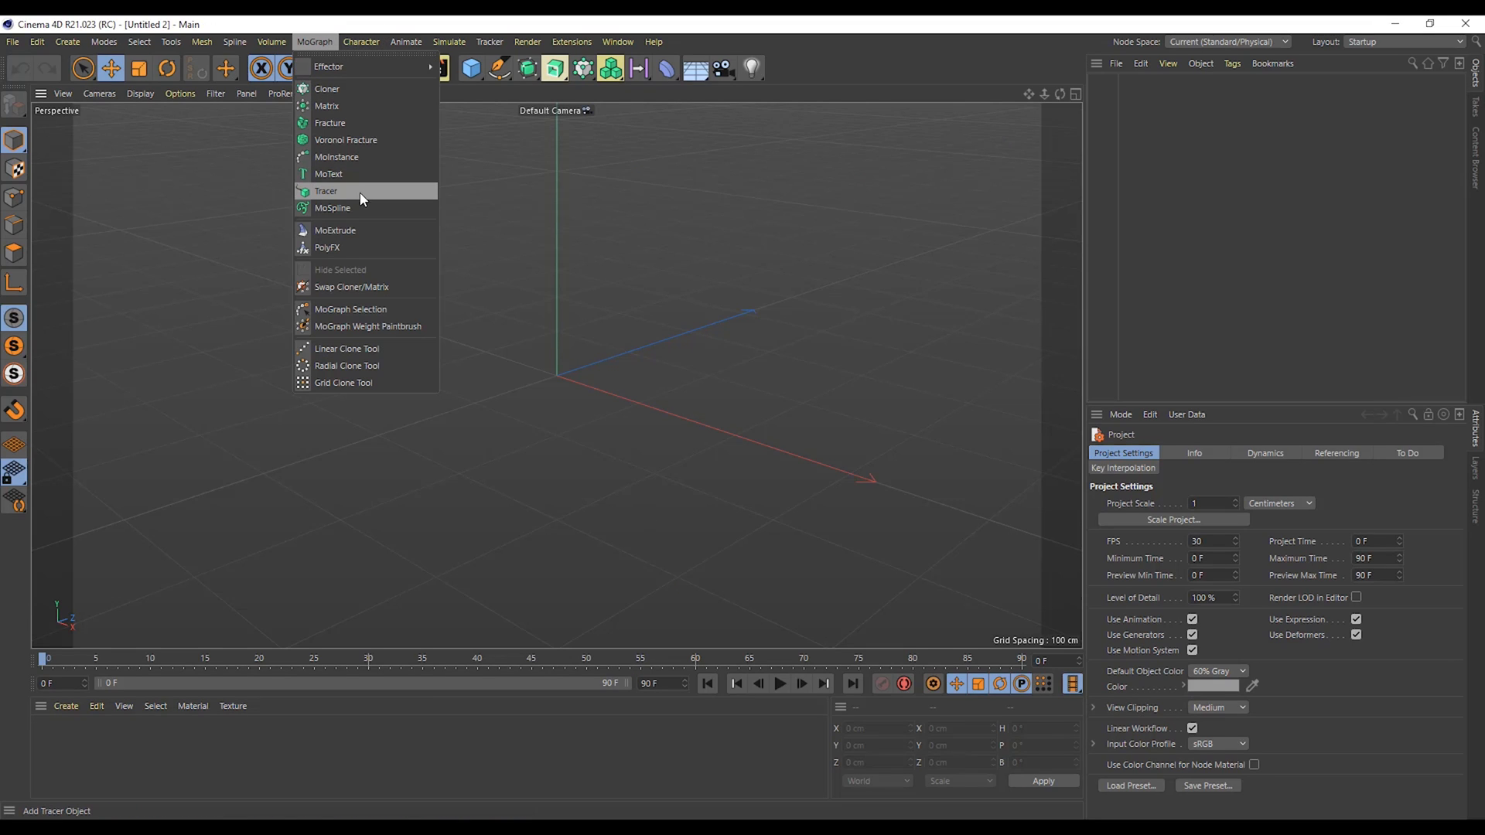
click(328, 173)
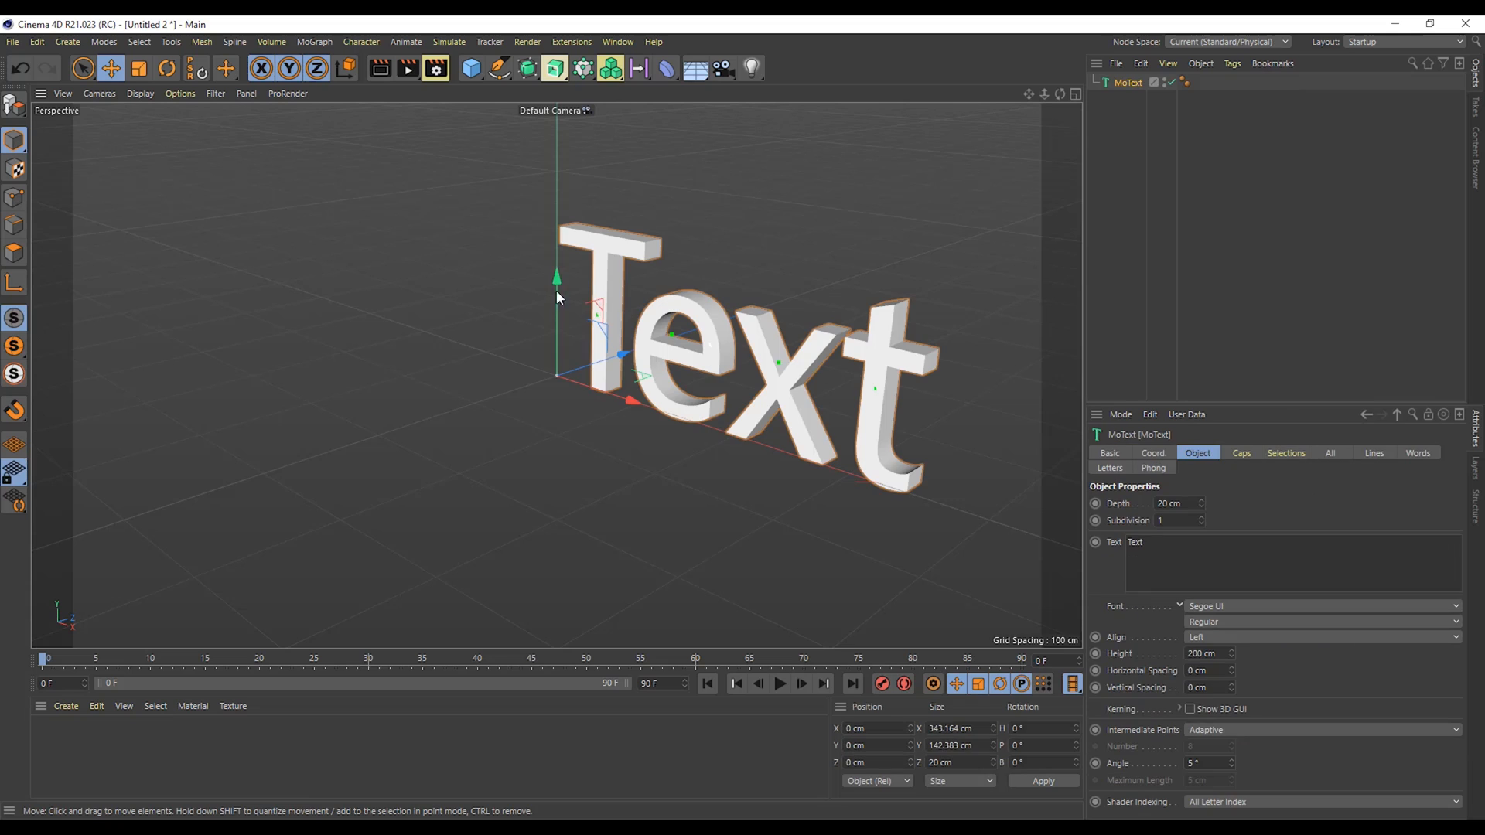
click(1135, 541)
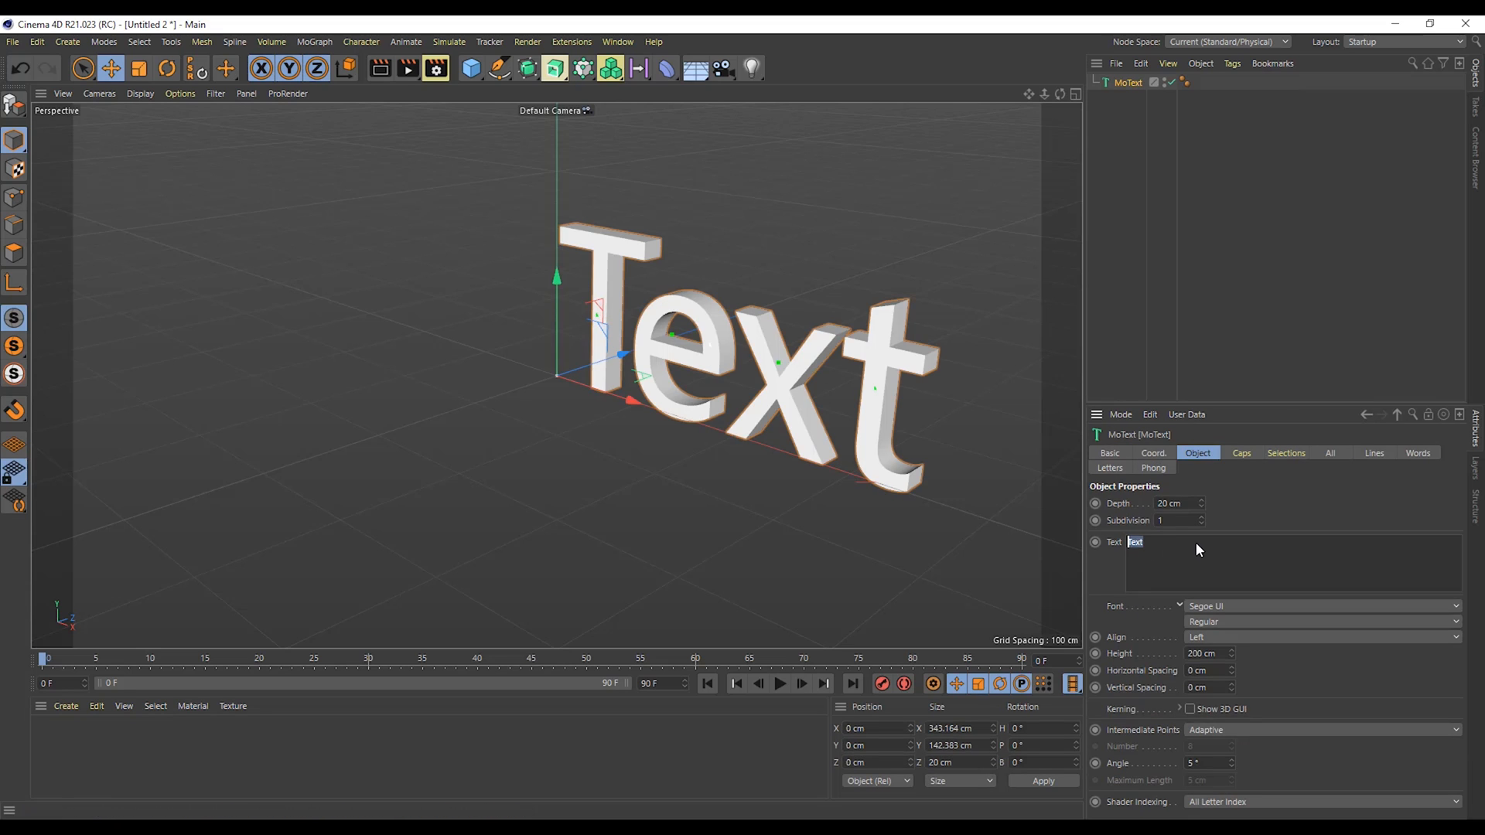
text(G)
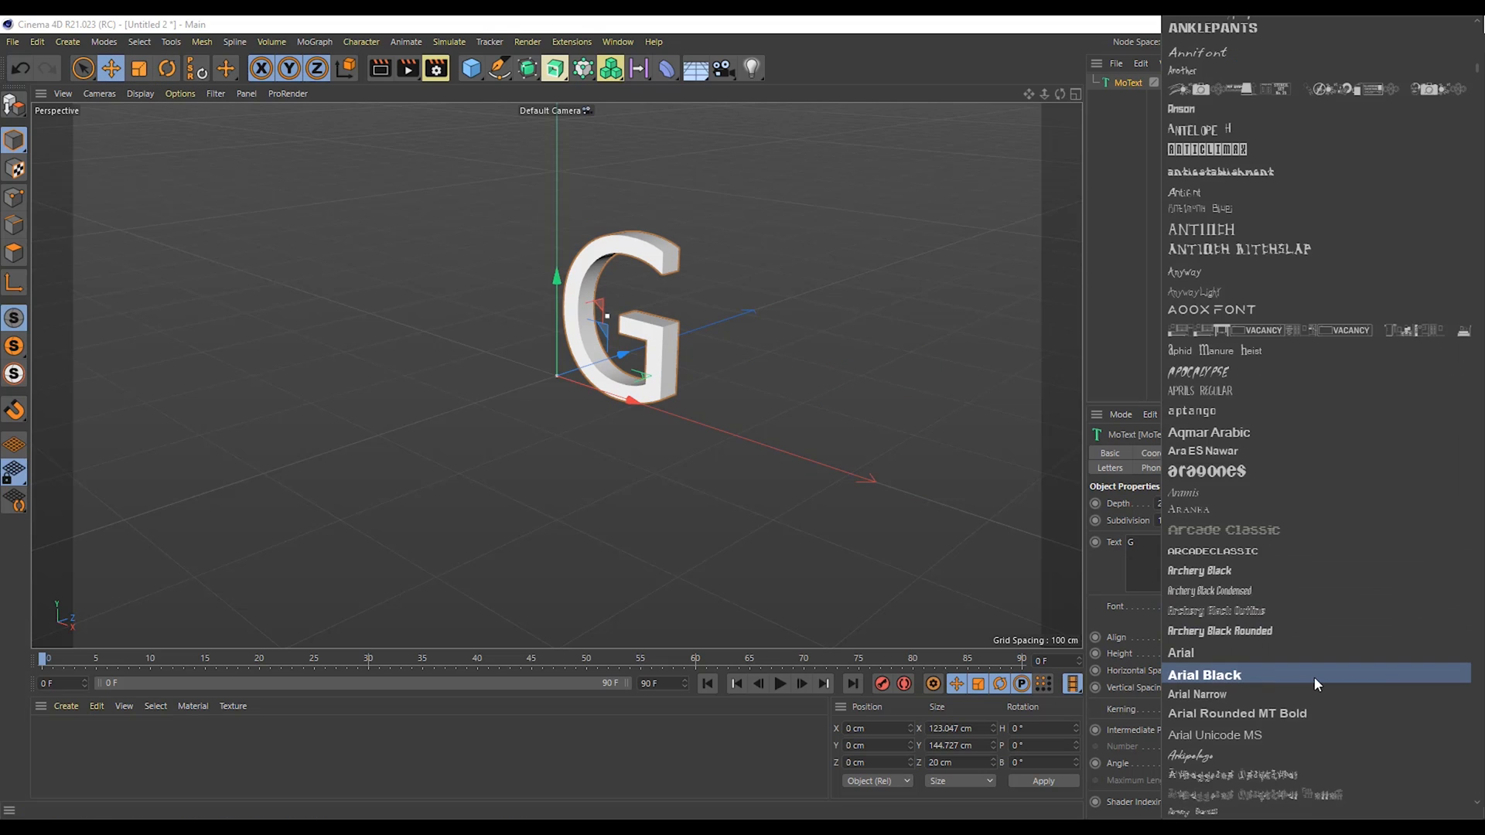
click(1205, 675)
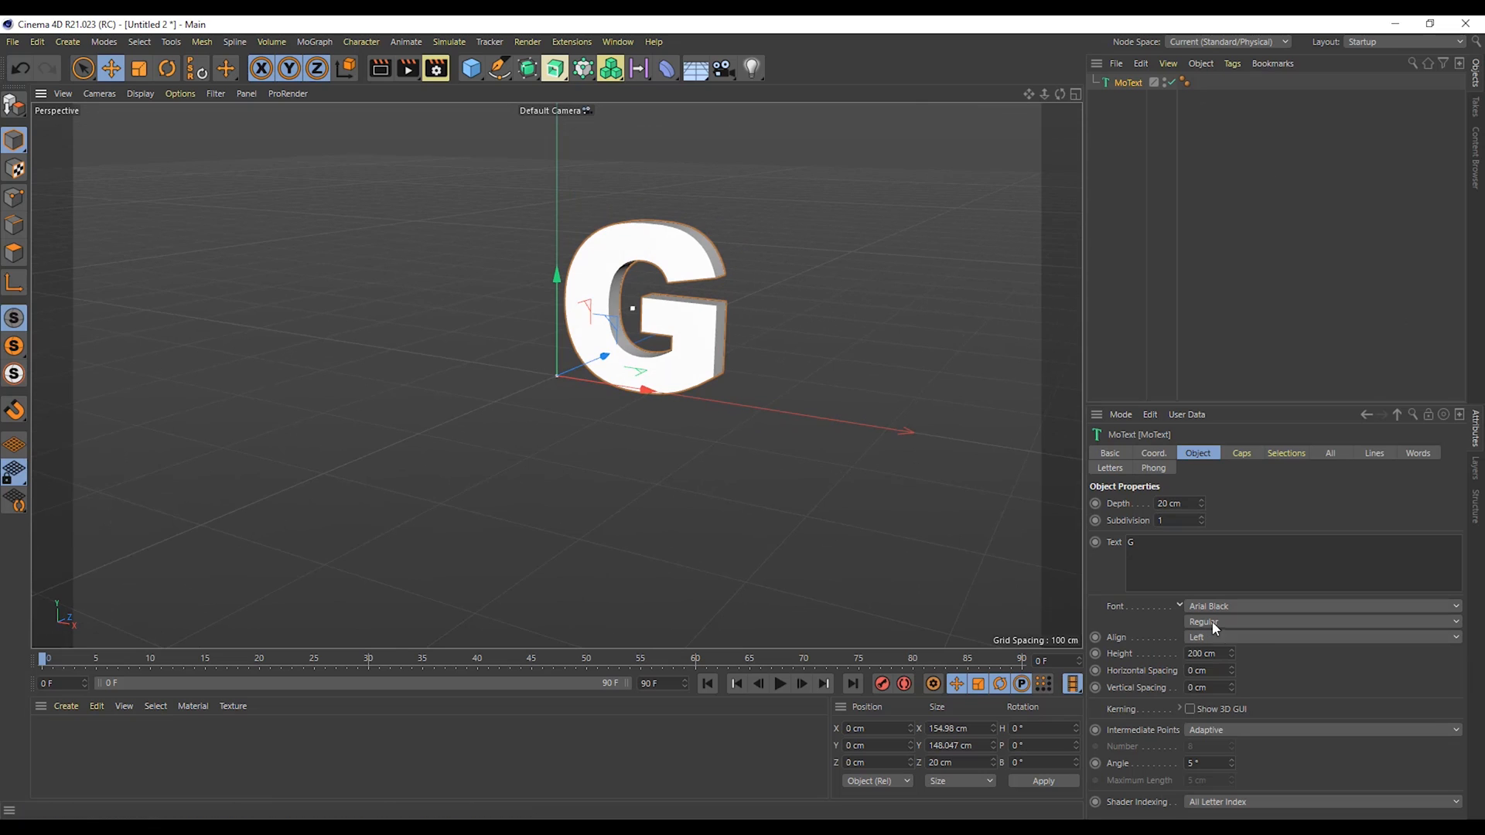
click(1321, 636)
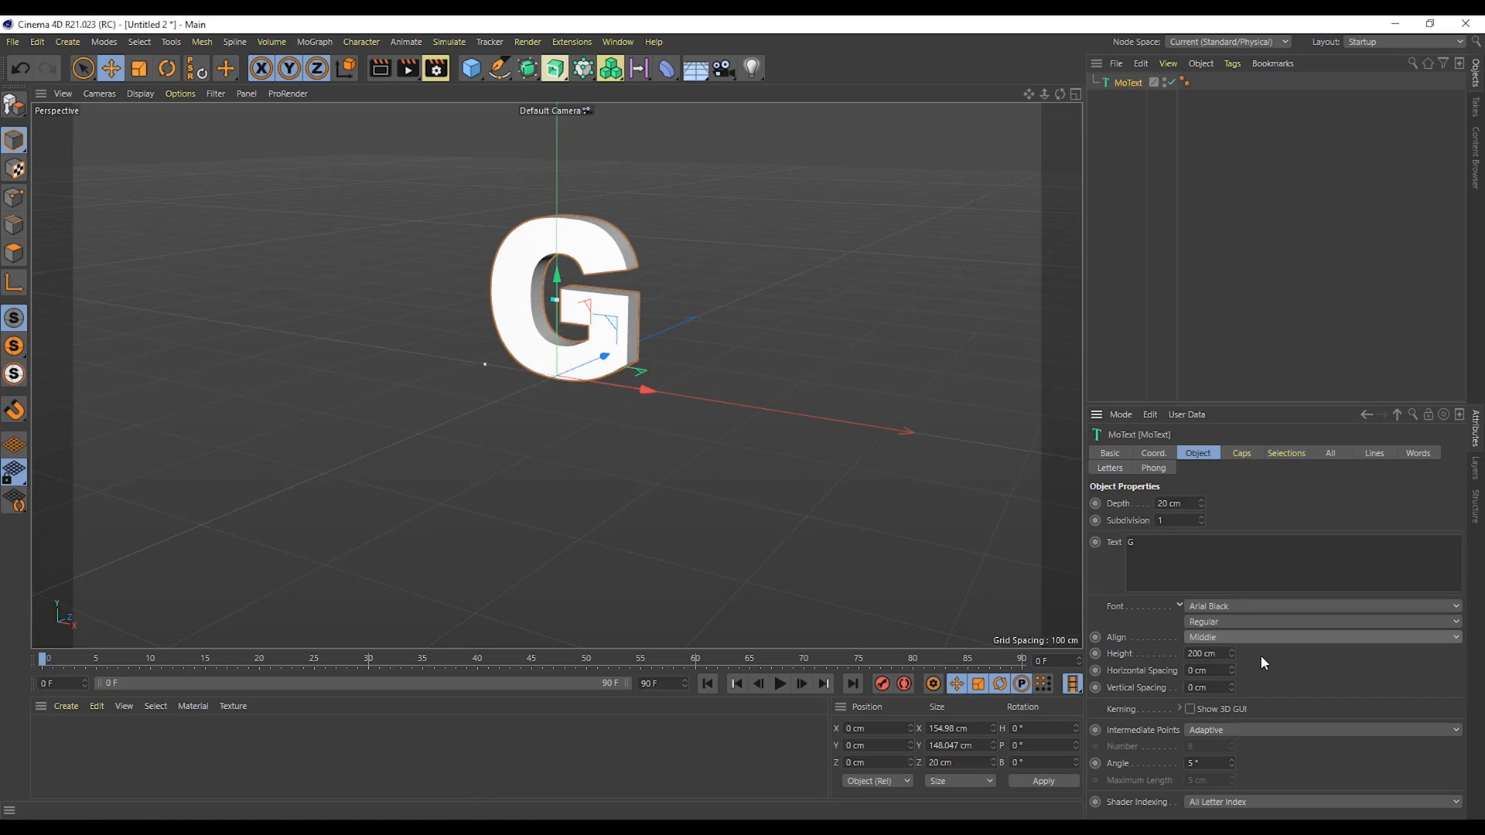
click(1321, 729)
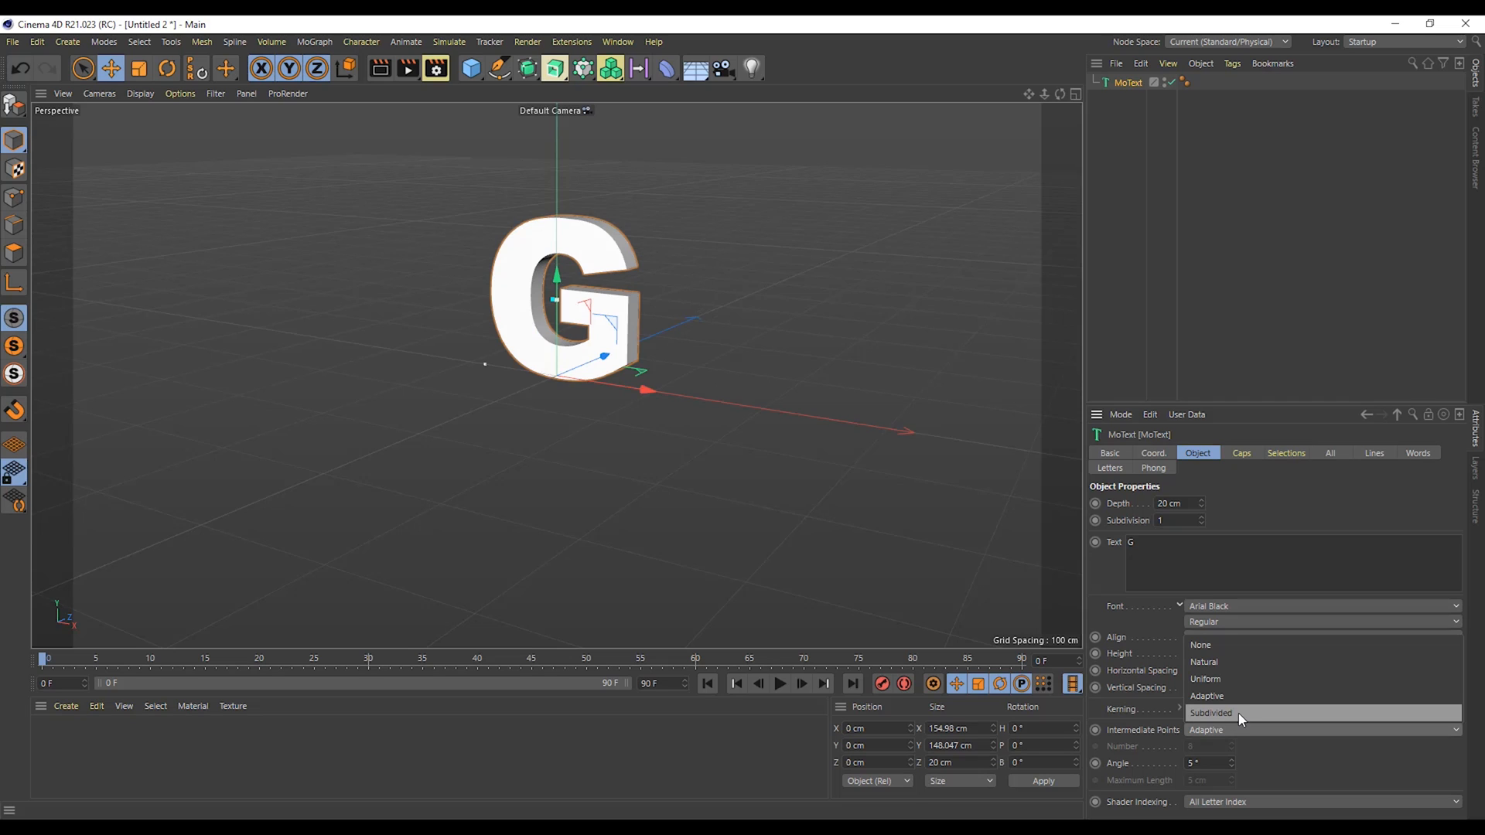
click(1242, 452)
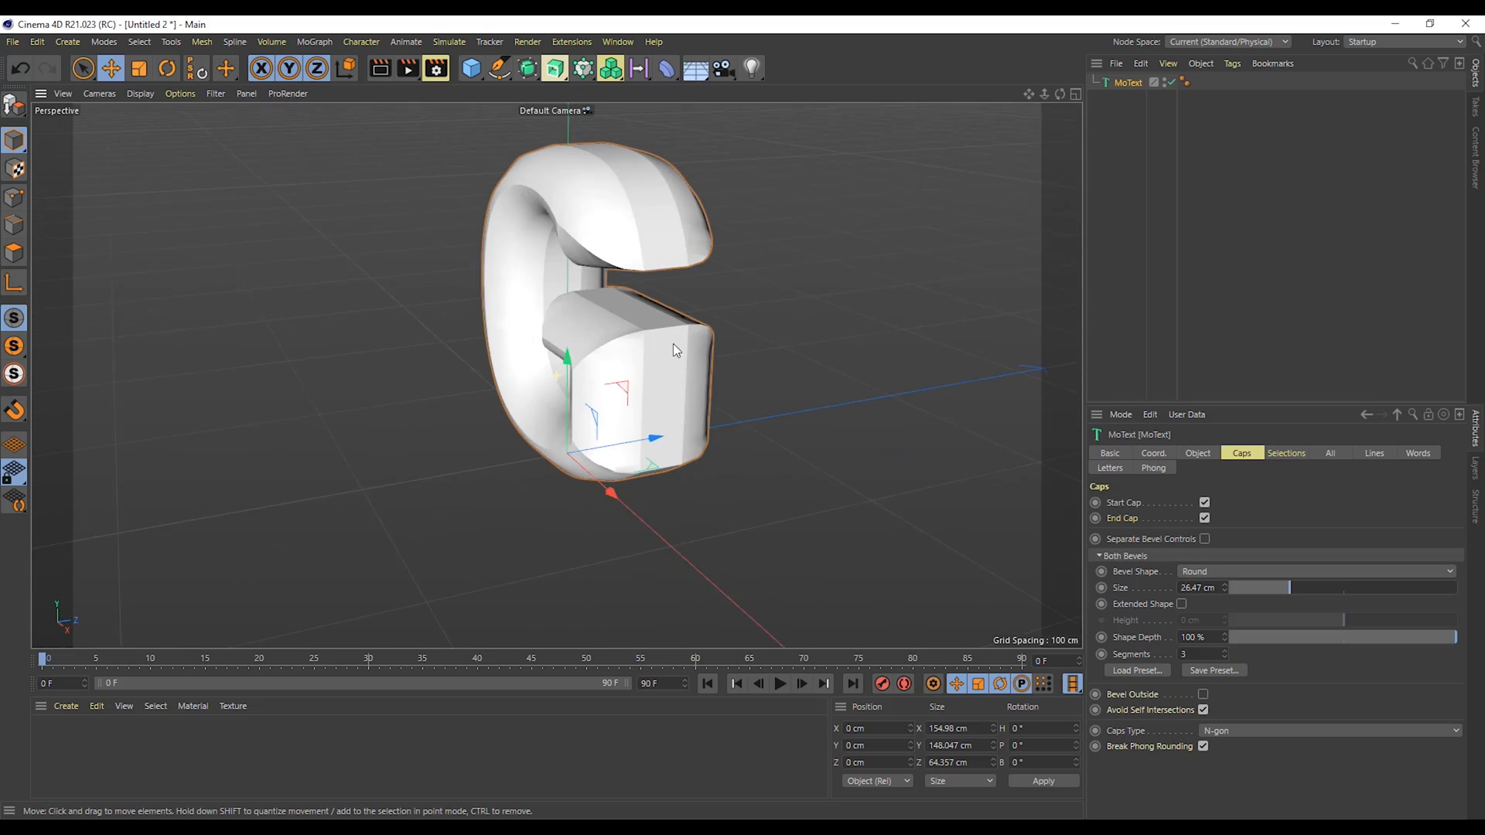
Step: Give the G a Round 26.47 cm bevel, 4 segments, 131% shape depth, 2 cm depth
click(1198, 452)
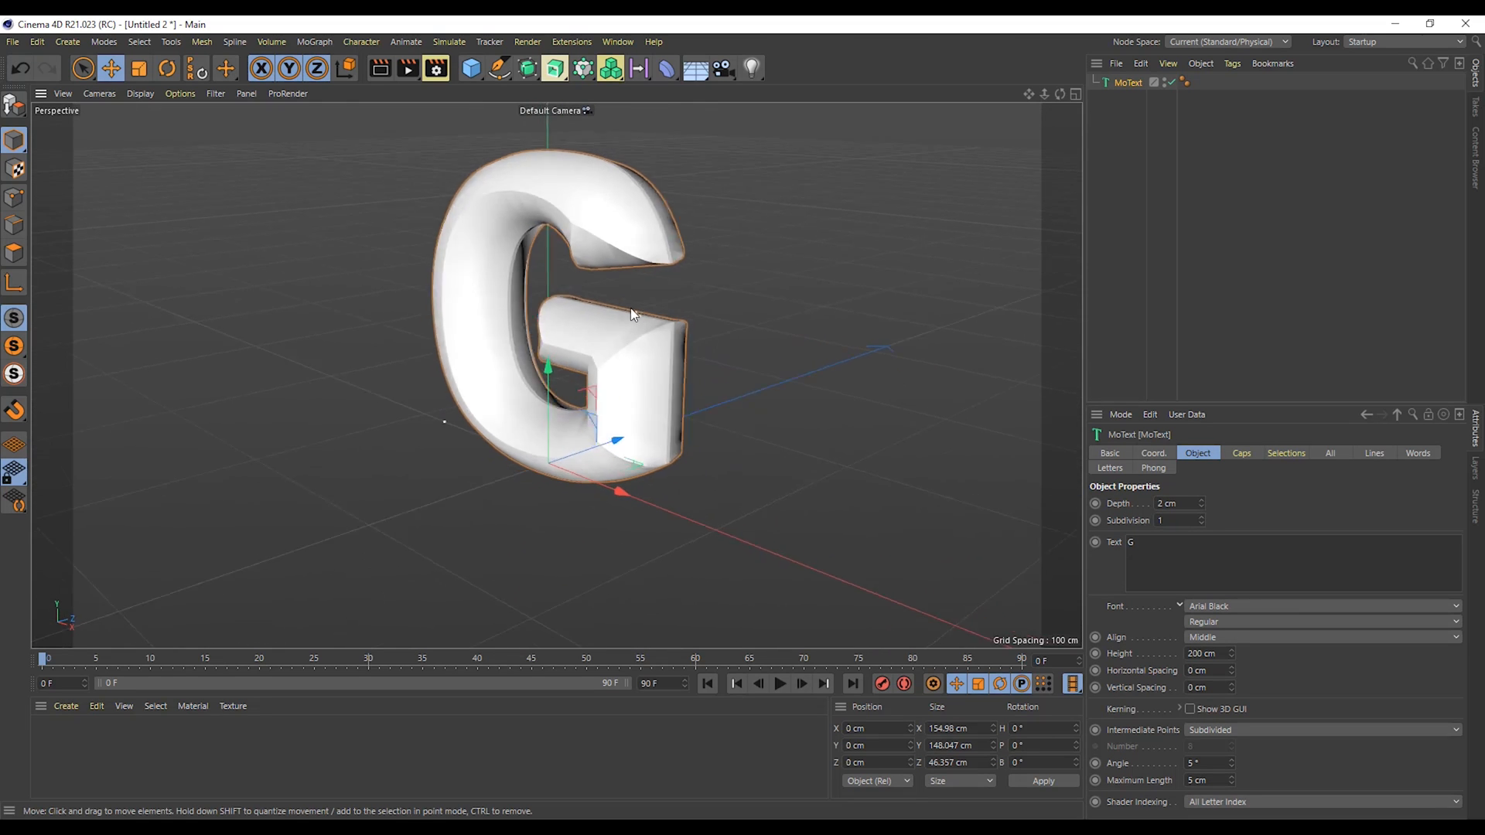
click(1240, 452)
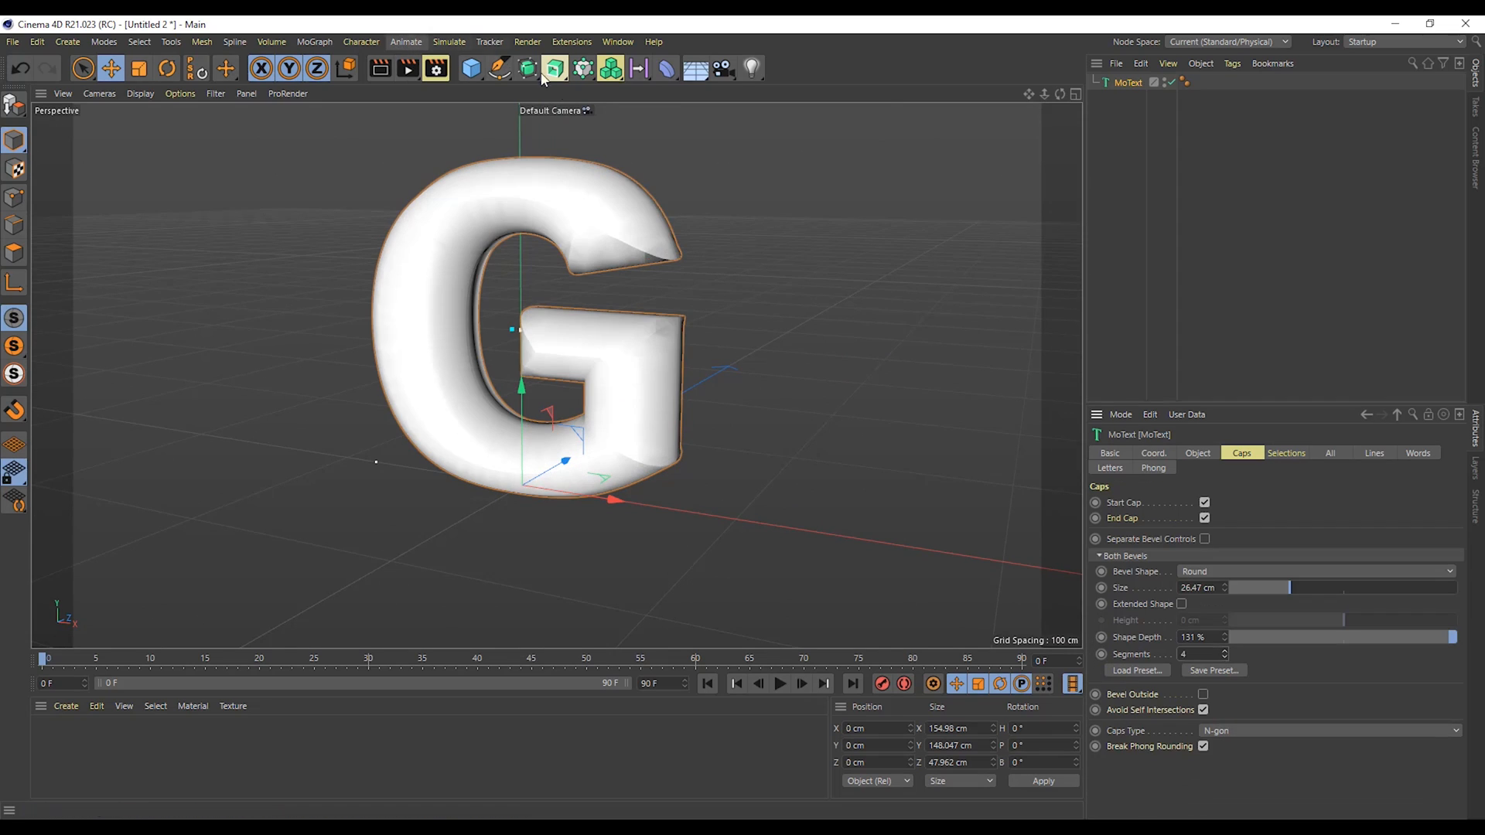
Step: Place the MoText G under a Subdivision Surface and save as G alphabet.c4d
click(554, 68)
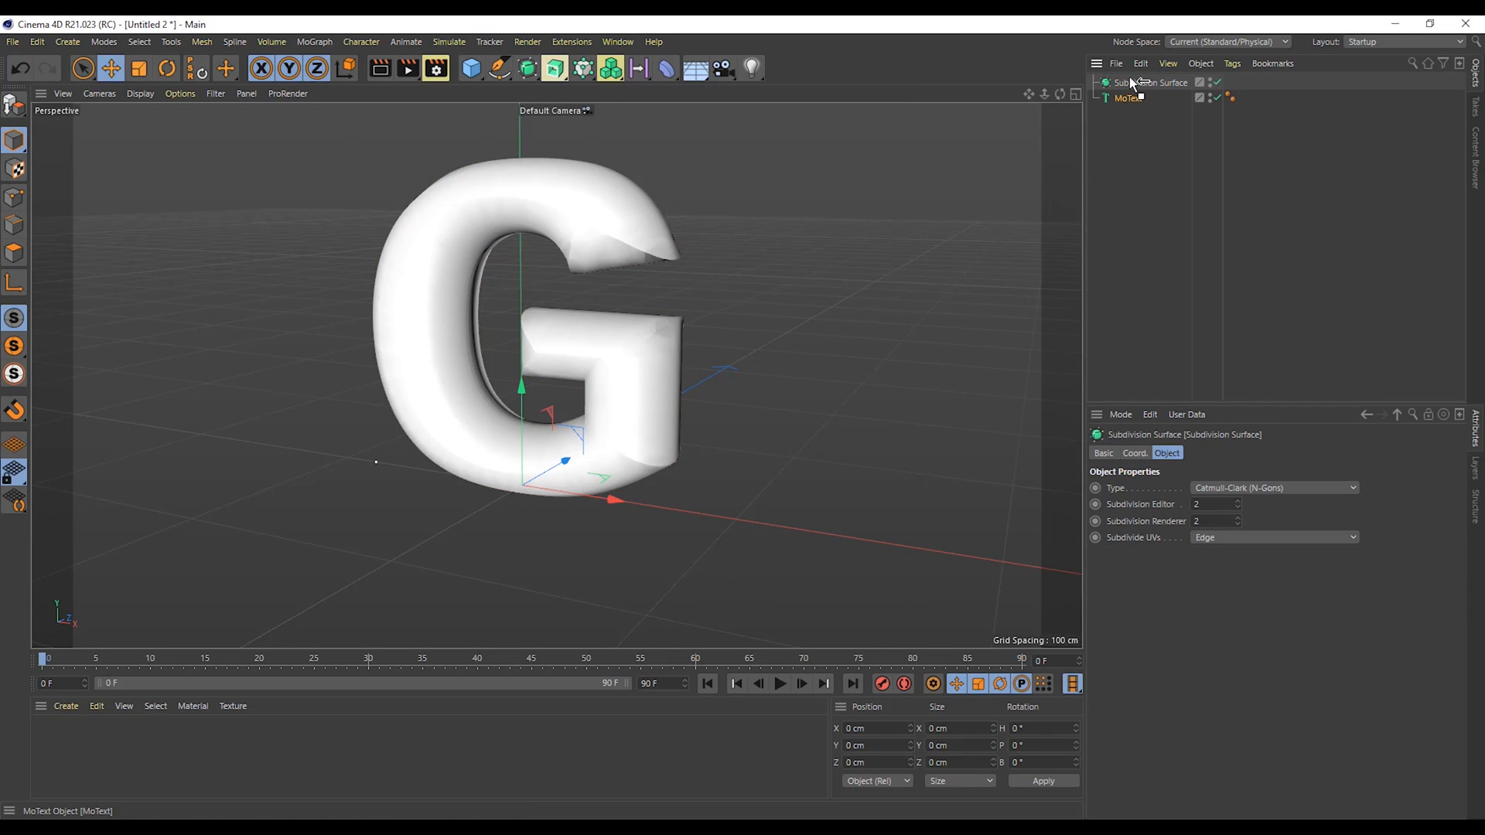
click(1135, 98)
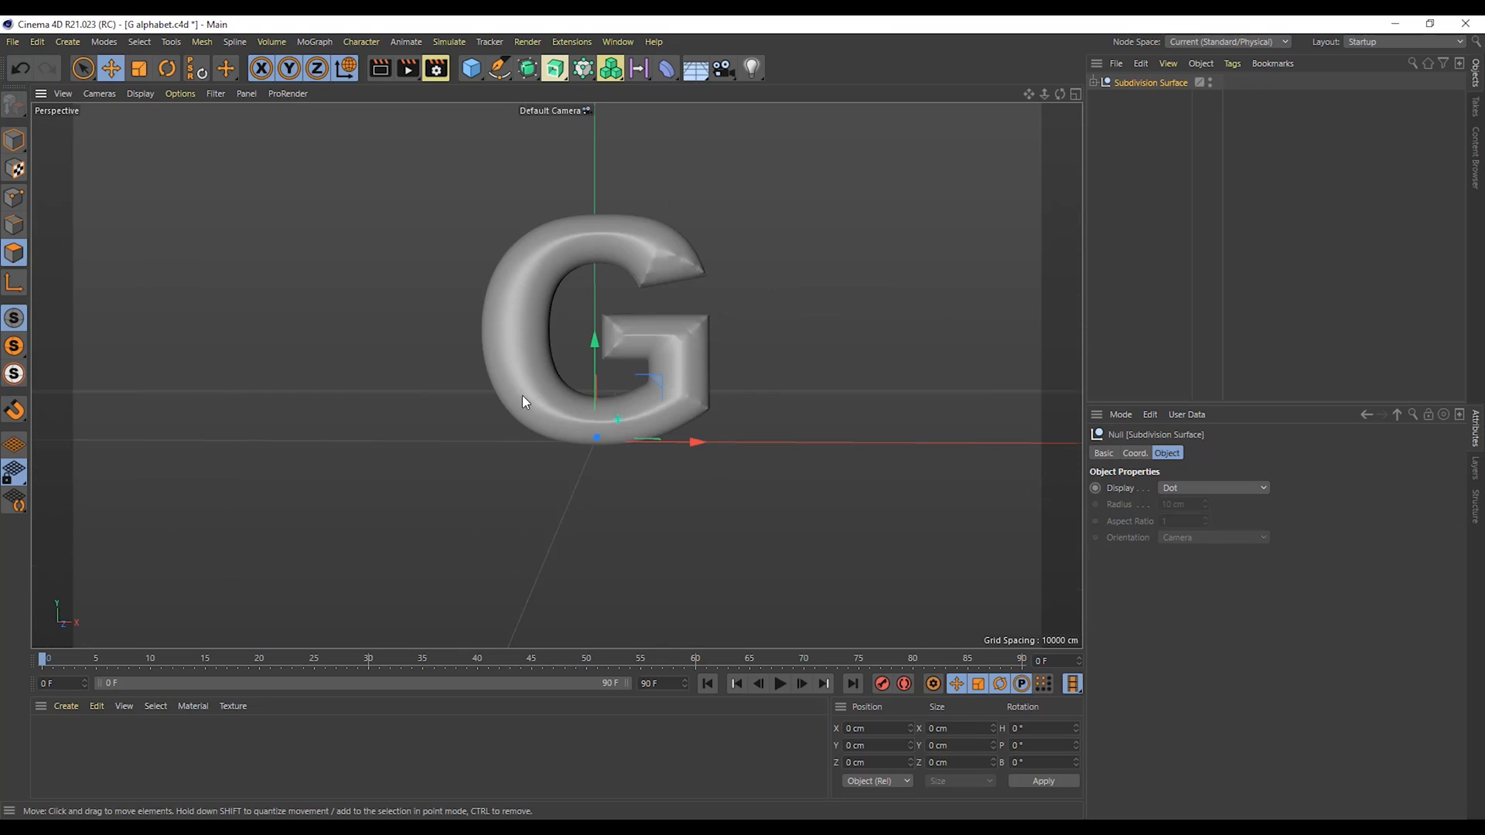
Step: Add an Oil Tank primitive and scale it down as the G's nozzle
click(470, 67)
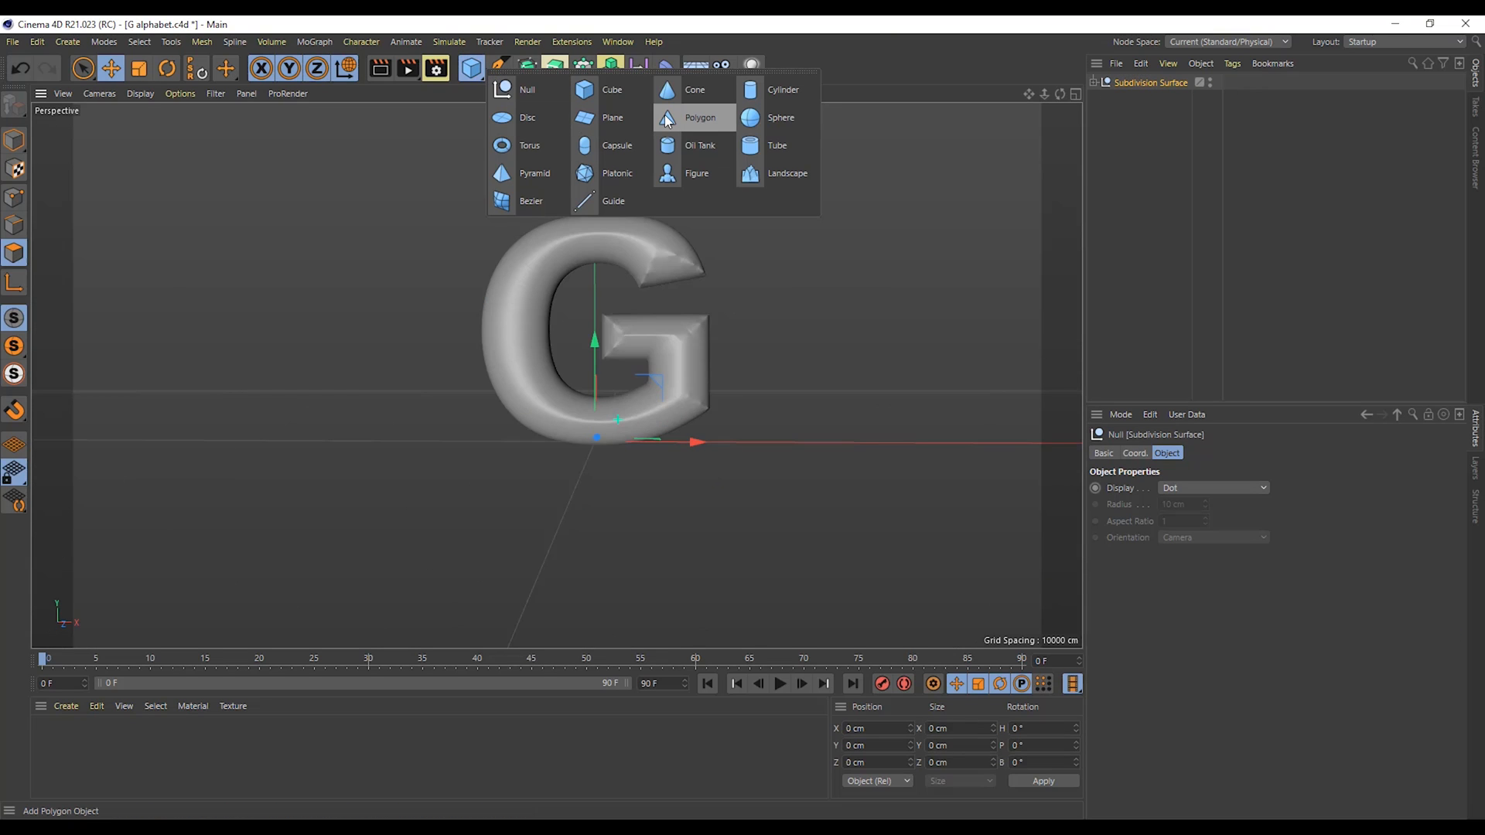
click(700, 145)
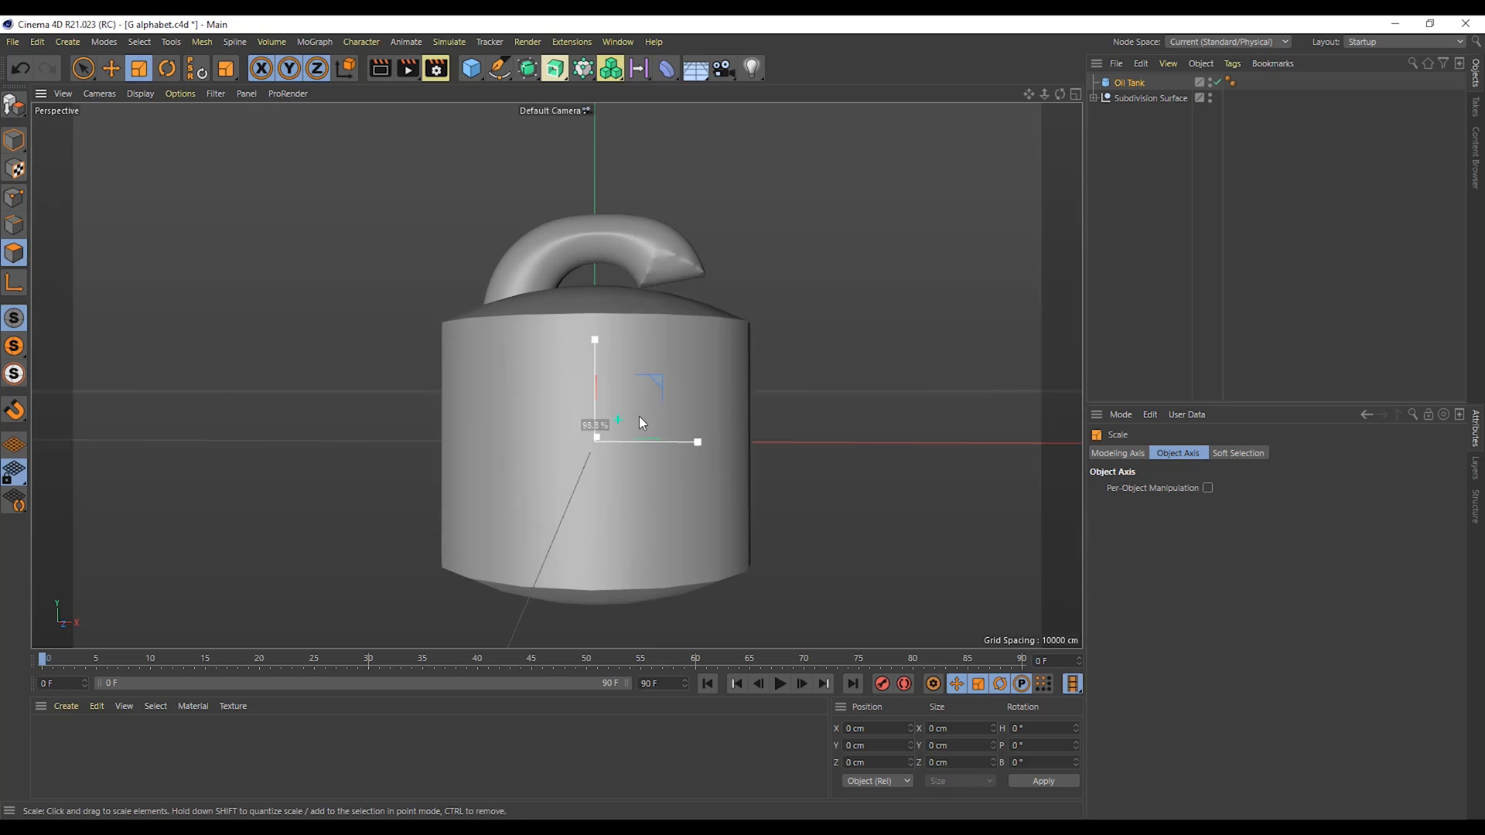
click(111, 68)
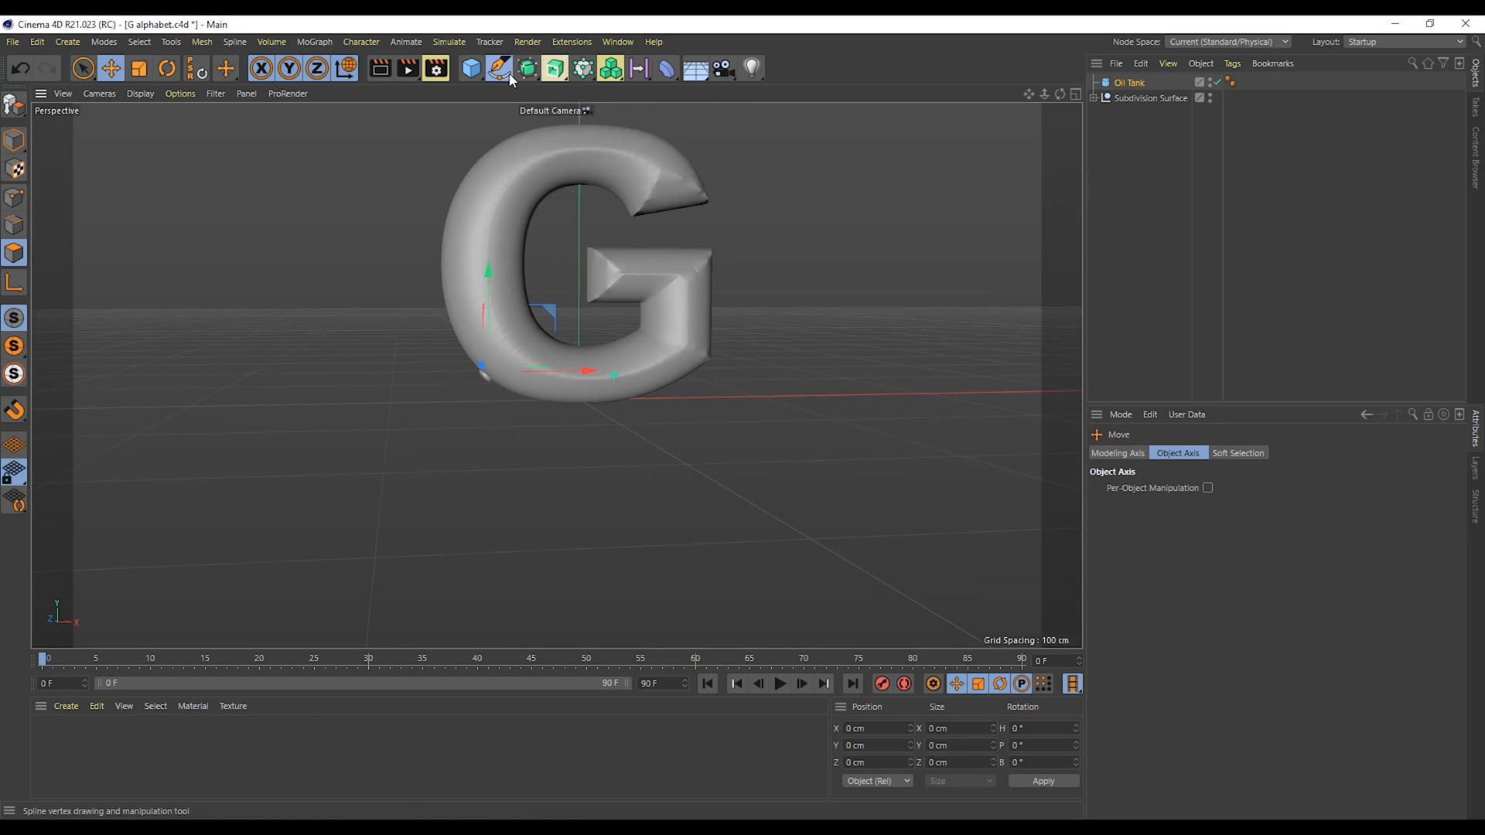
Step: Add a Helix spline and shrink it to string size below the G
click(497, 68)
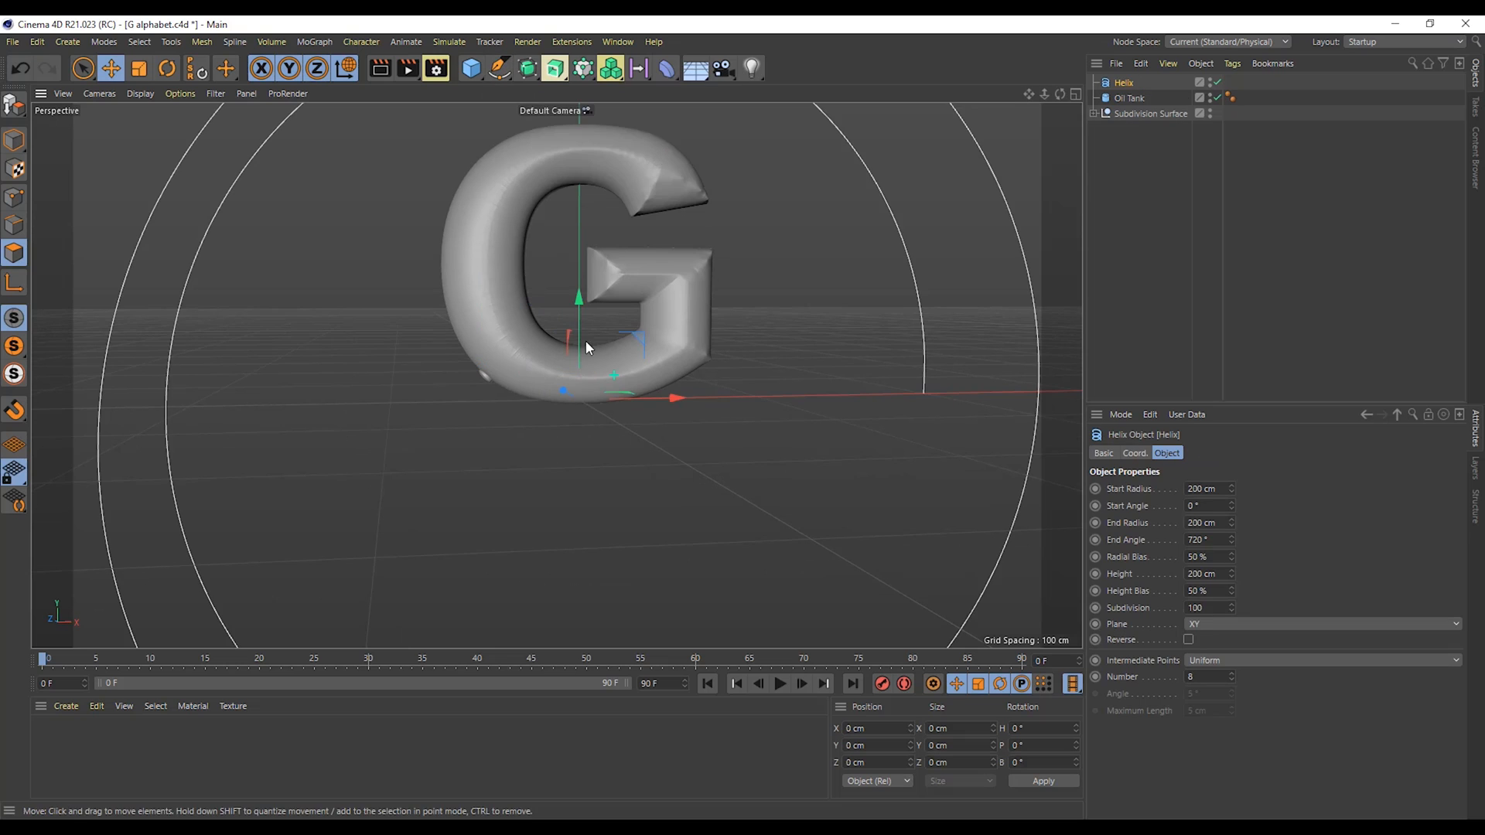
click(139, 68)
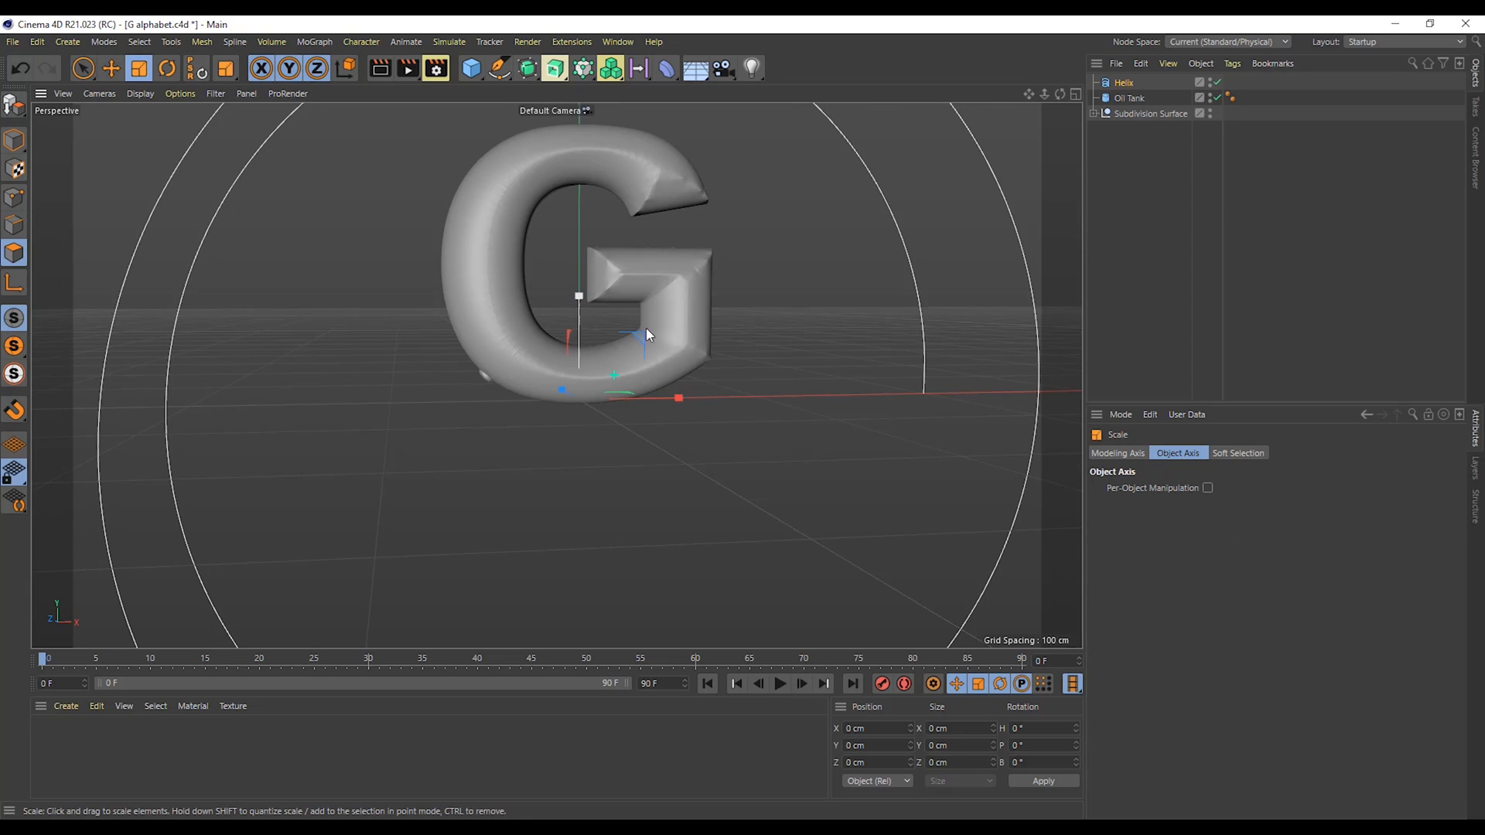
drag(678, 398, 585, 397)
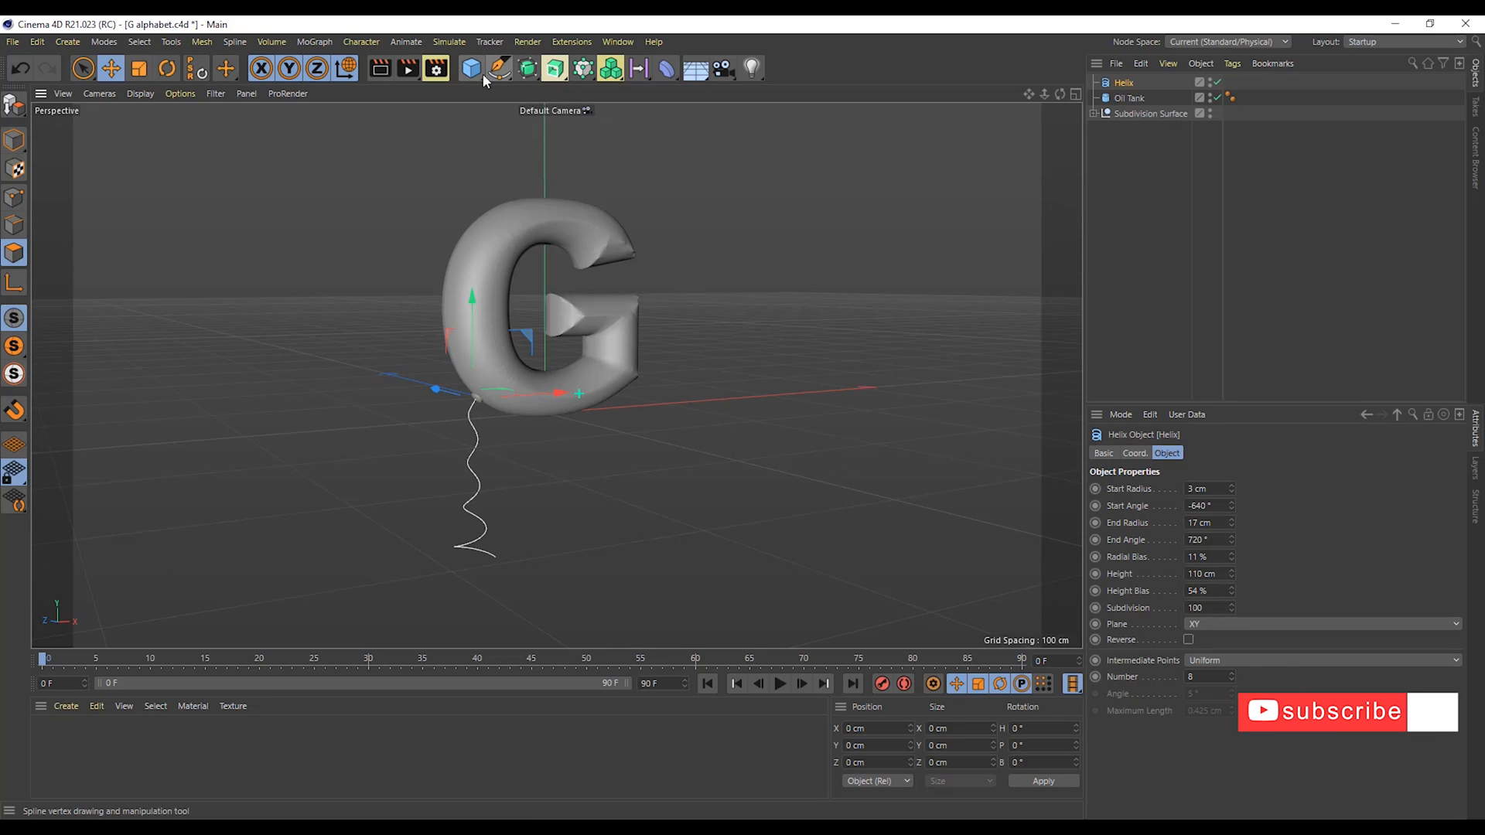
Step: Add a Rectangle spline profile and a Sweep generator
click(501, 68)
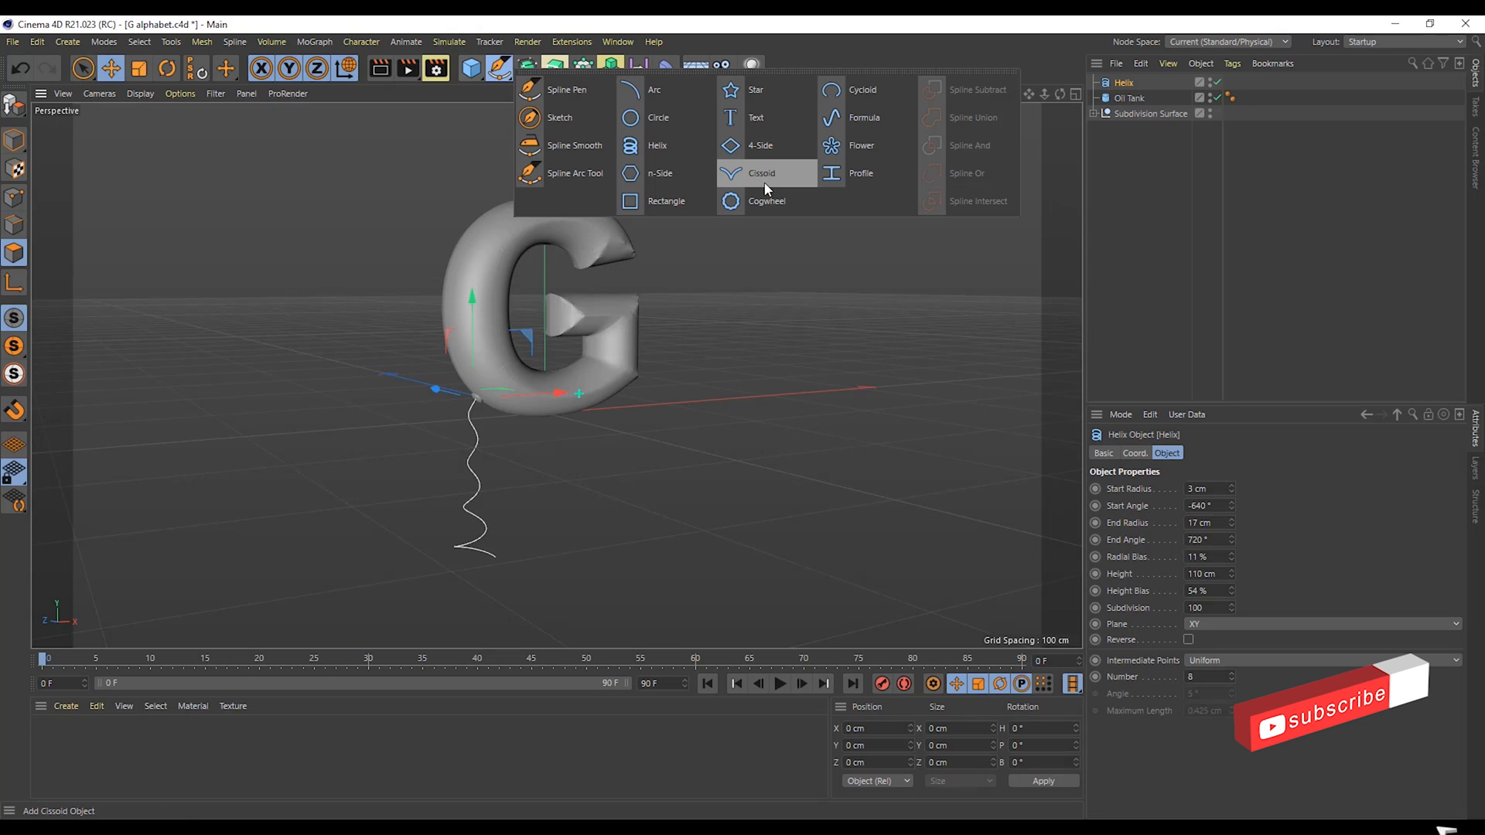
click(666, 199)
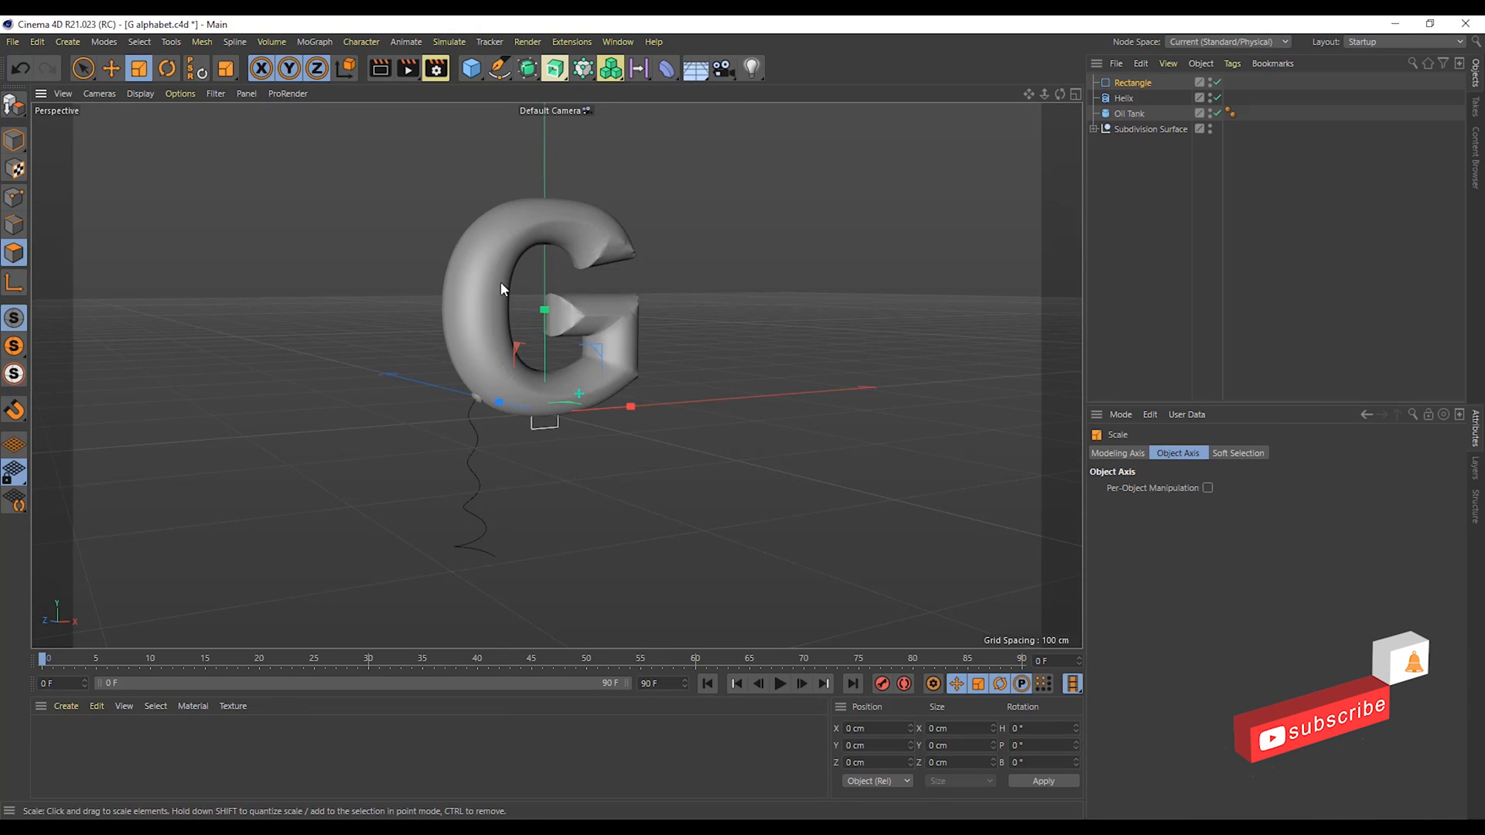
click(110, 67)
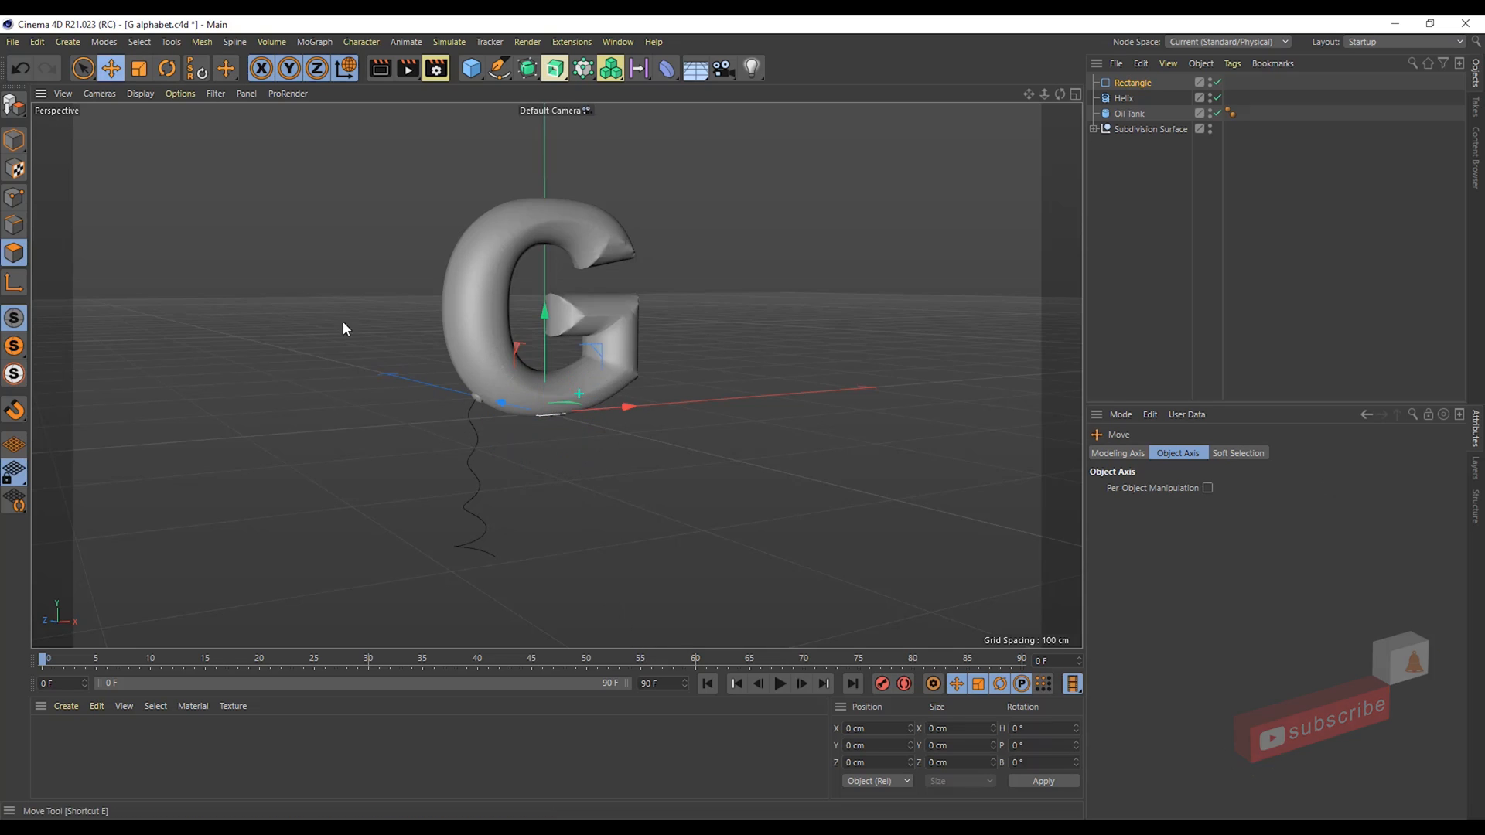
click(554, 67)
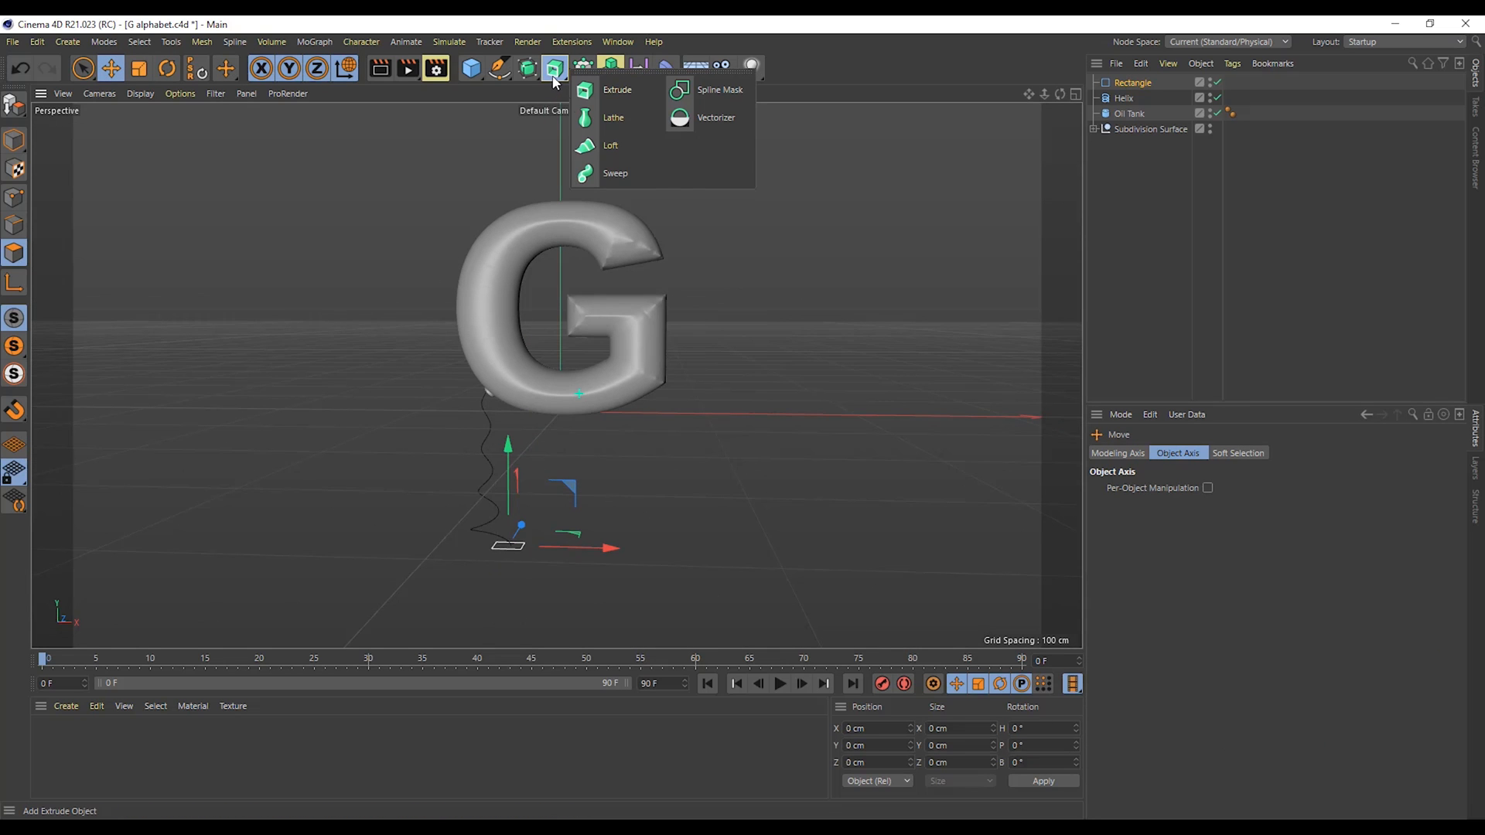
click(615, 173)
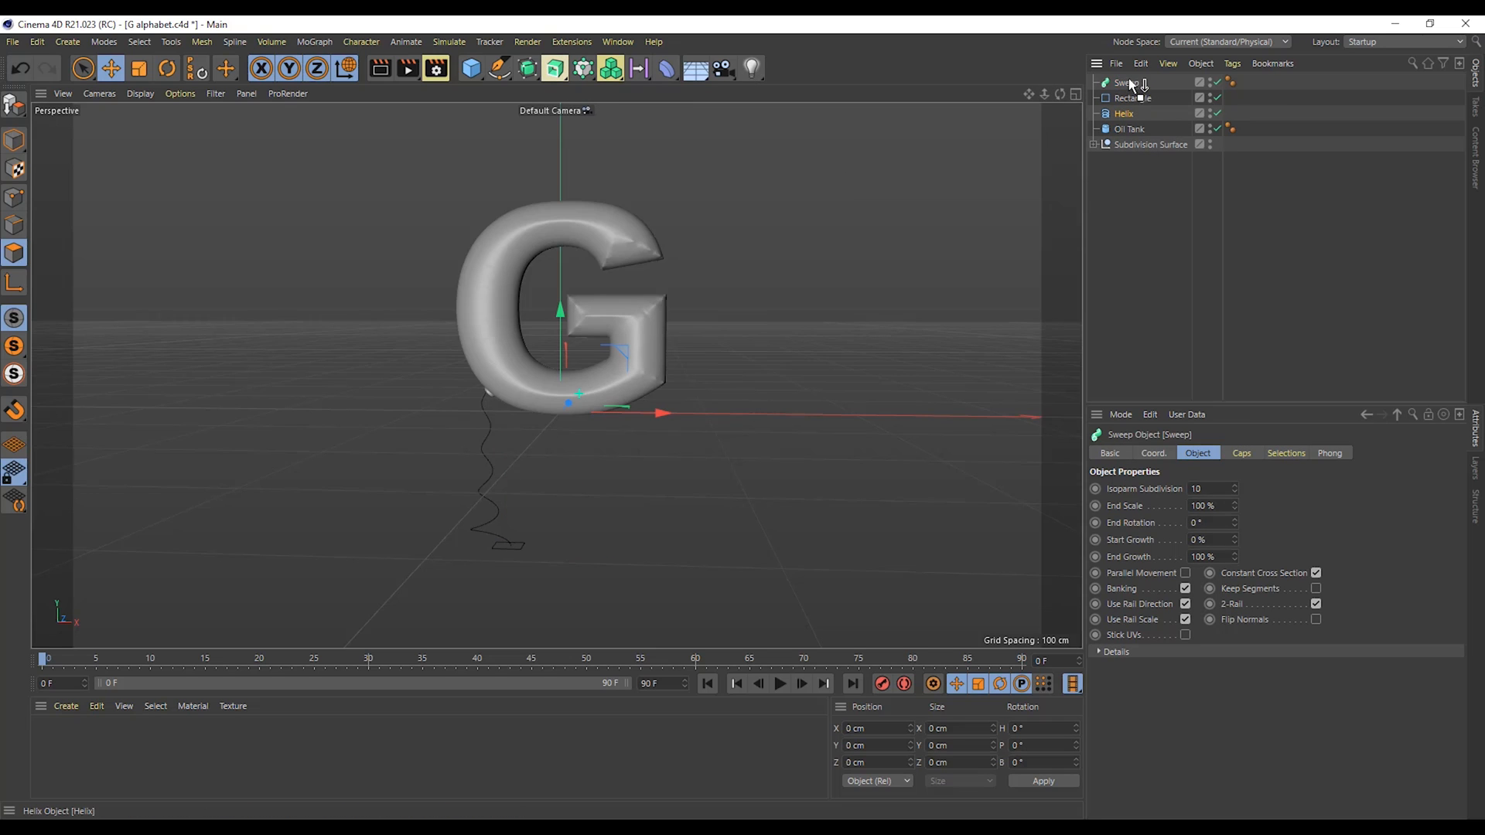
Step: Put the Helix and Rectangle inside the Sweep and set the profile to 3 cm
click(1124, 113)
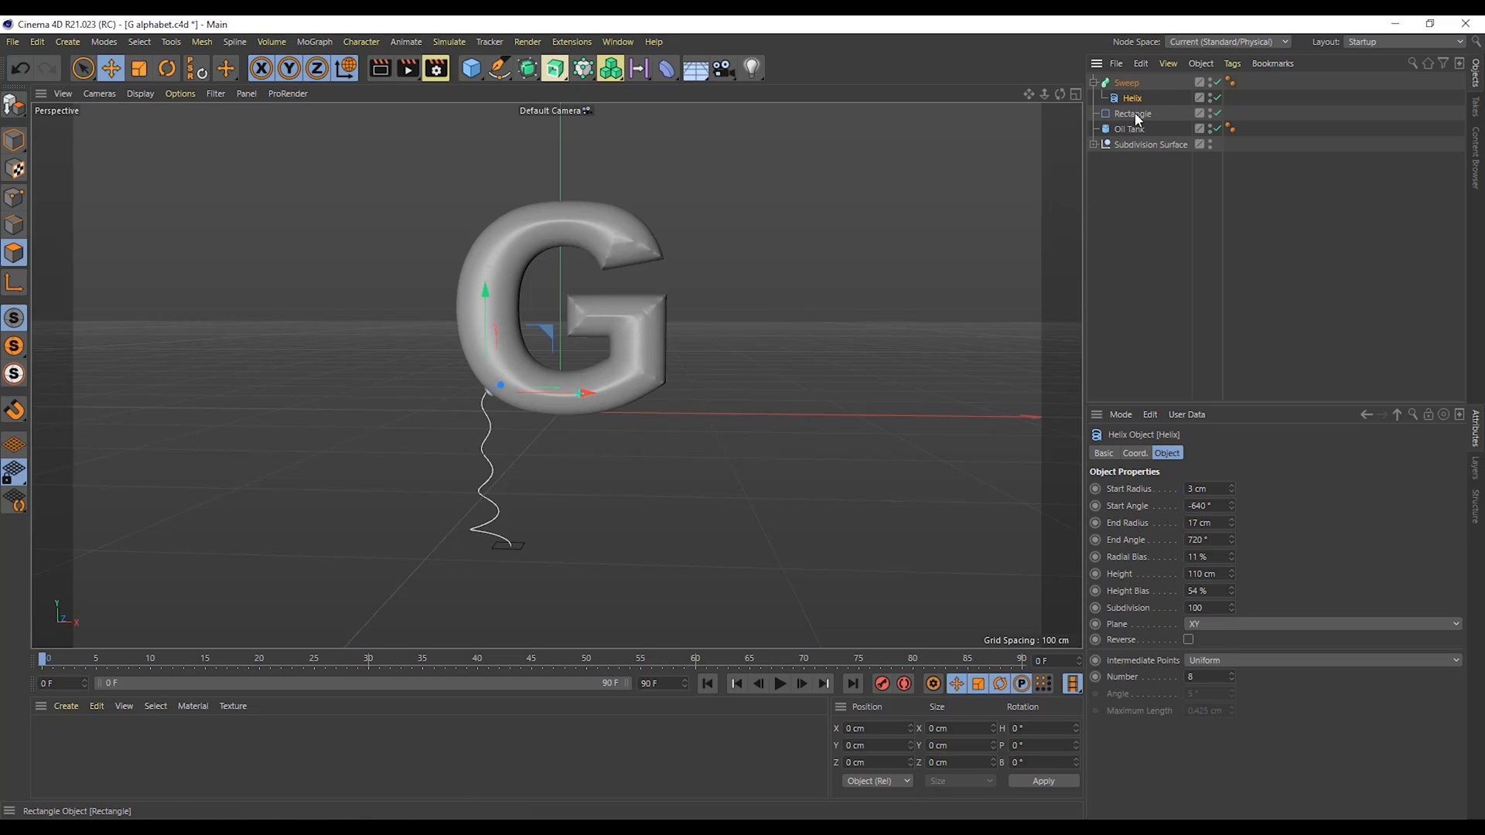
click(1132, 113)
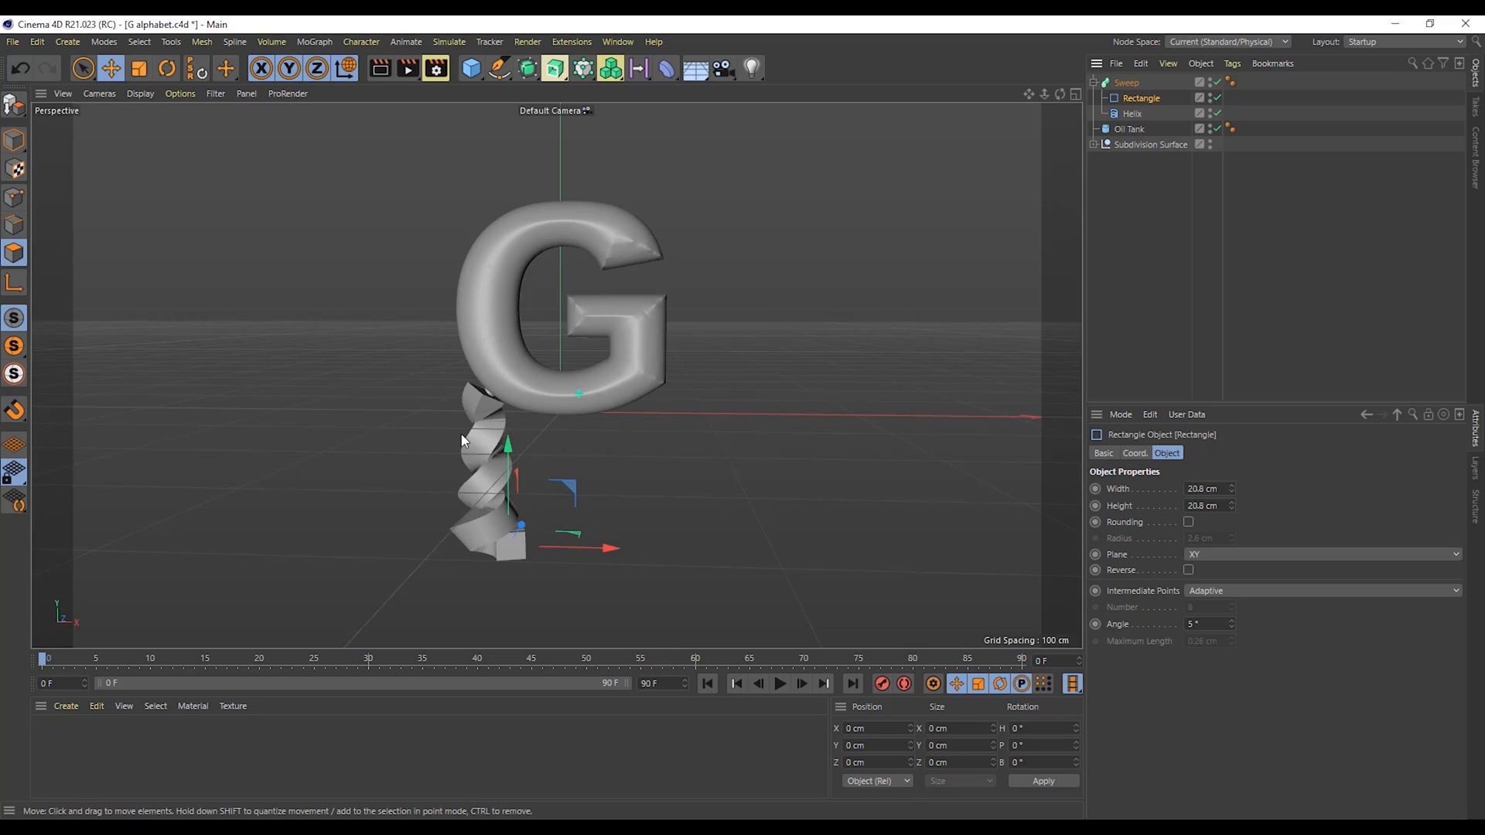
click(1127, 83)
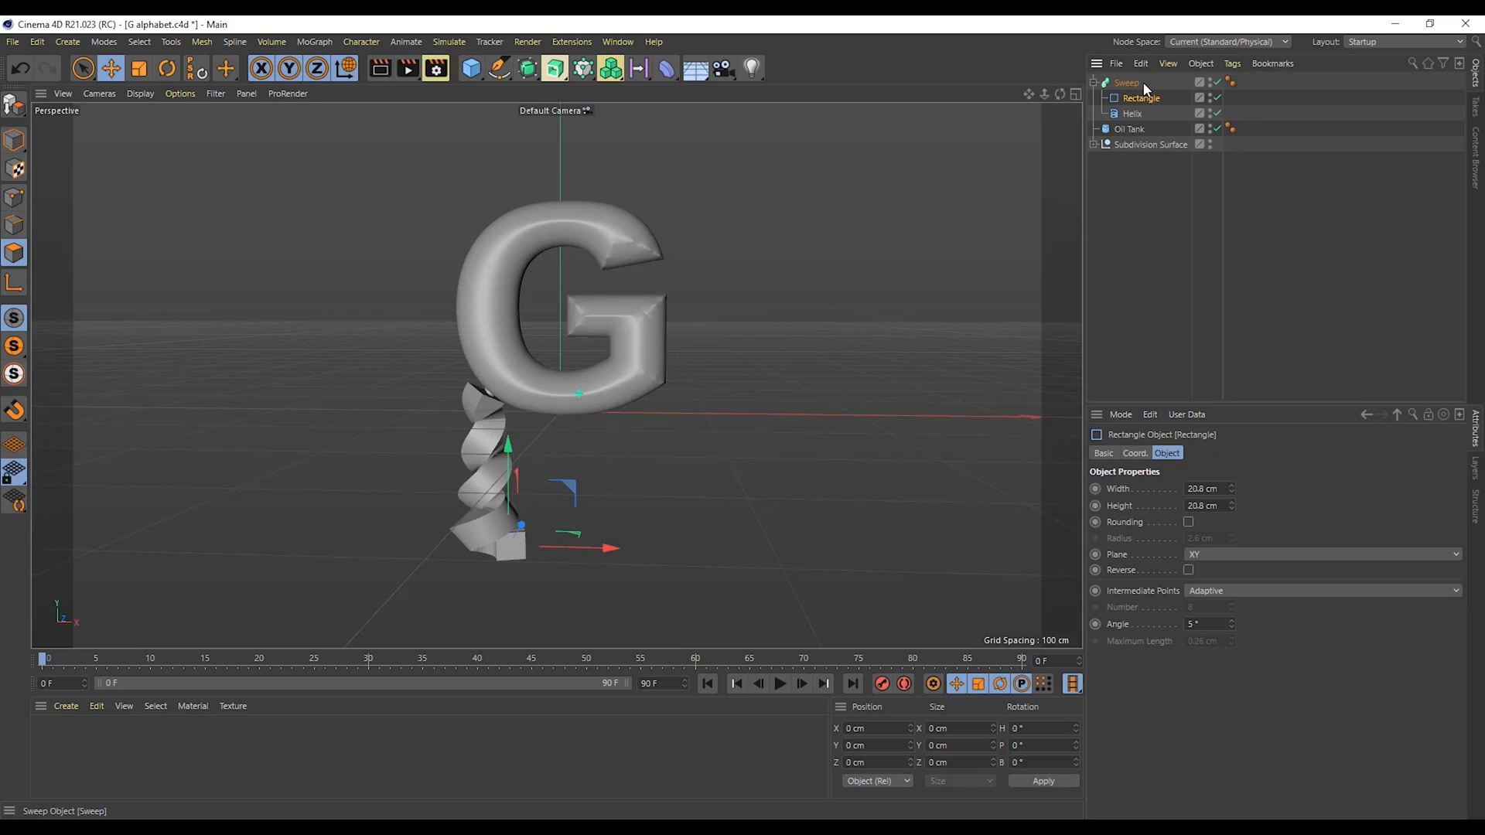
mouse_move(1244, 492)
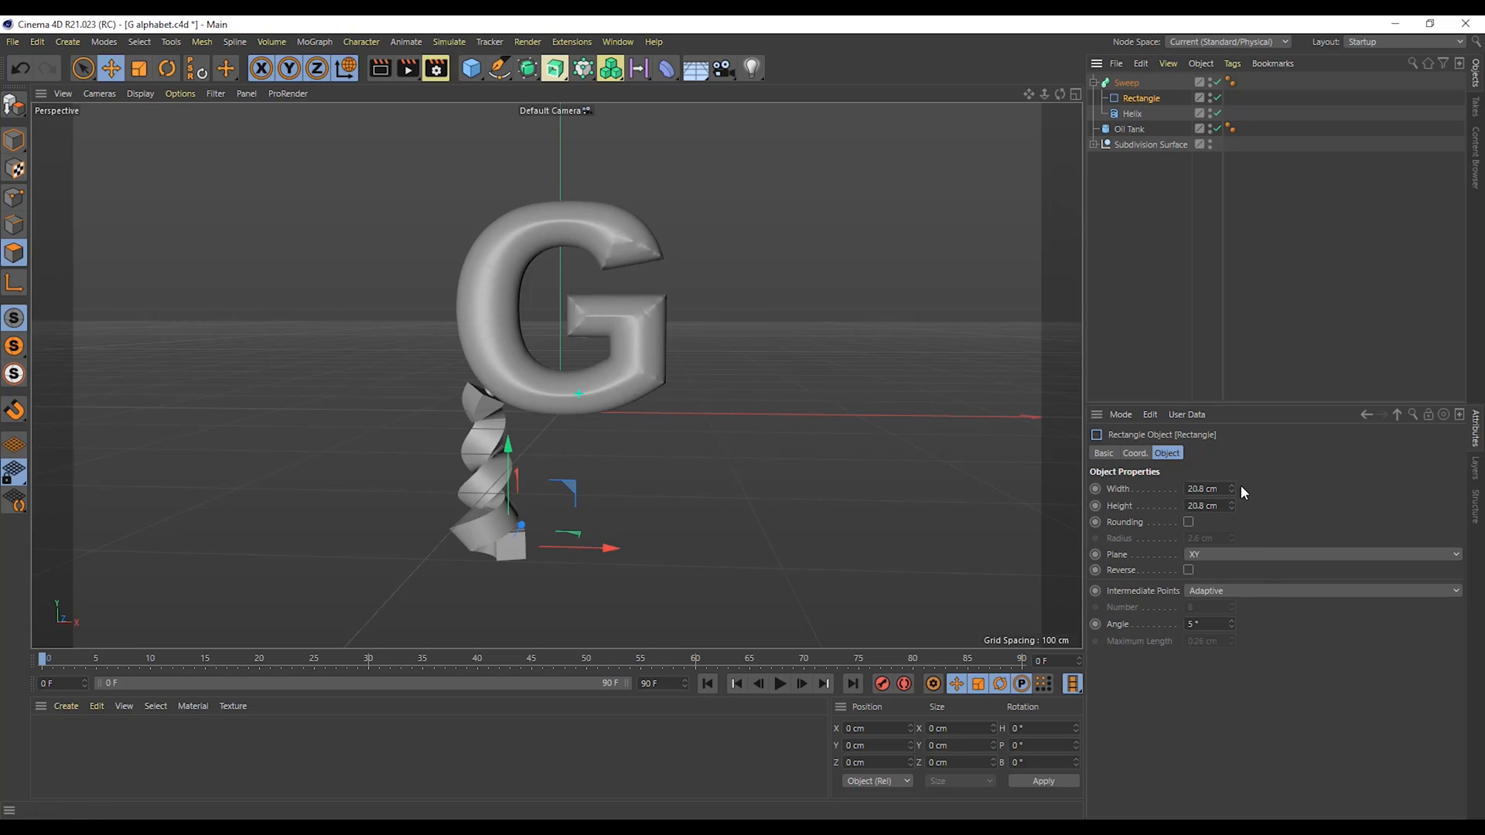
text(3 cm)
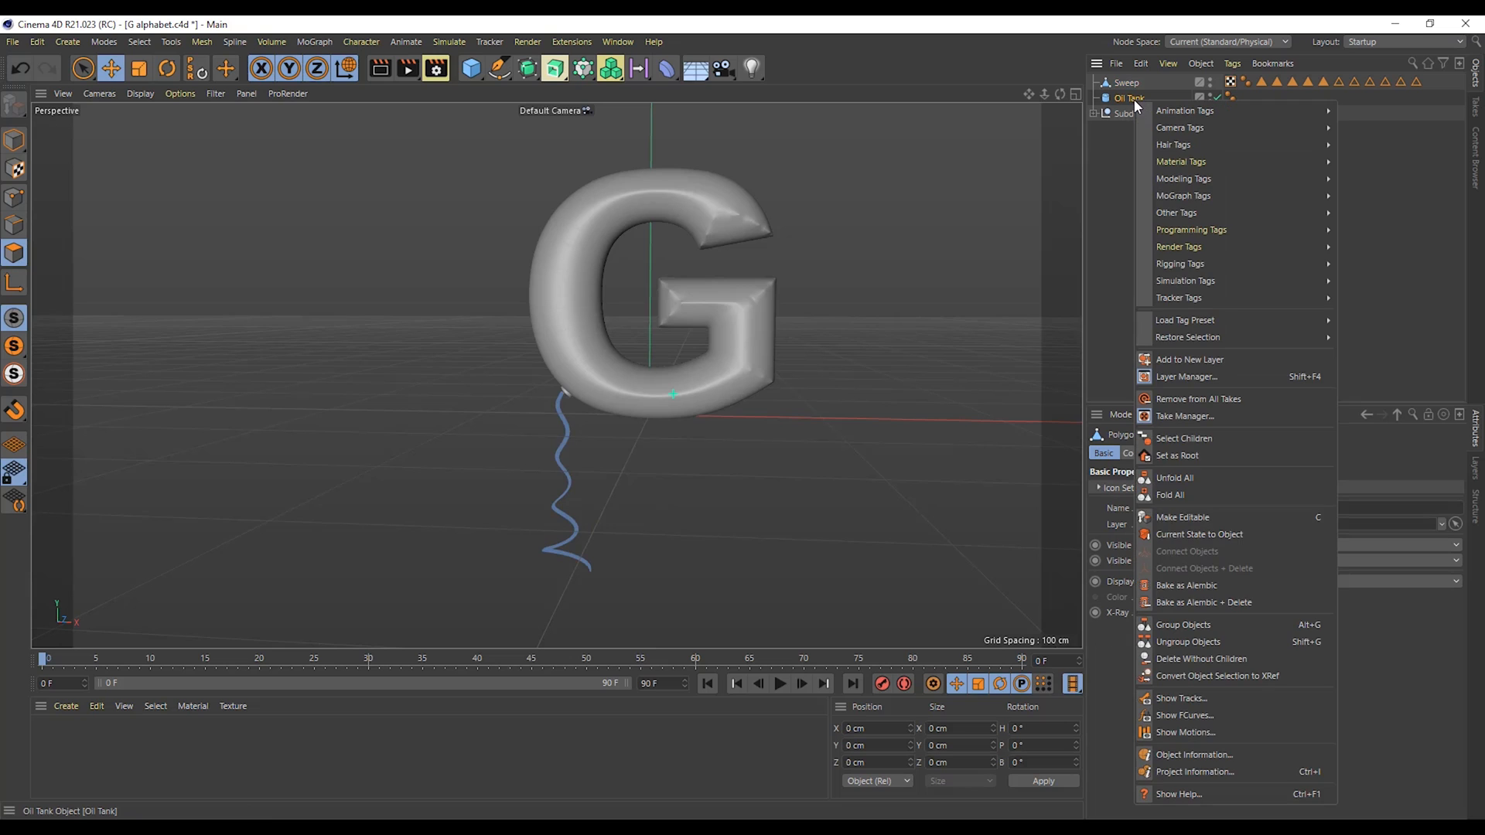
click(1148, 113)
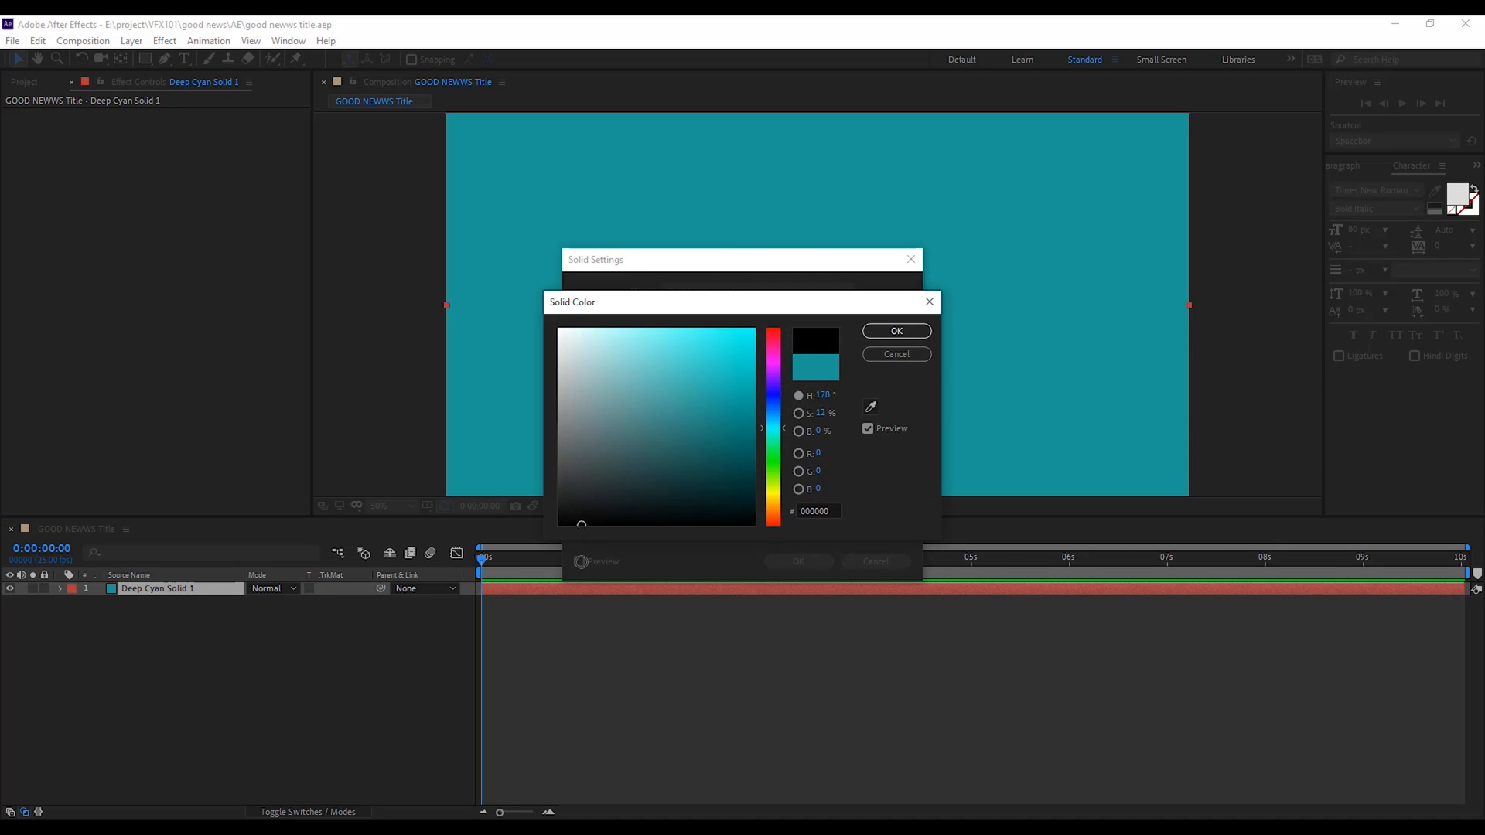
Step: Confirm the deep cyan teal colour for the bg solid
click(894, 330)
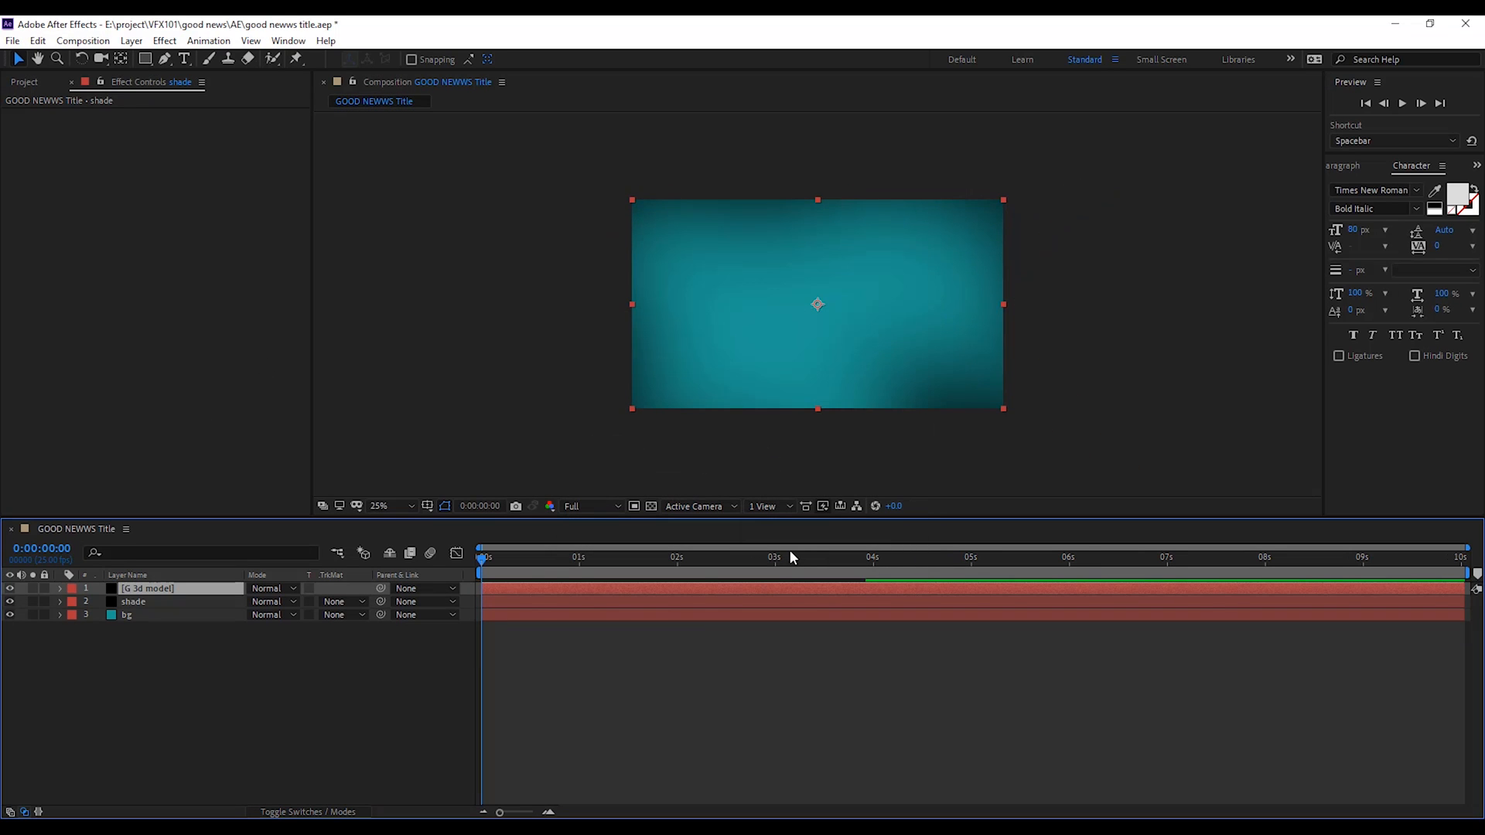
Step: Apply Video Copilot Element to the G 3d model layer and open Scene Setup
click(164, 40)
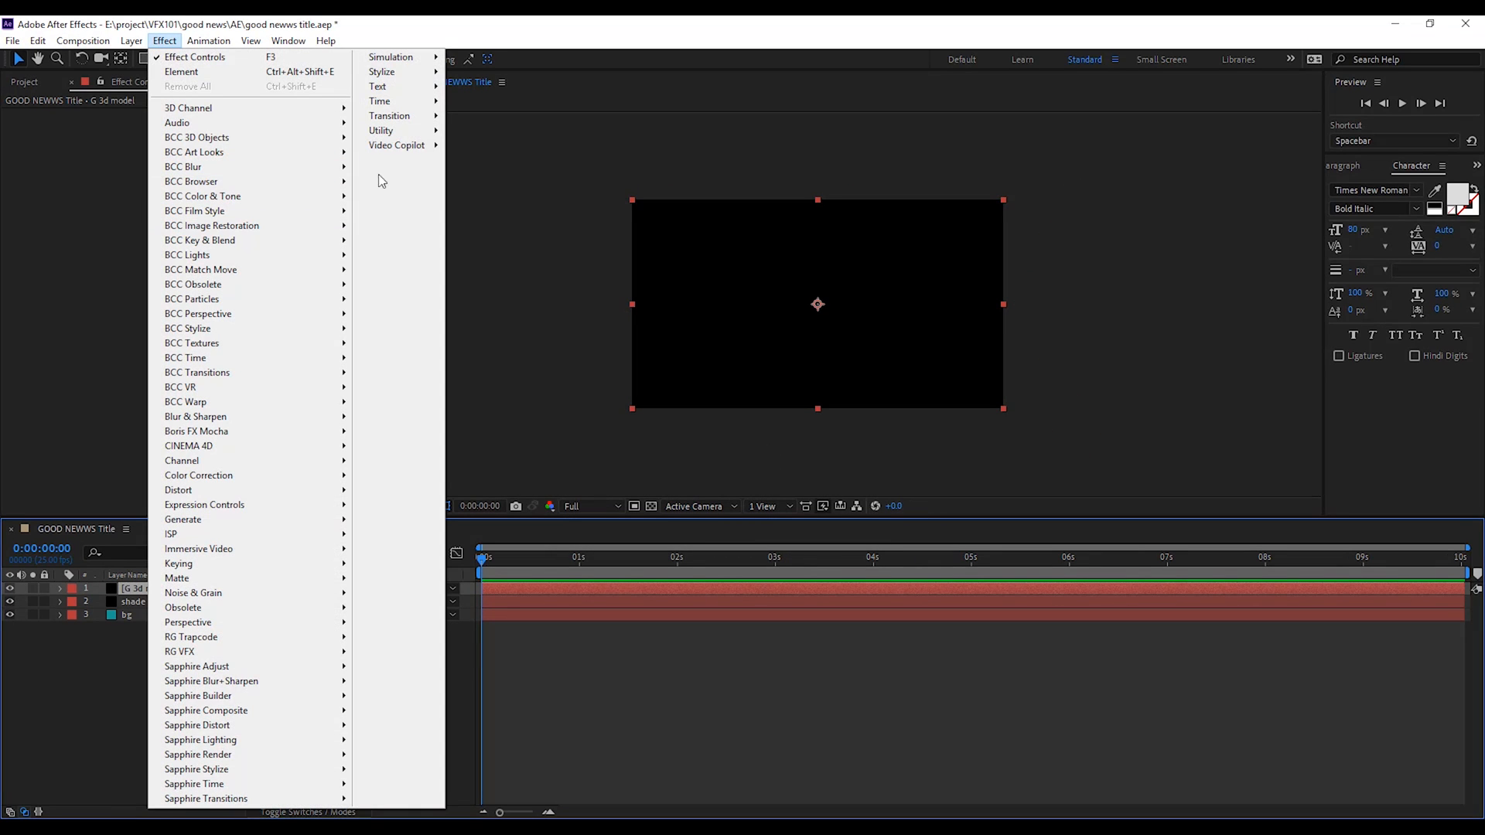
mouse_move(397, 145)
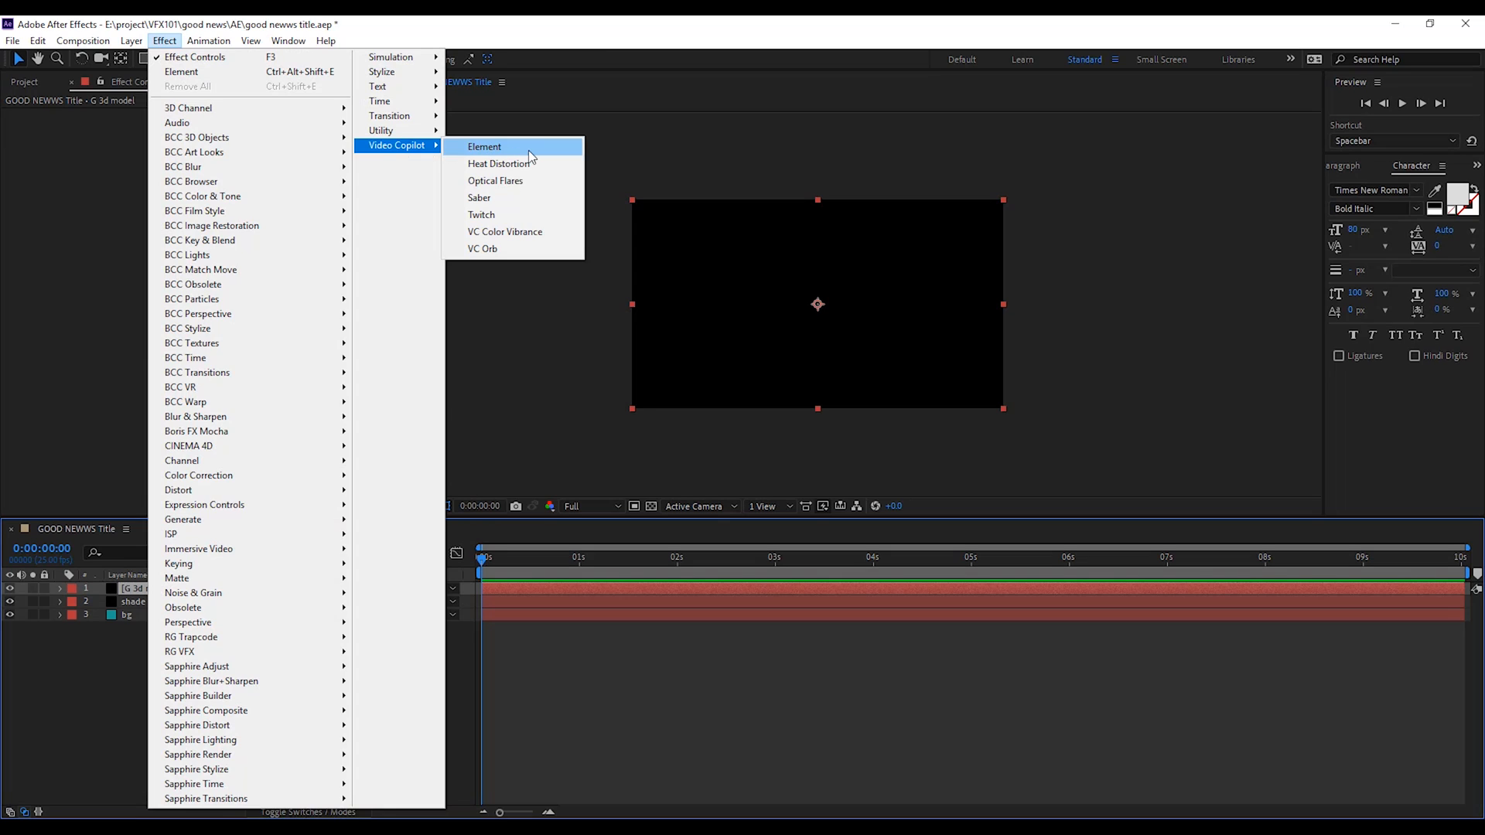
click(484, 147)
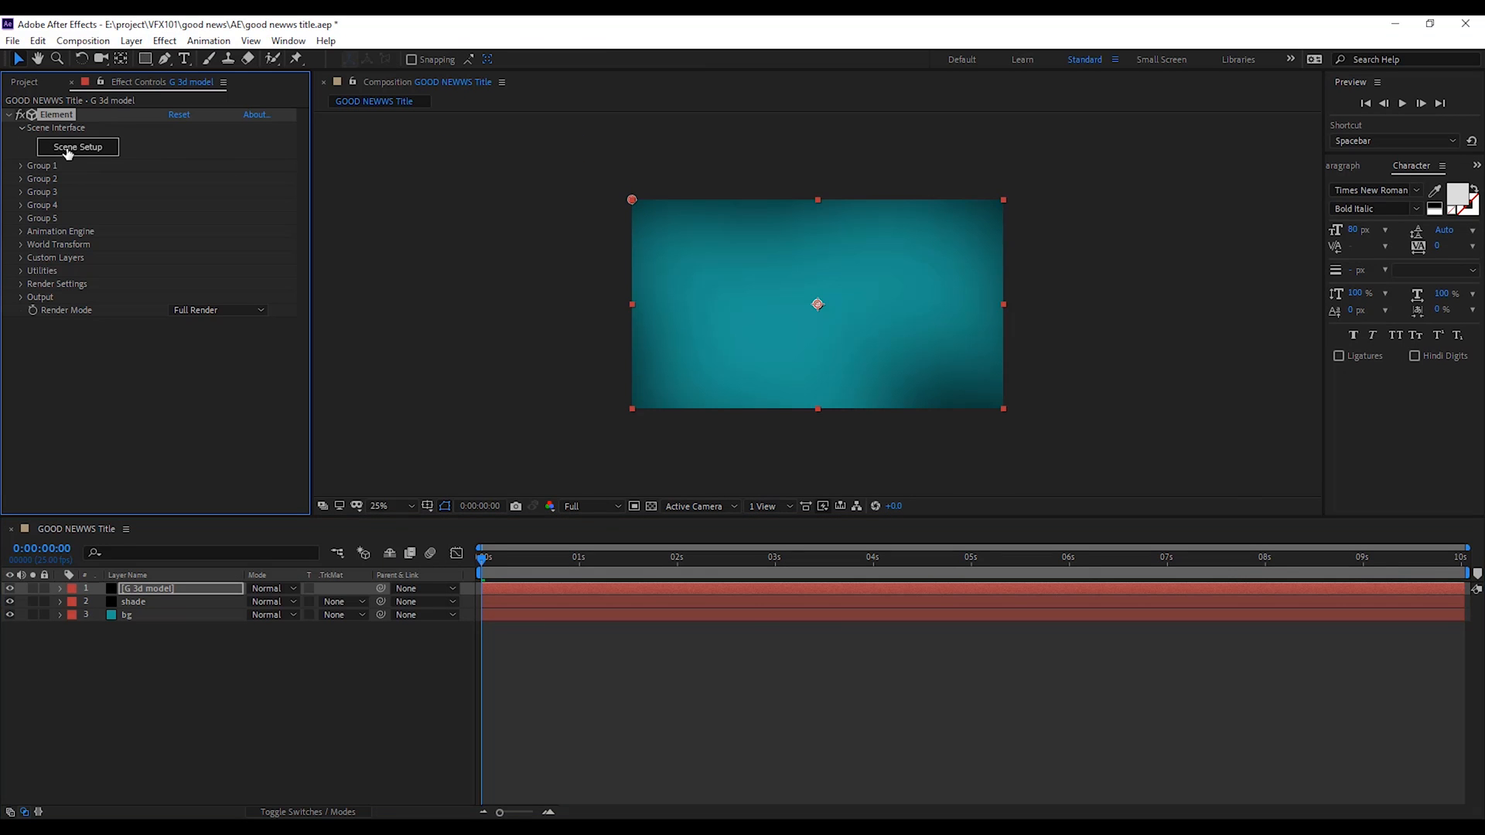
click(77, 147)
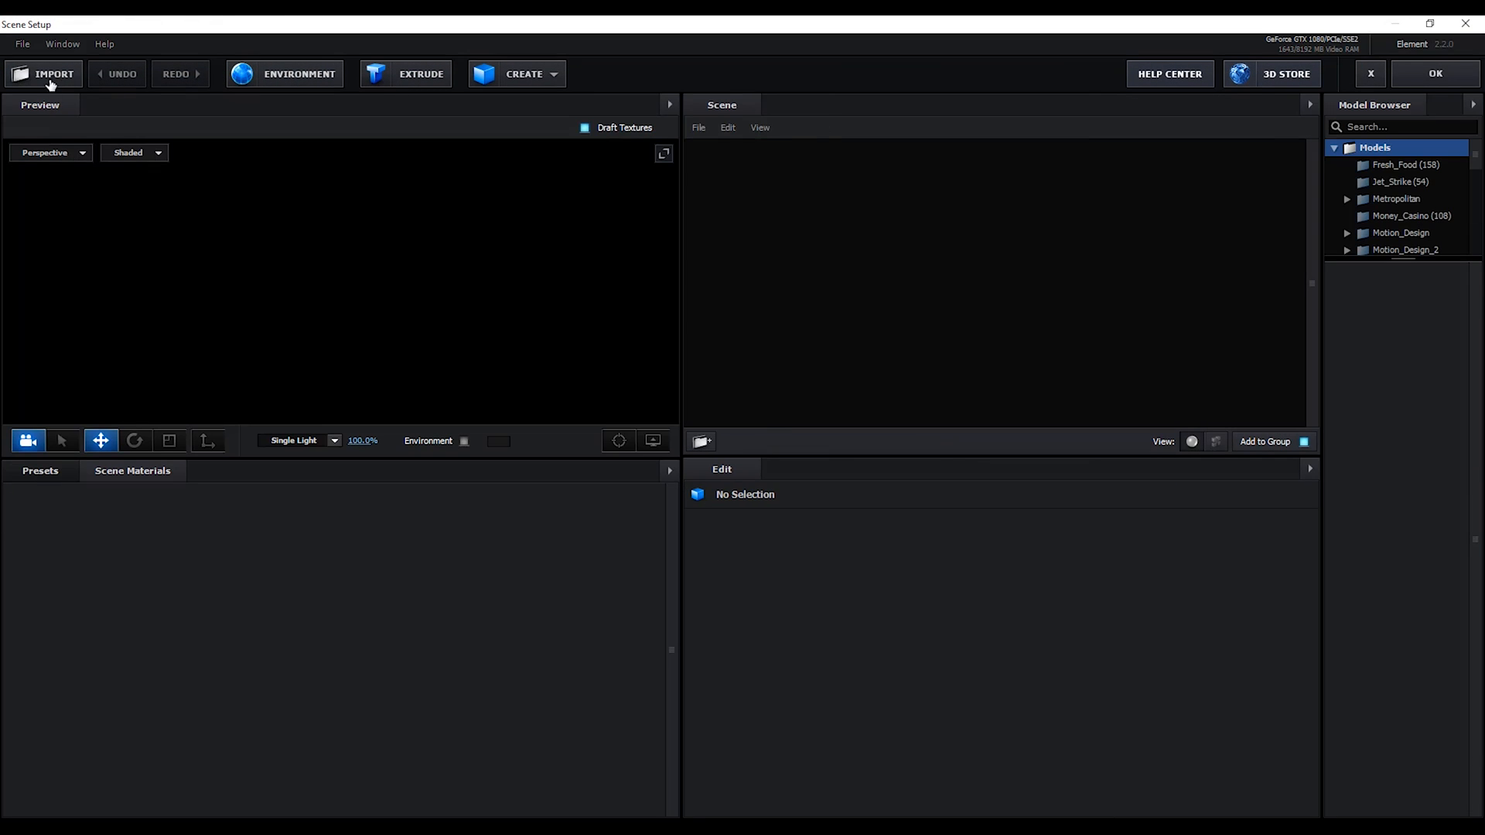
Step: Import G alphabet.c4d into Element 3D, accepting the import preferences
click(52, 74)
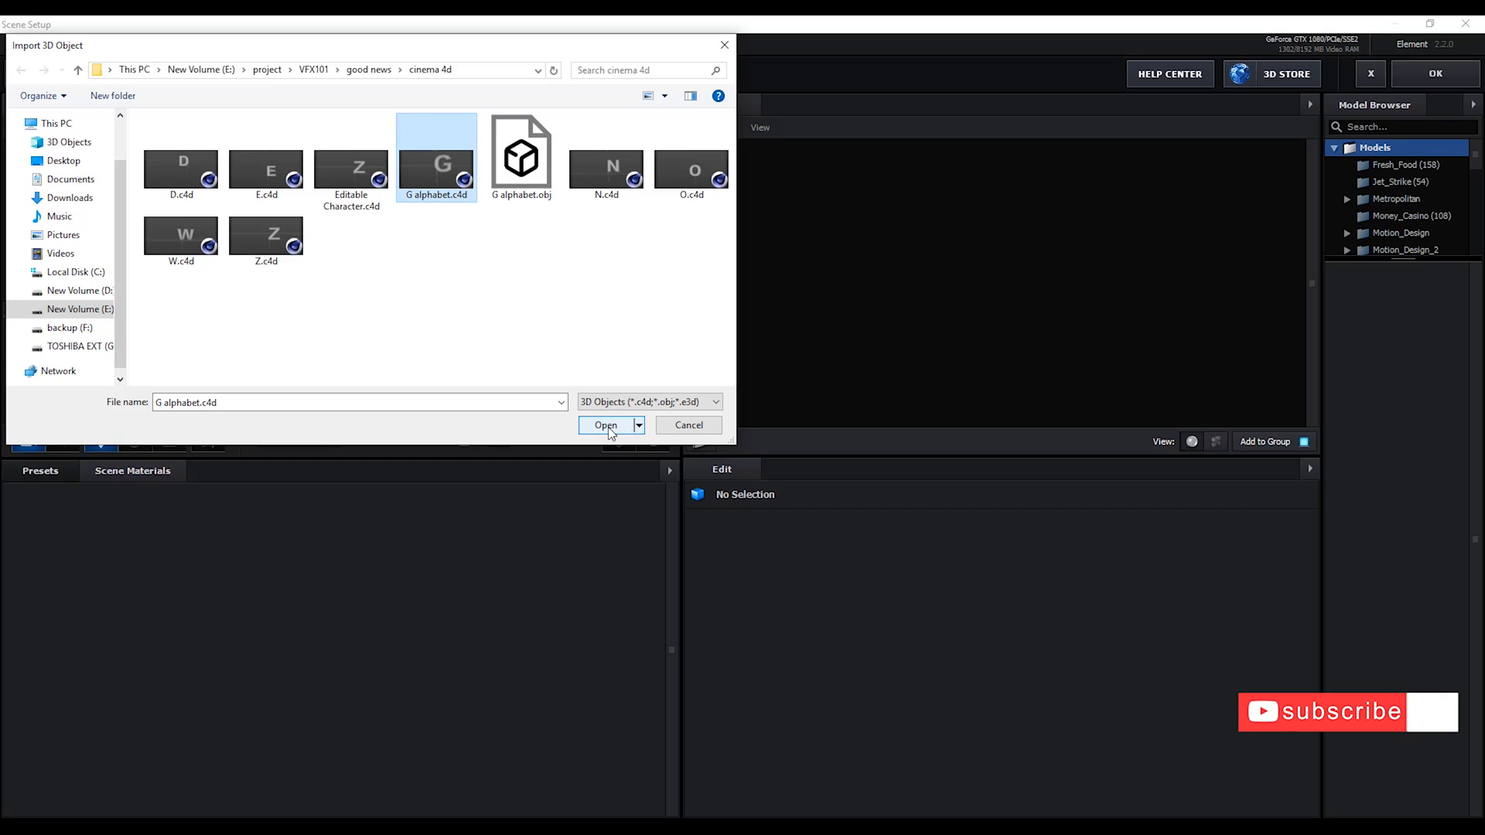
click(605, 426)
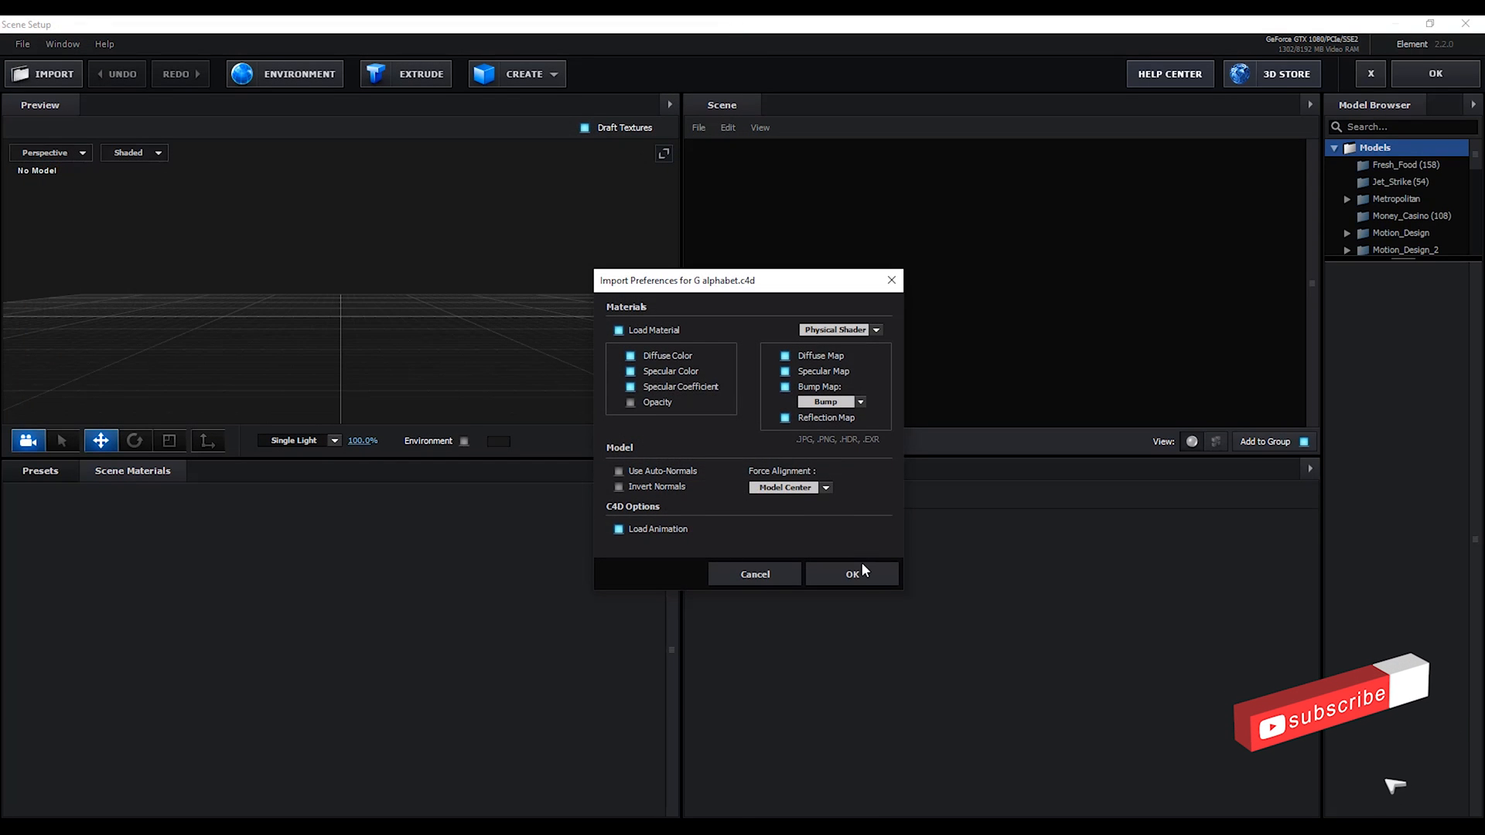
click(851, 574)
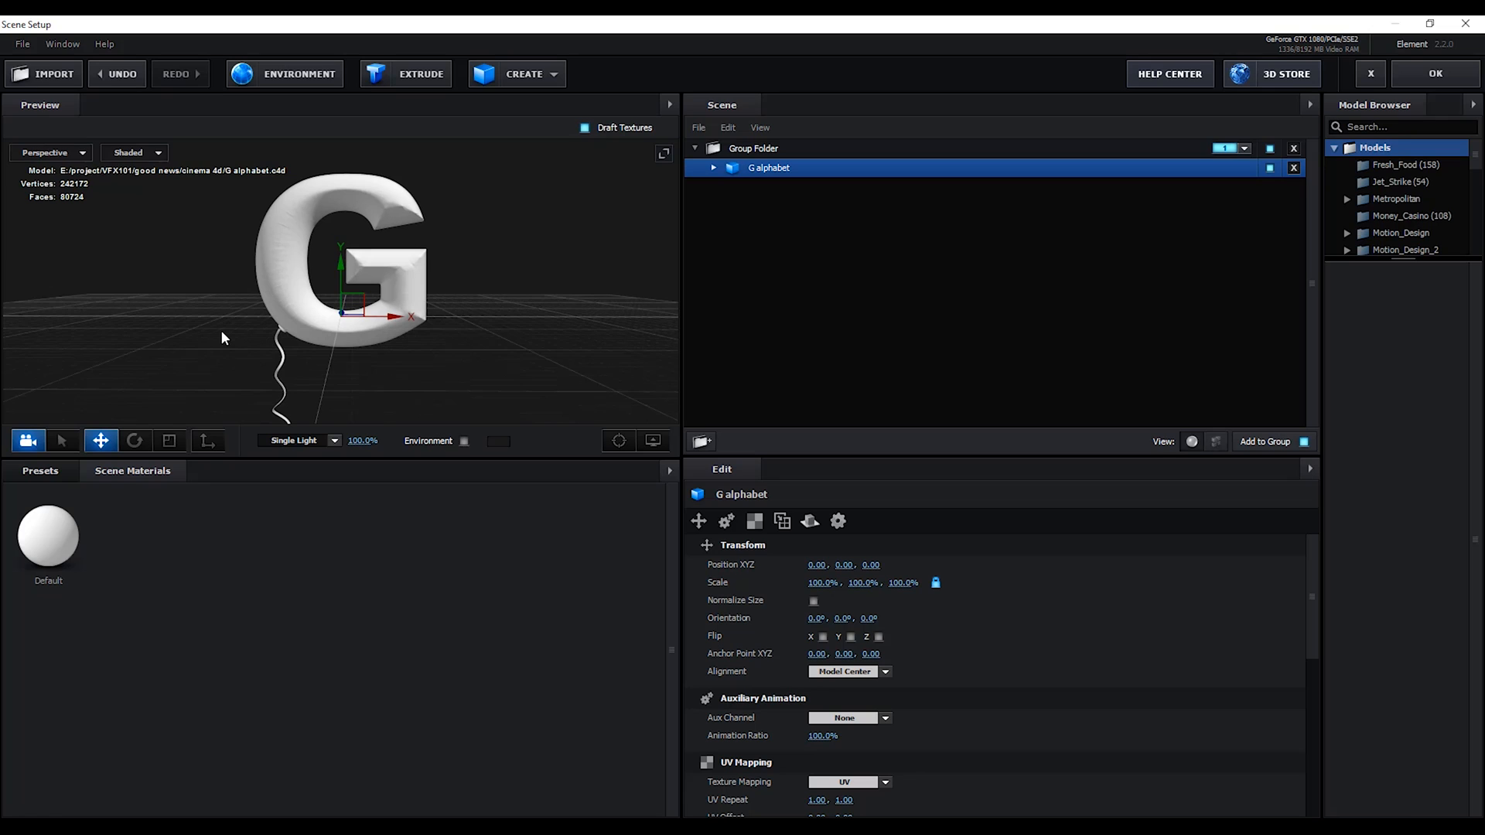
mouse_move(196, 28)
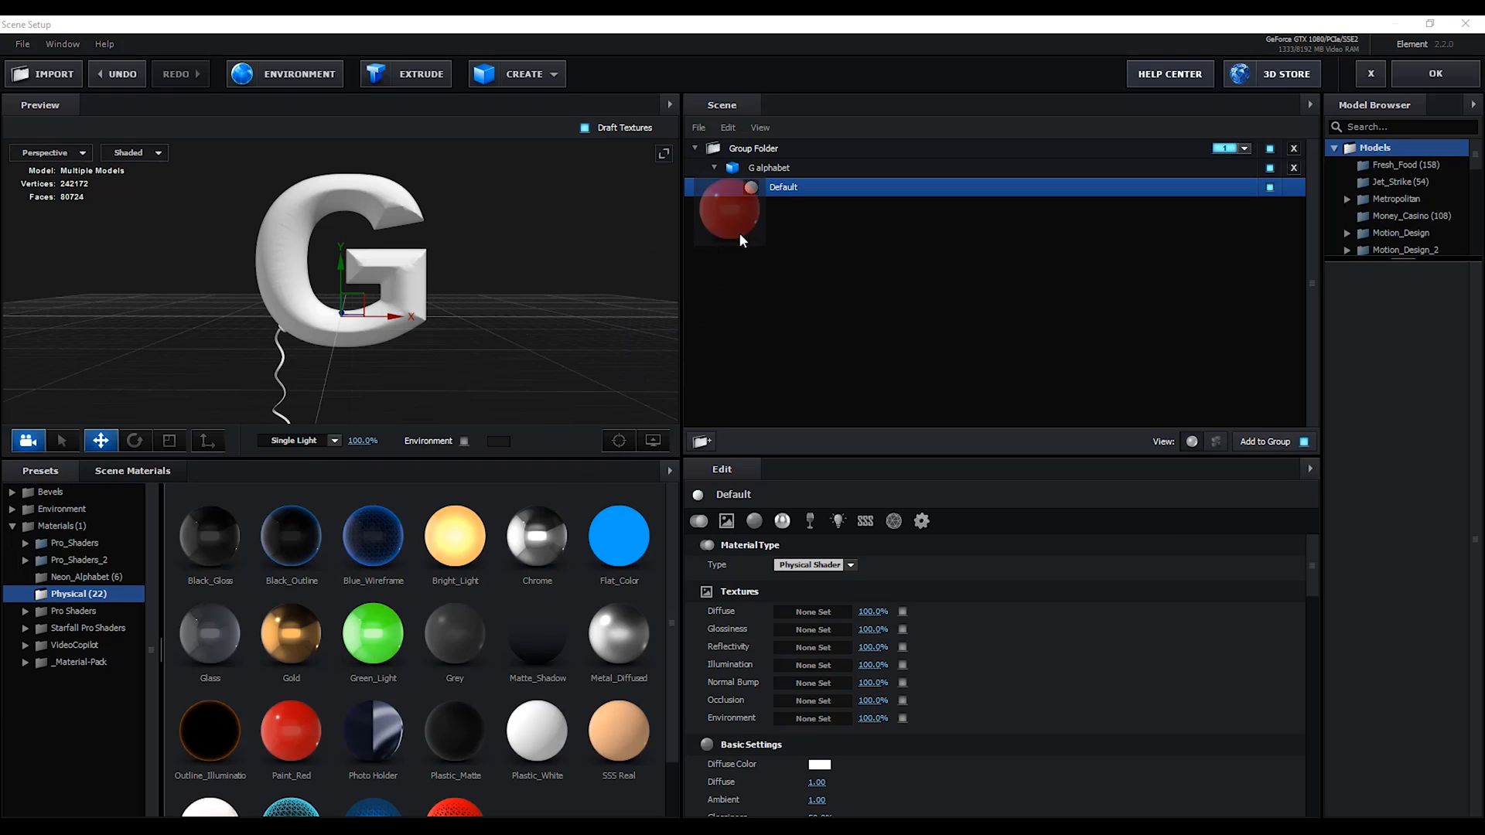
Step: Apply the red paint material to the G, recolour it blue, and close Scene Setup
double_click(291, 731)
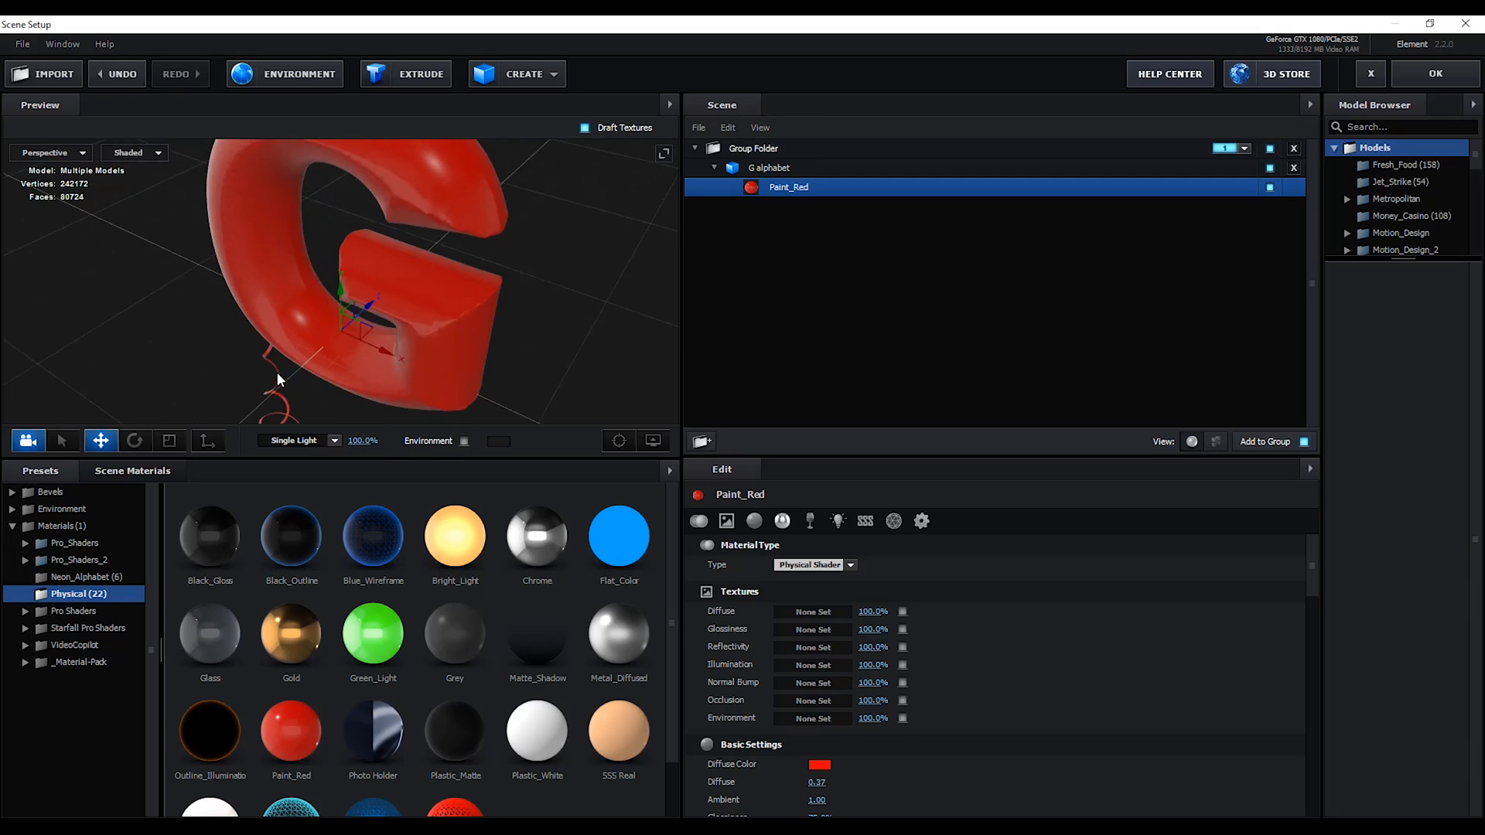
drag(279, 379, 265, 346)
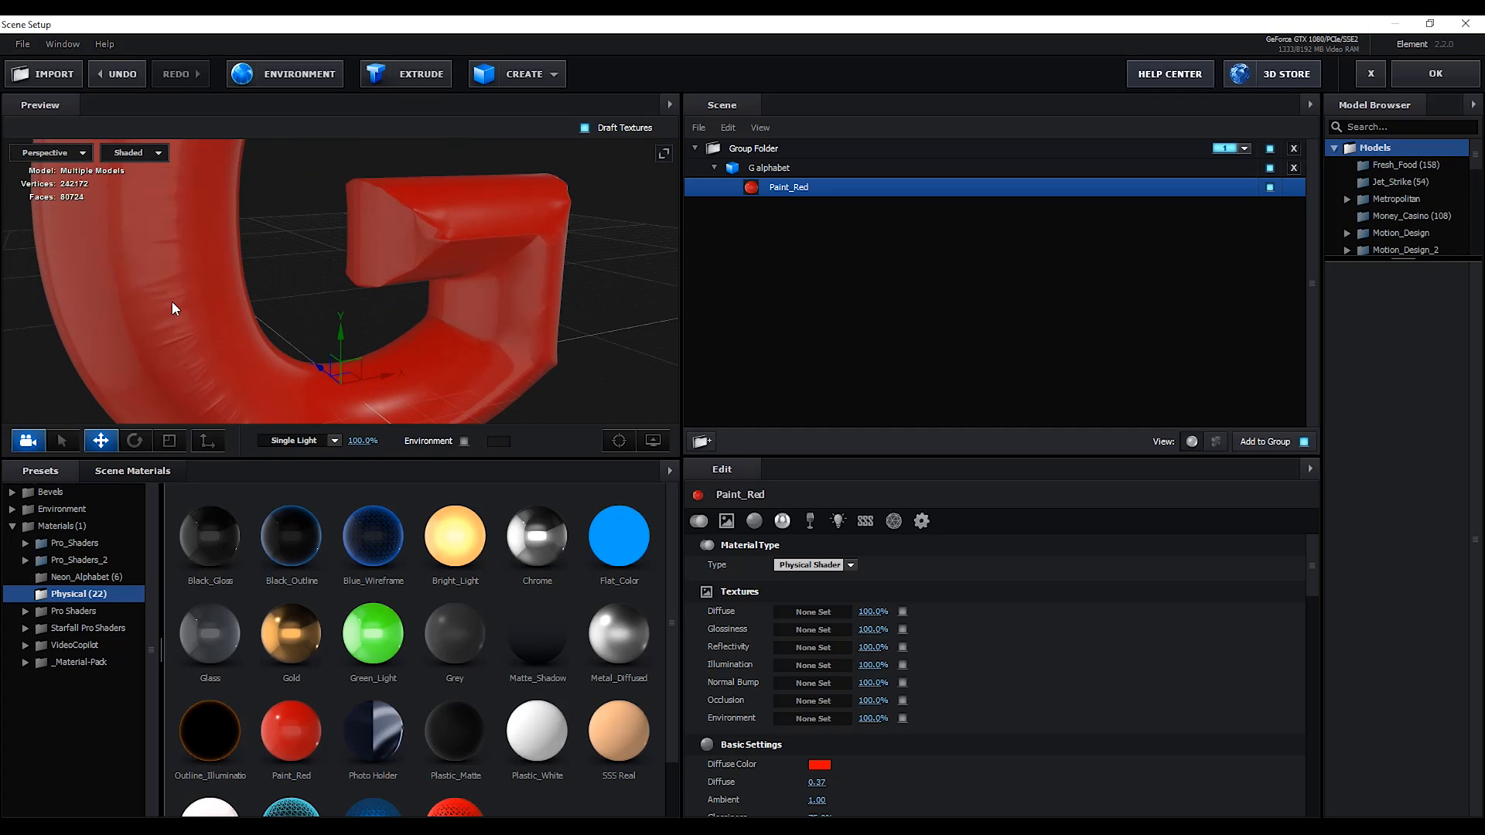
click(133, 471)
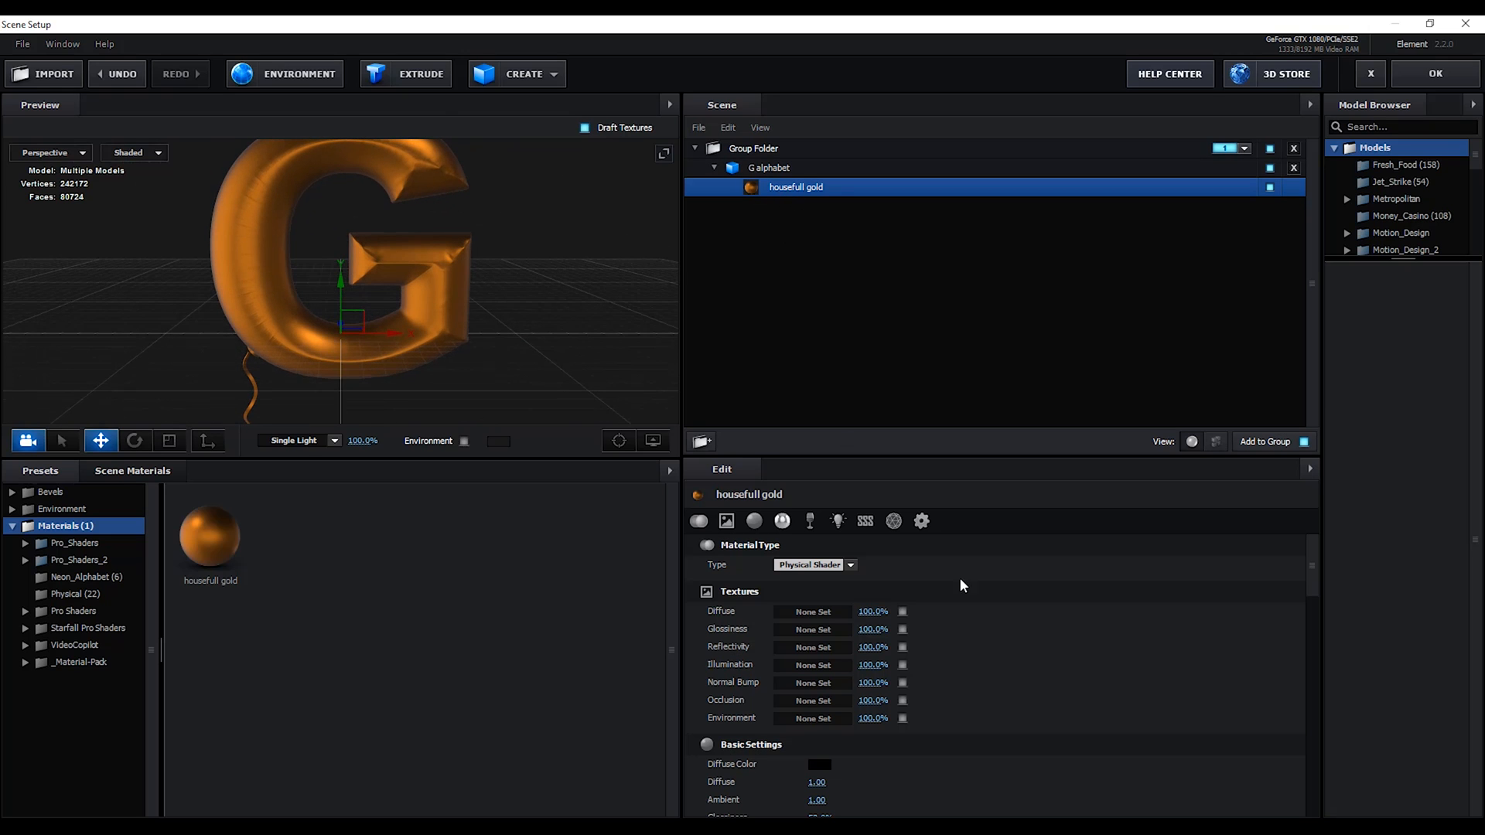
click(819, 765)
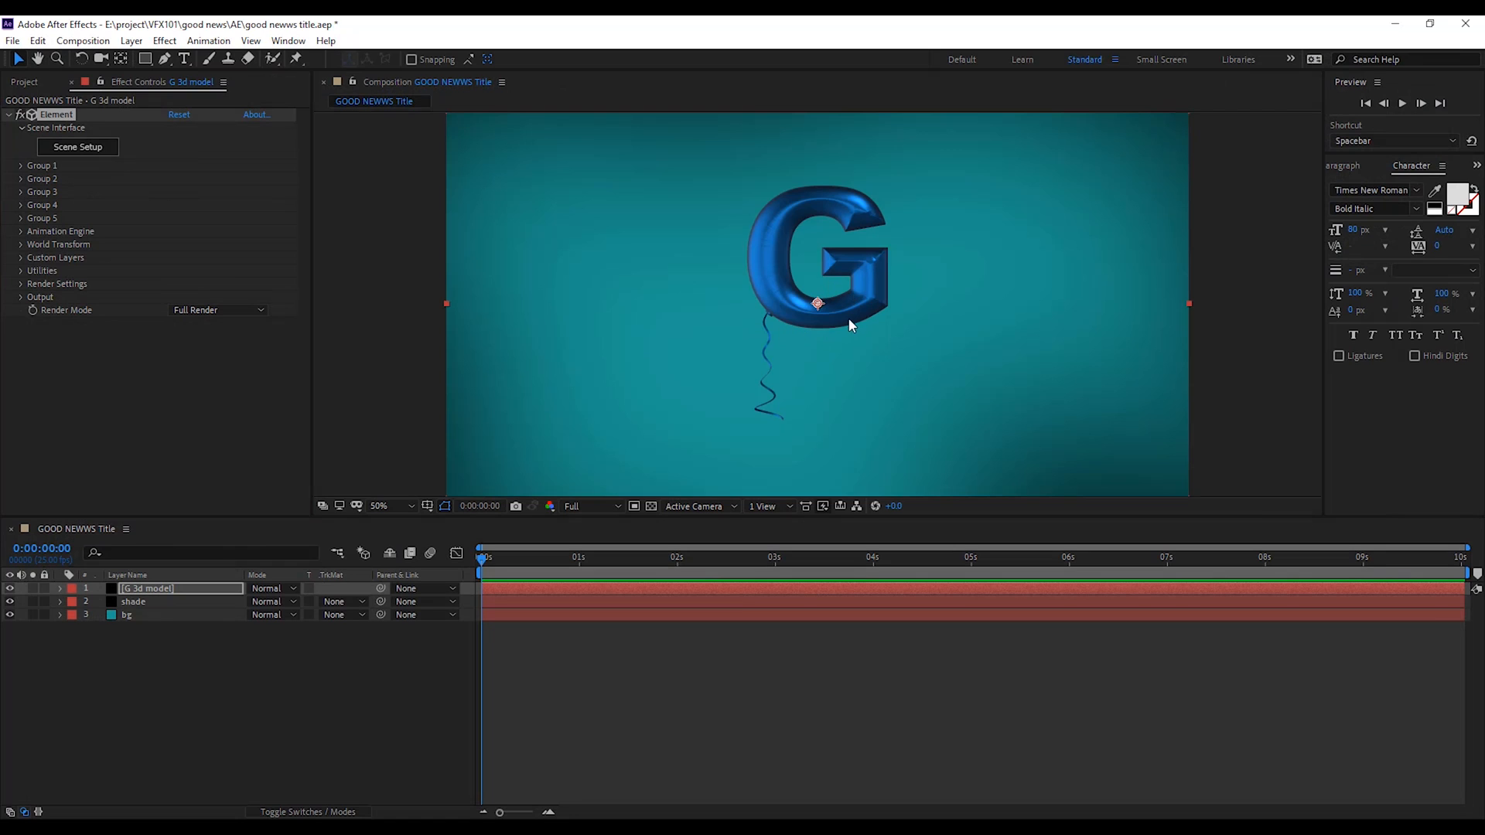
Step: Enable shadows and ambient occlusion in Element's Render Settings for the G
click(57, 283)
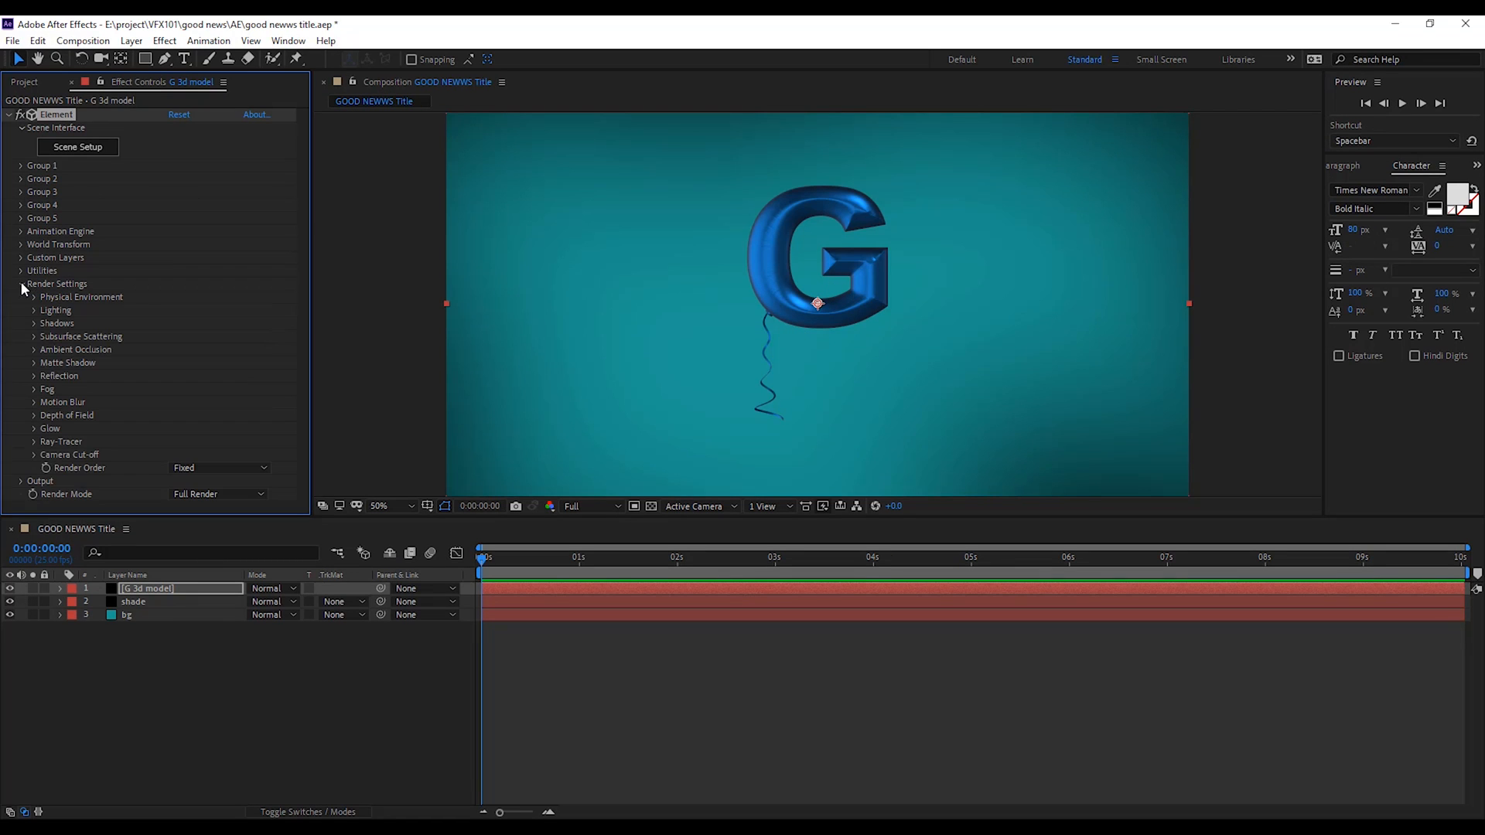
click(34, 323)
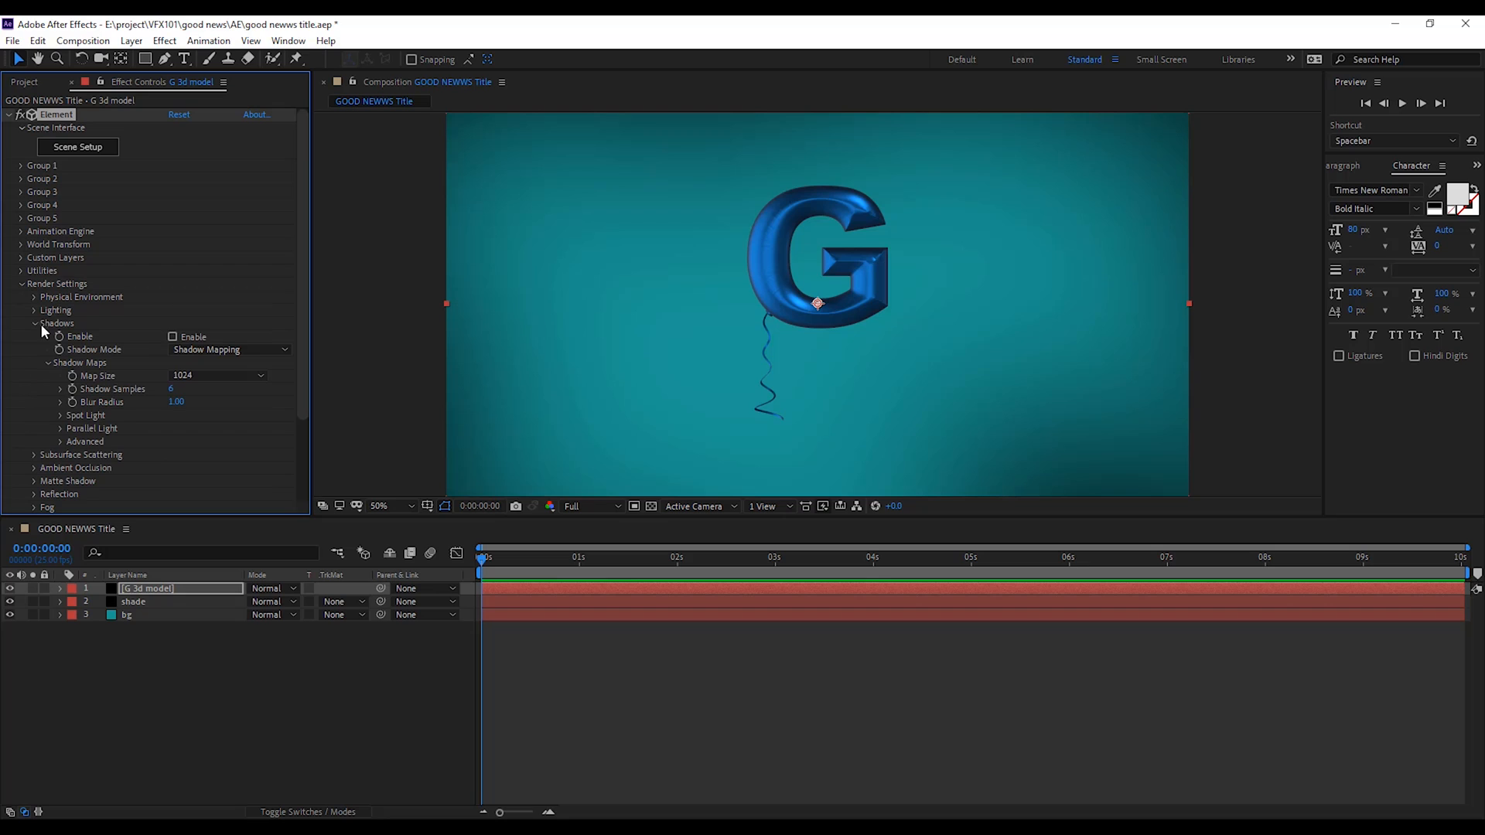
click(172, 337)
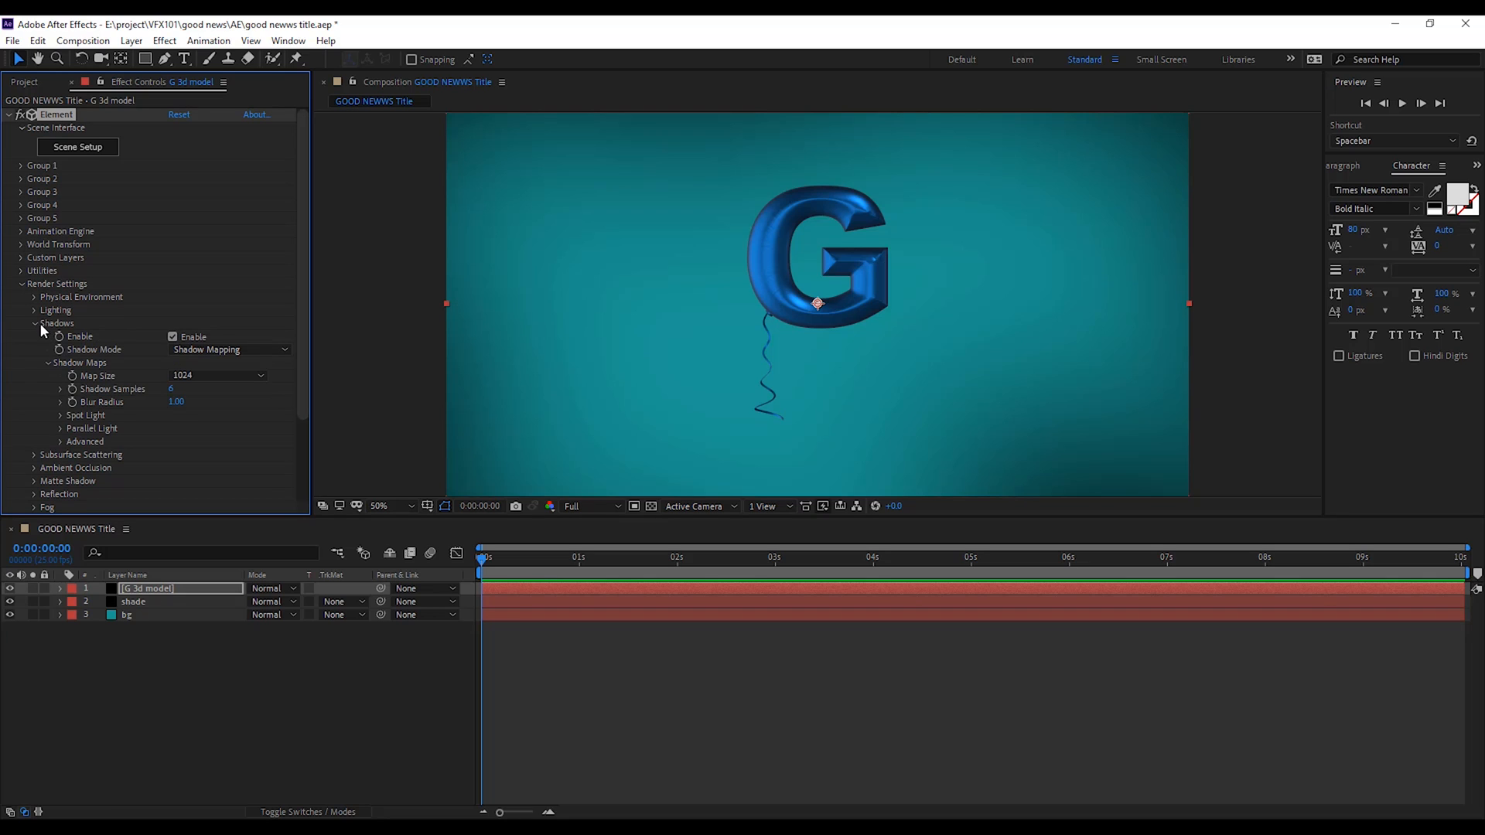
click(34, 323)
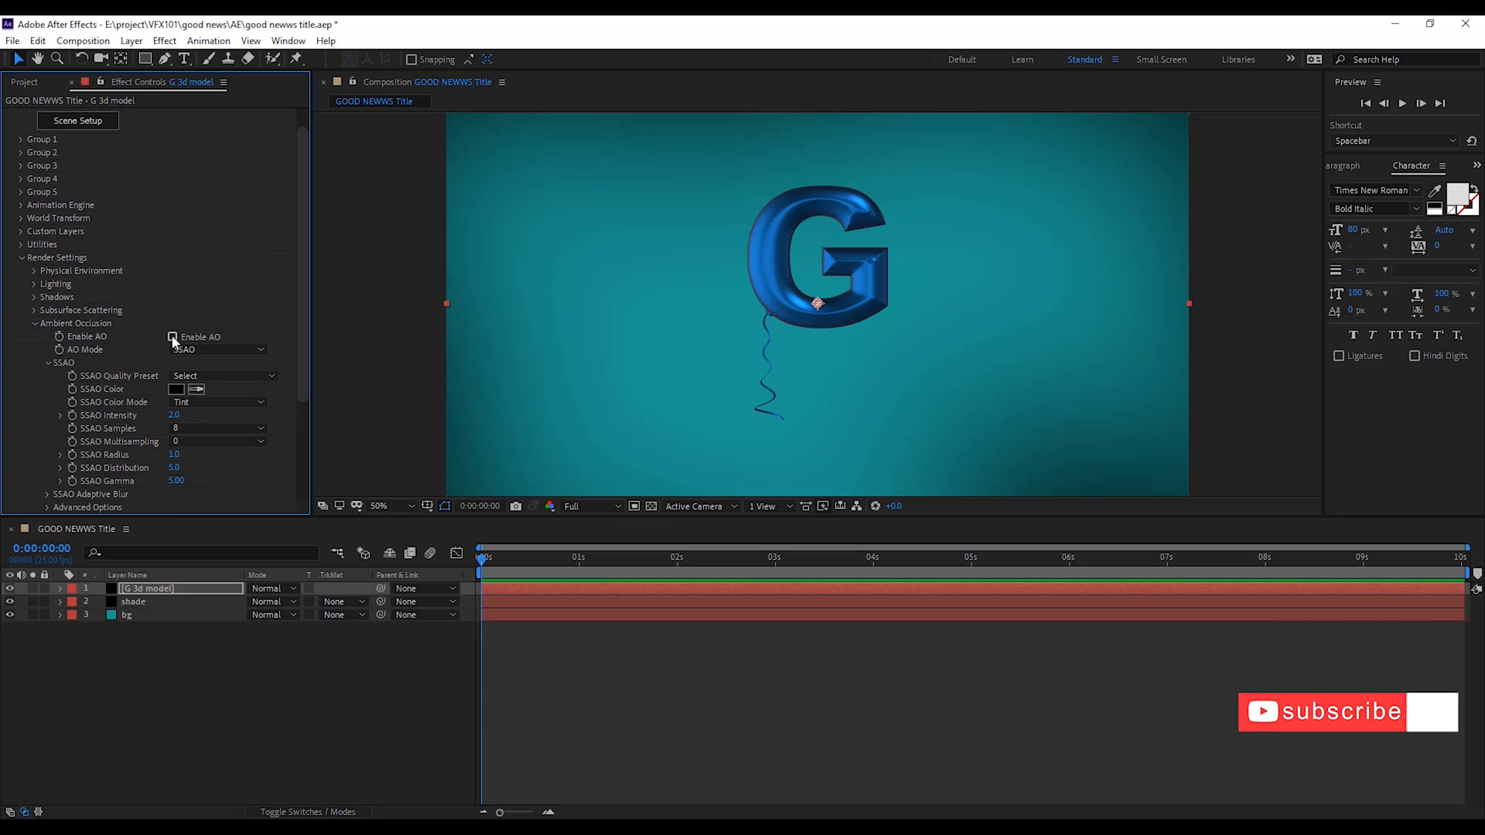
click(173, 337)
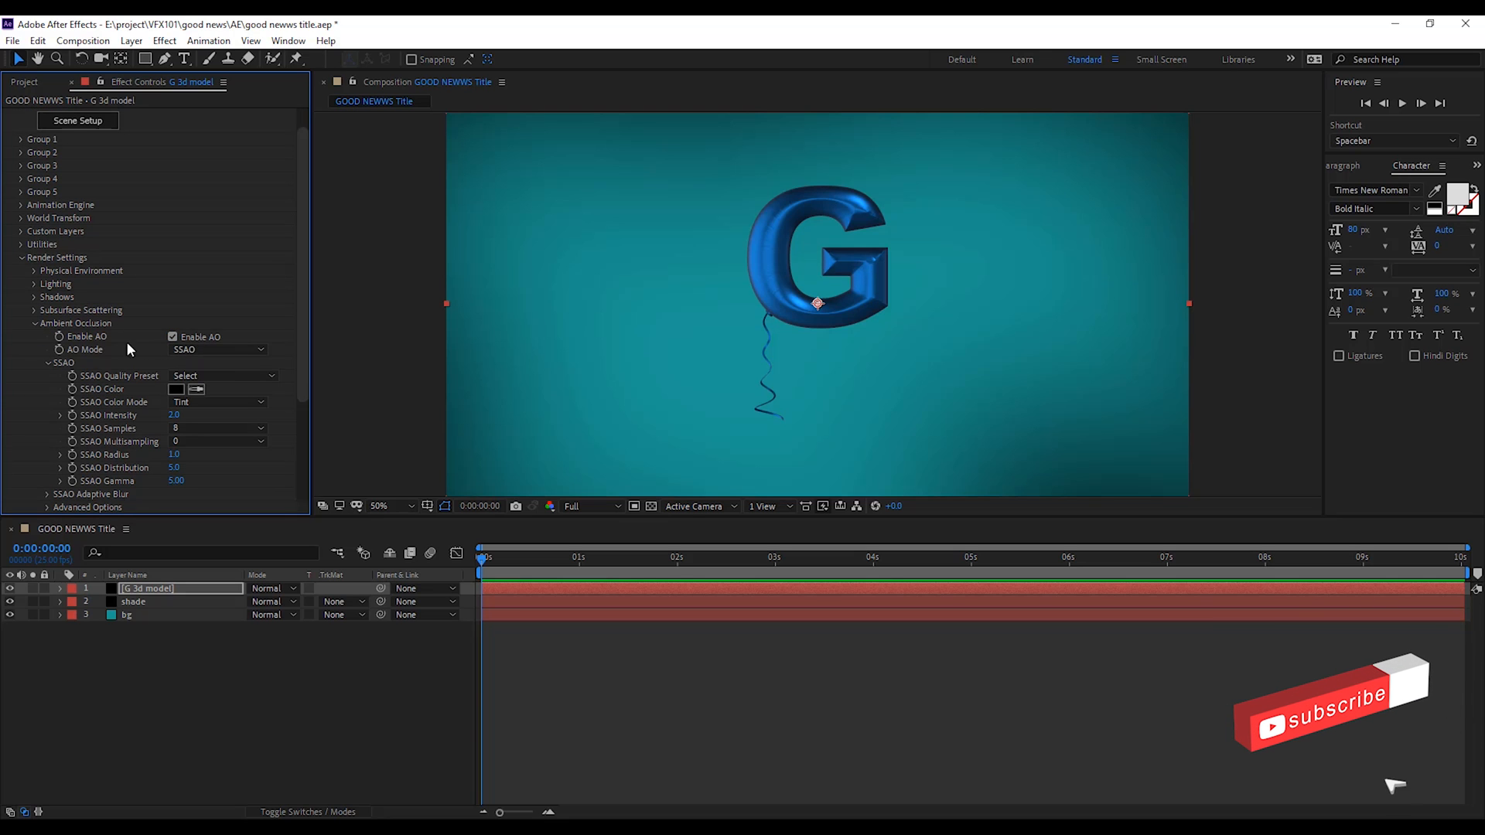
Step: Set Add Lighting to the 360 preset and collapse the lighting options
click(34, 323)
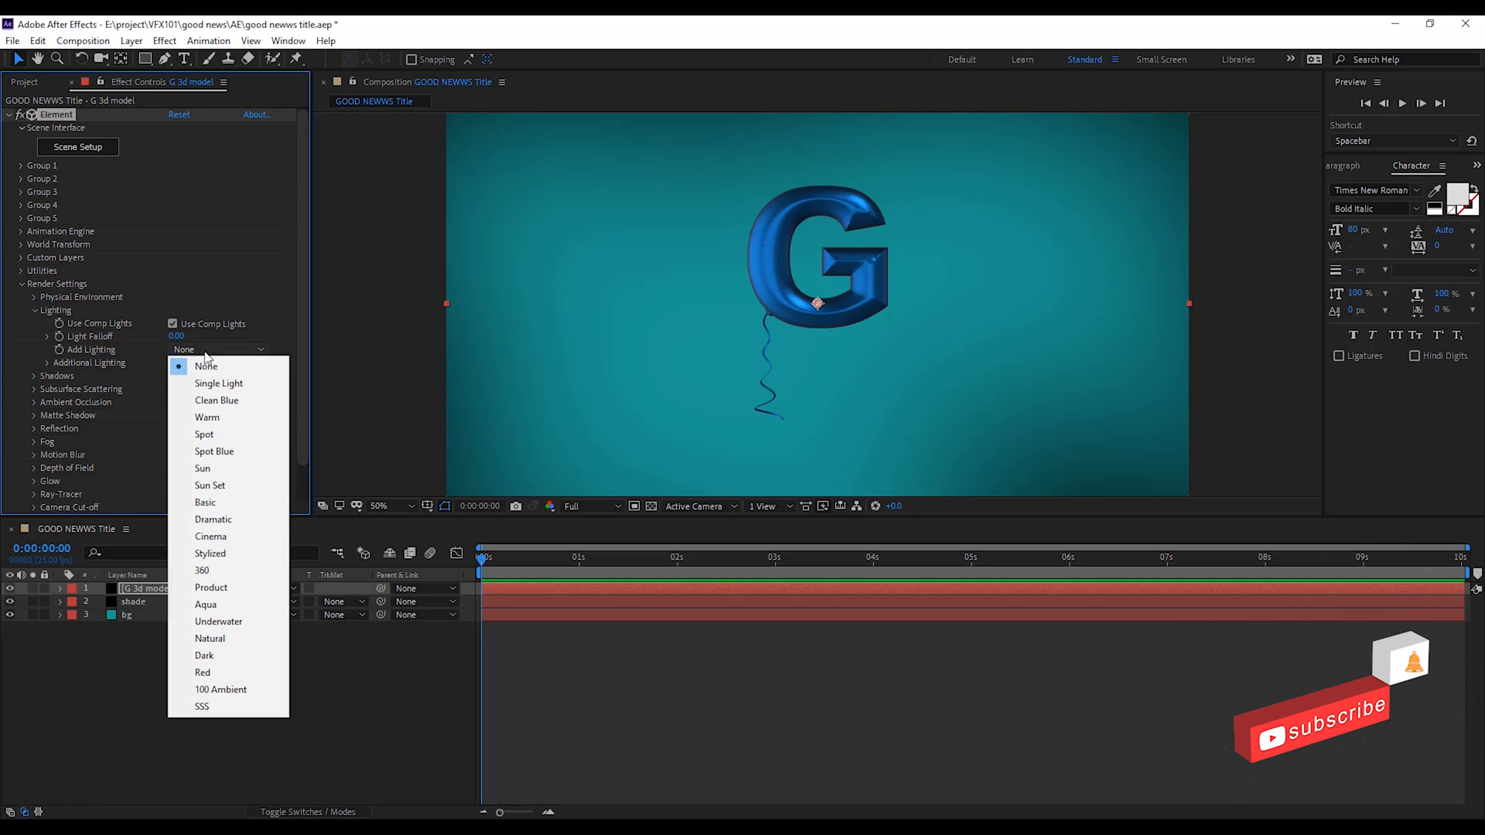
click(202, 570)
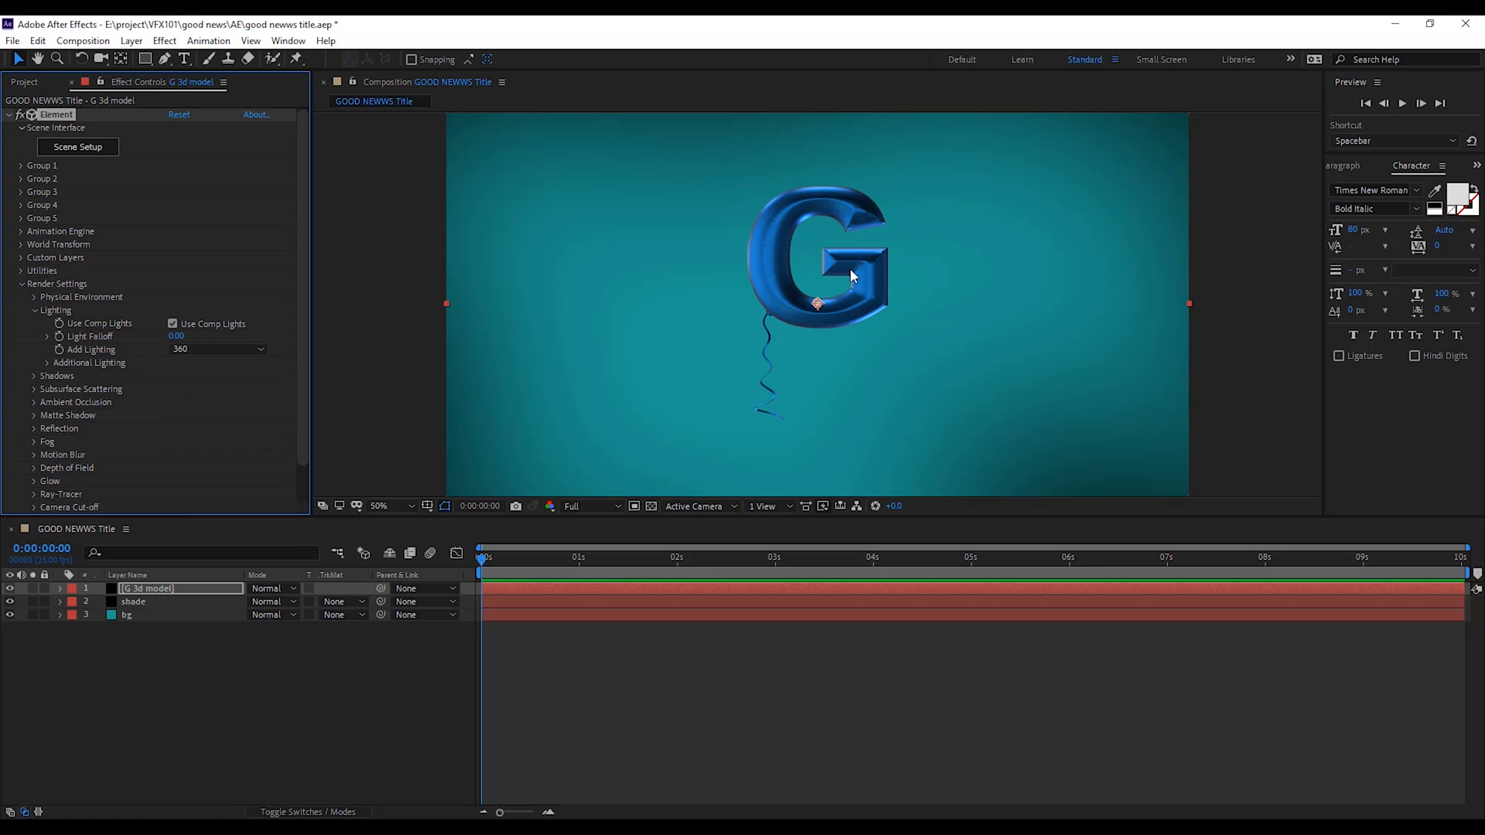
click(34, 309)
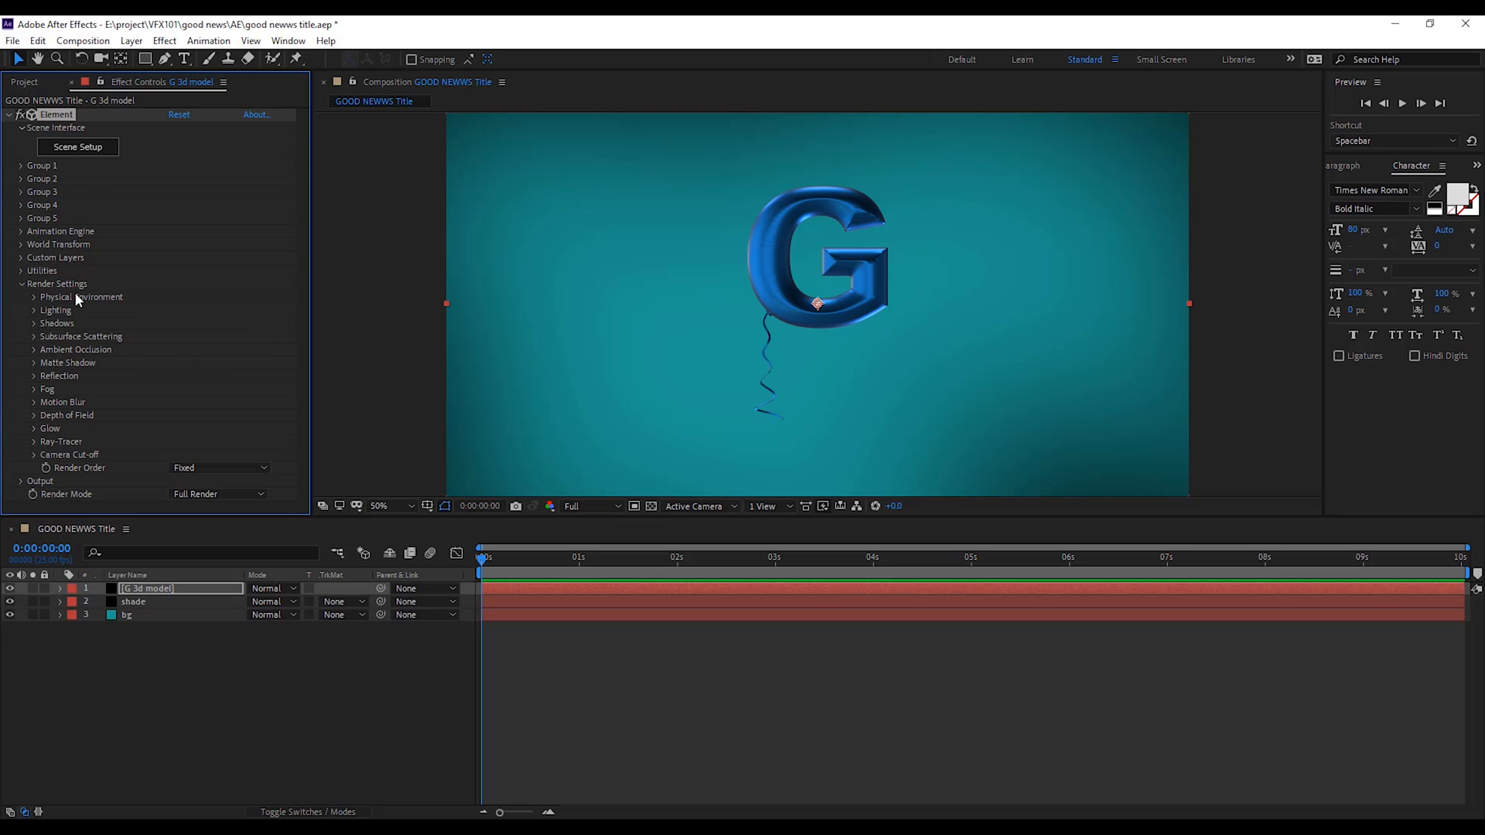
click(78, 147)
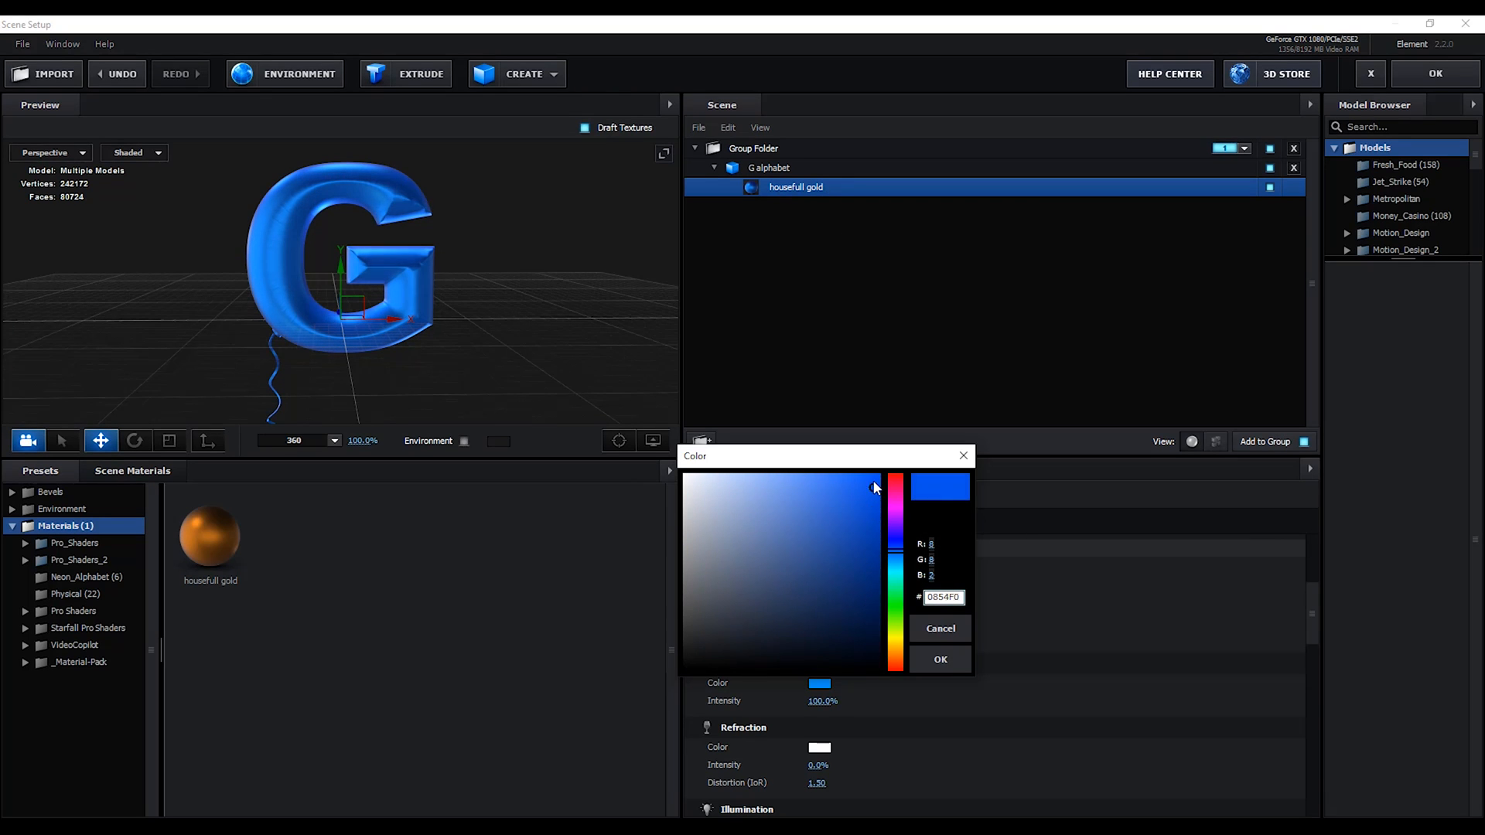
Step: Choose deep blue 064AD5 as the G material's reflection colour and confirm
drag(873, 486, 895, 612)
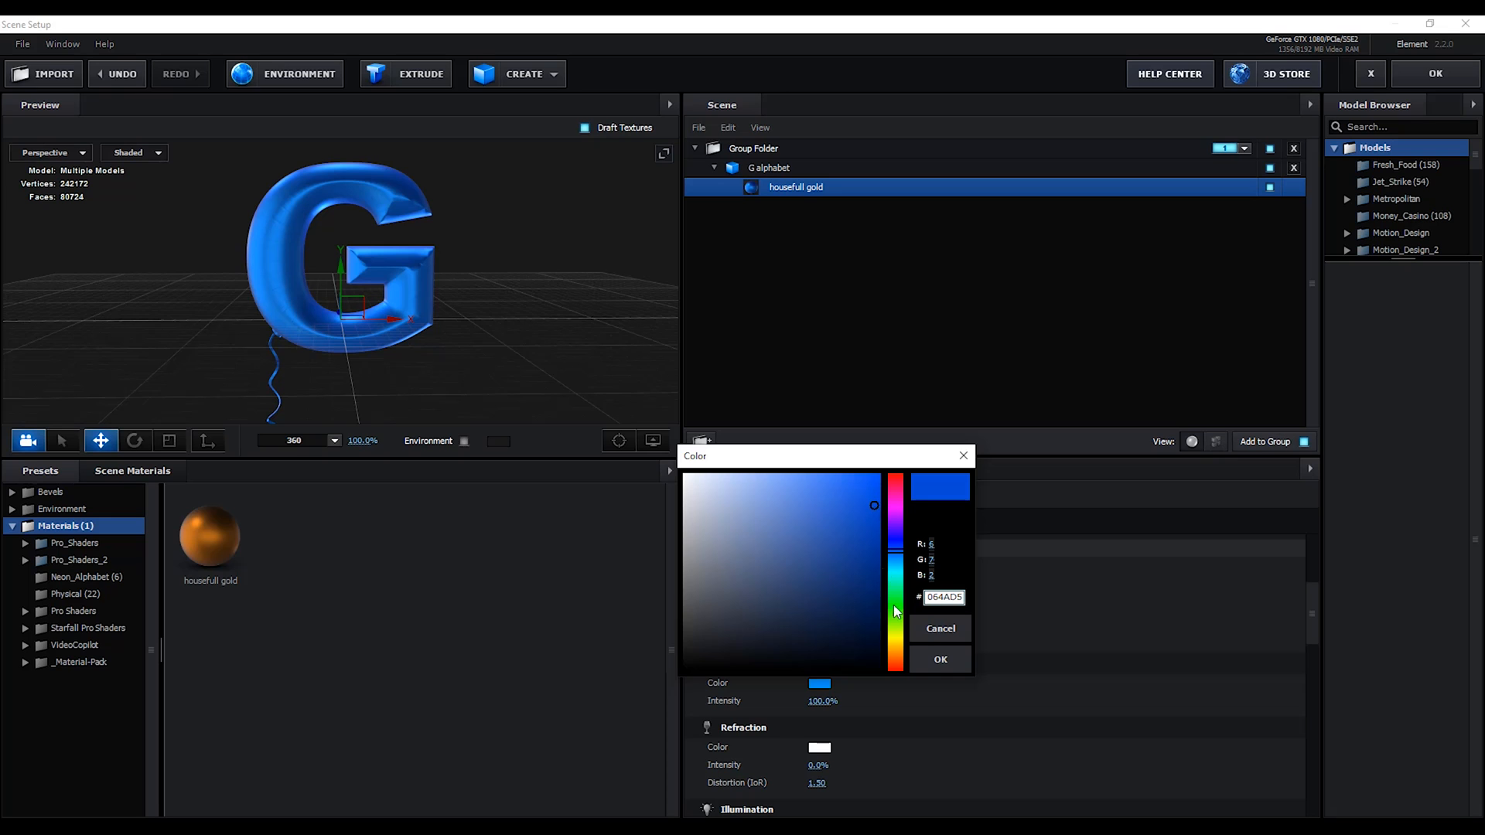
click(938, 659)
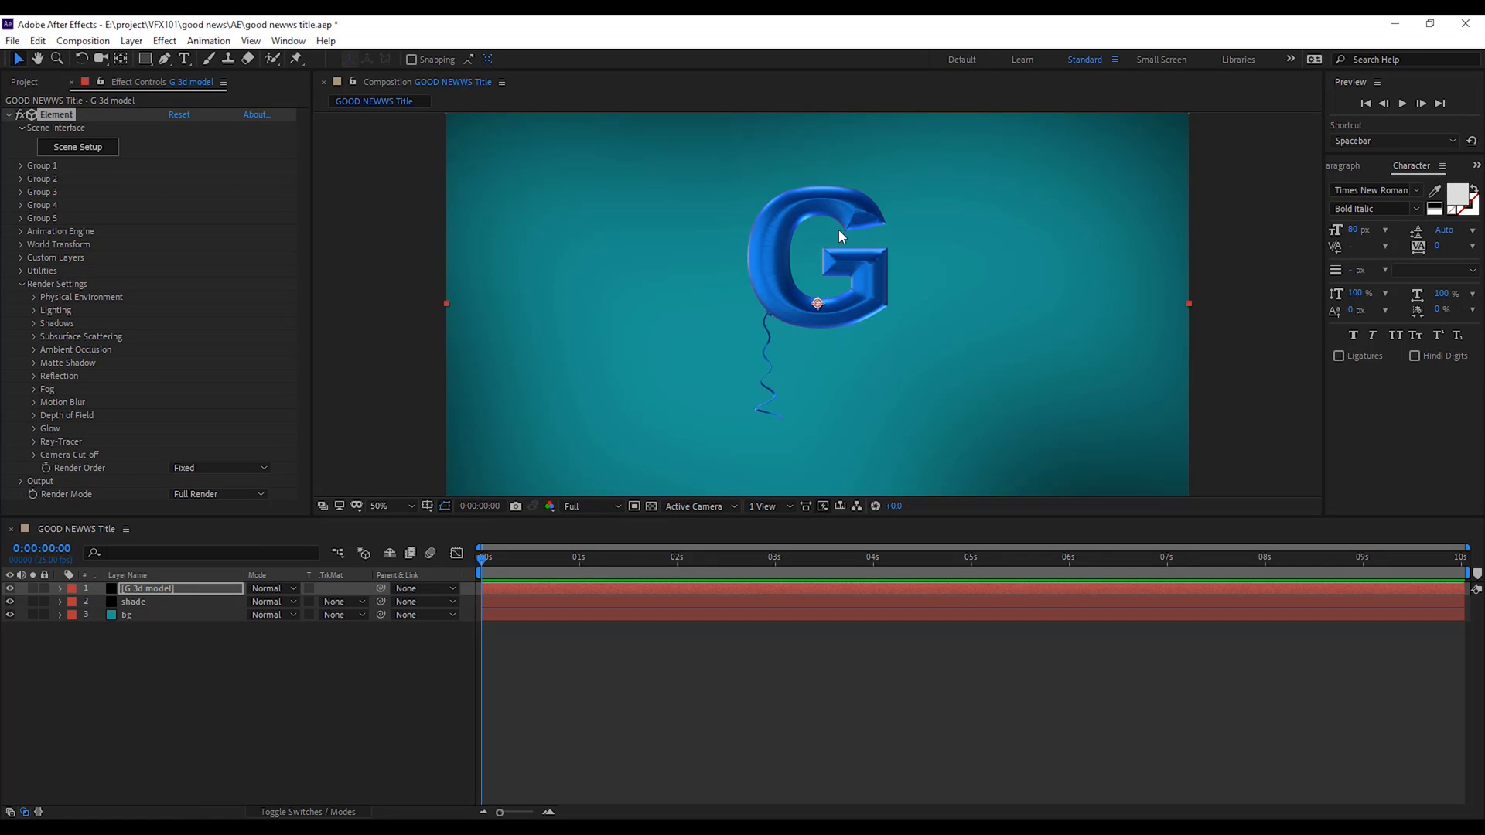
mouse_move(824, 337)
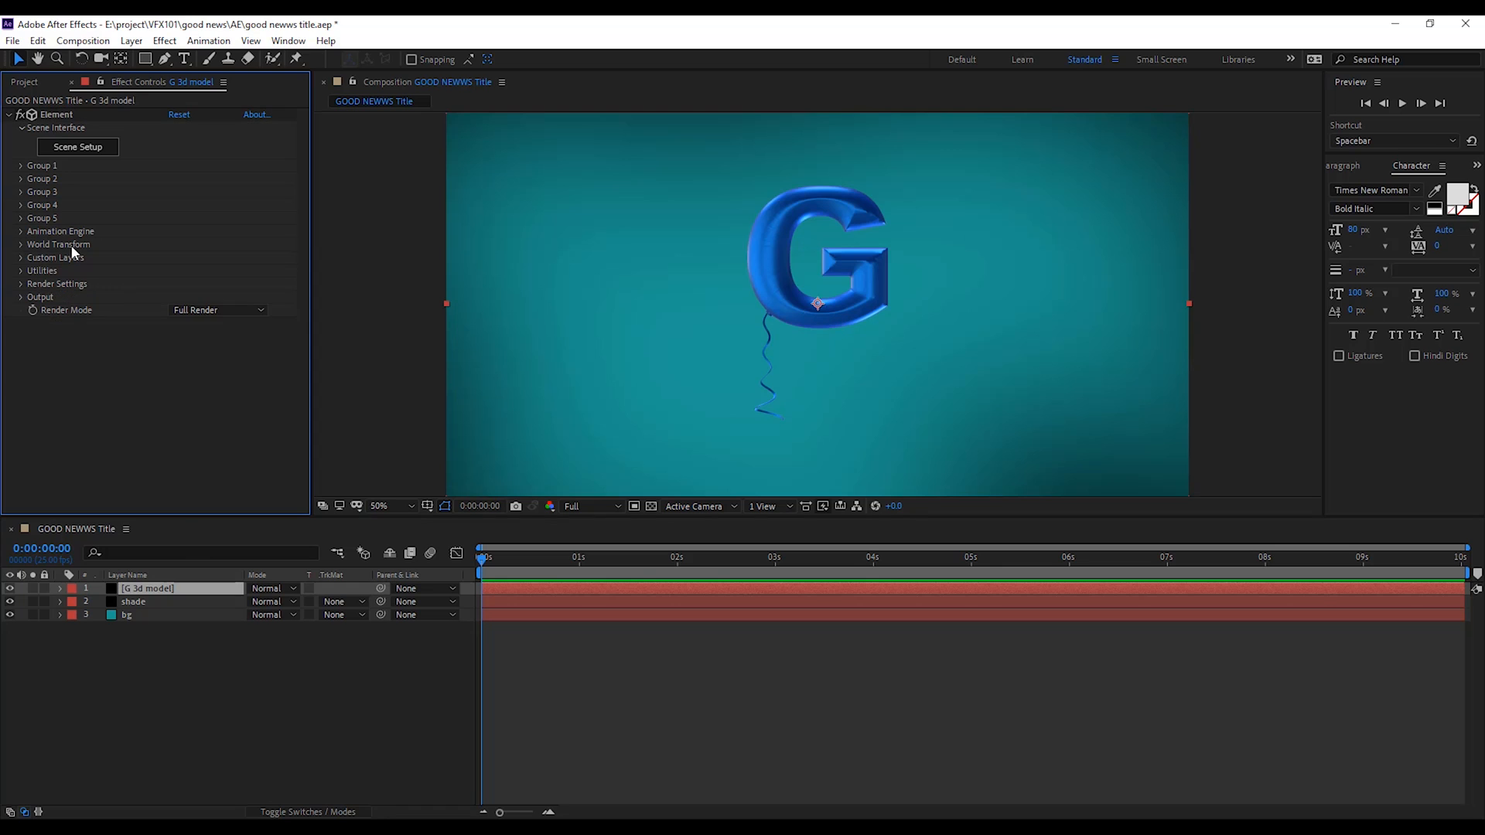
Step: Keyframe the G's World Position from -386,-801 down to -386,0
click(59, 245)
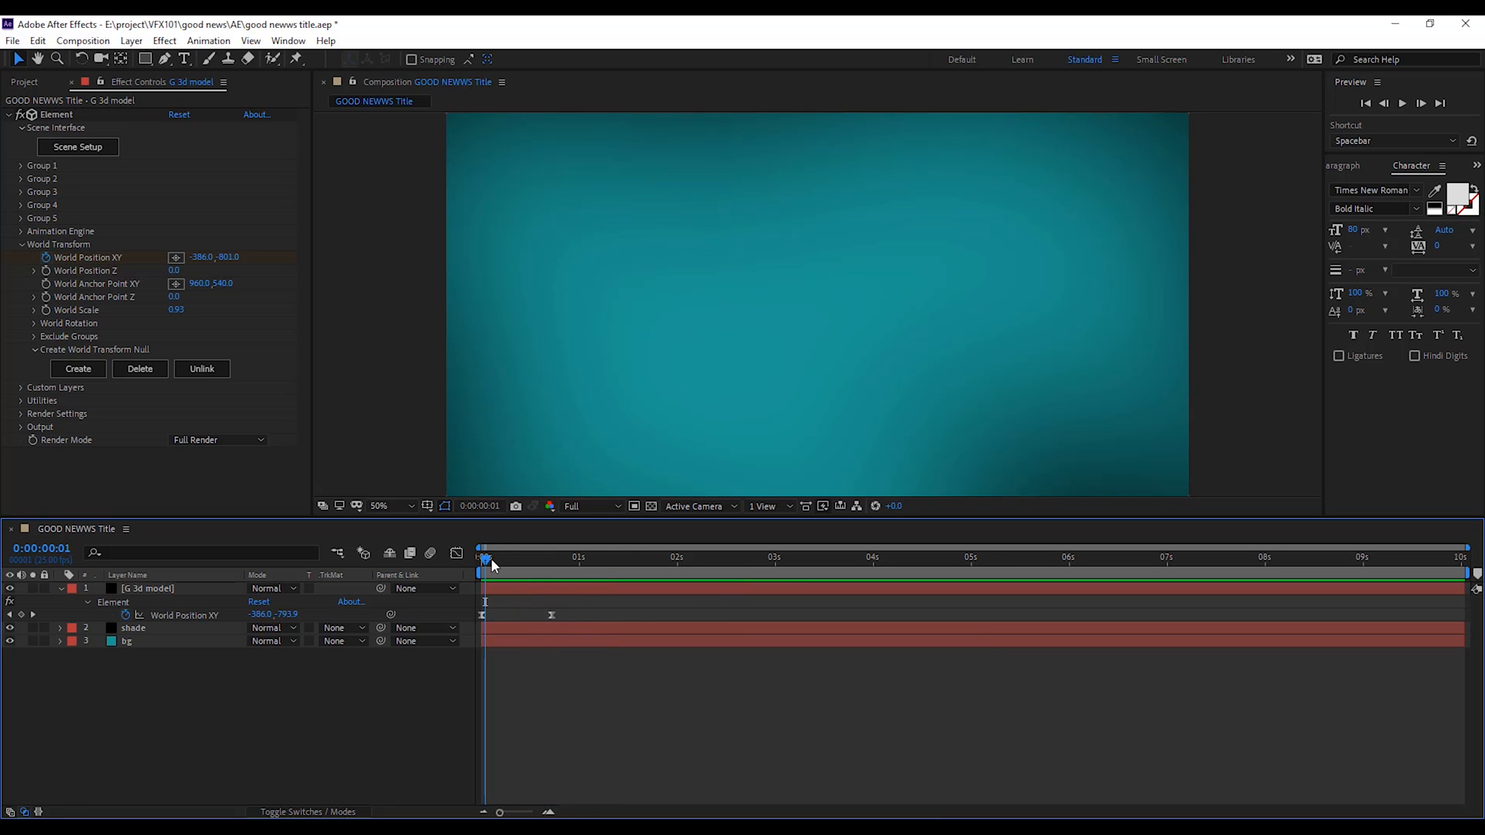
drag(486, 557, 559, 557)
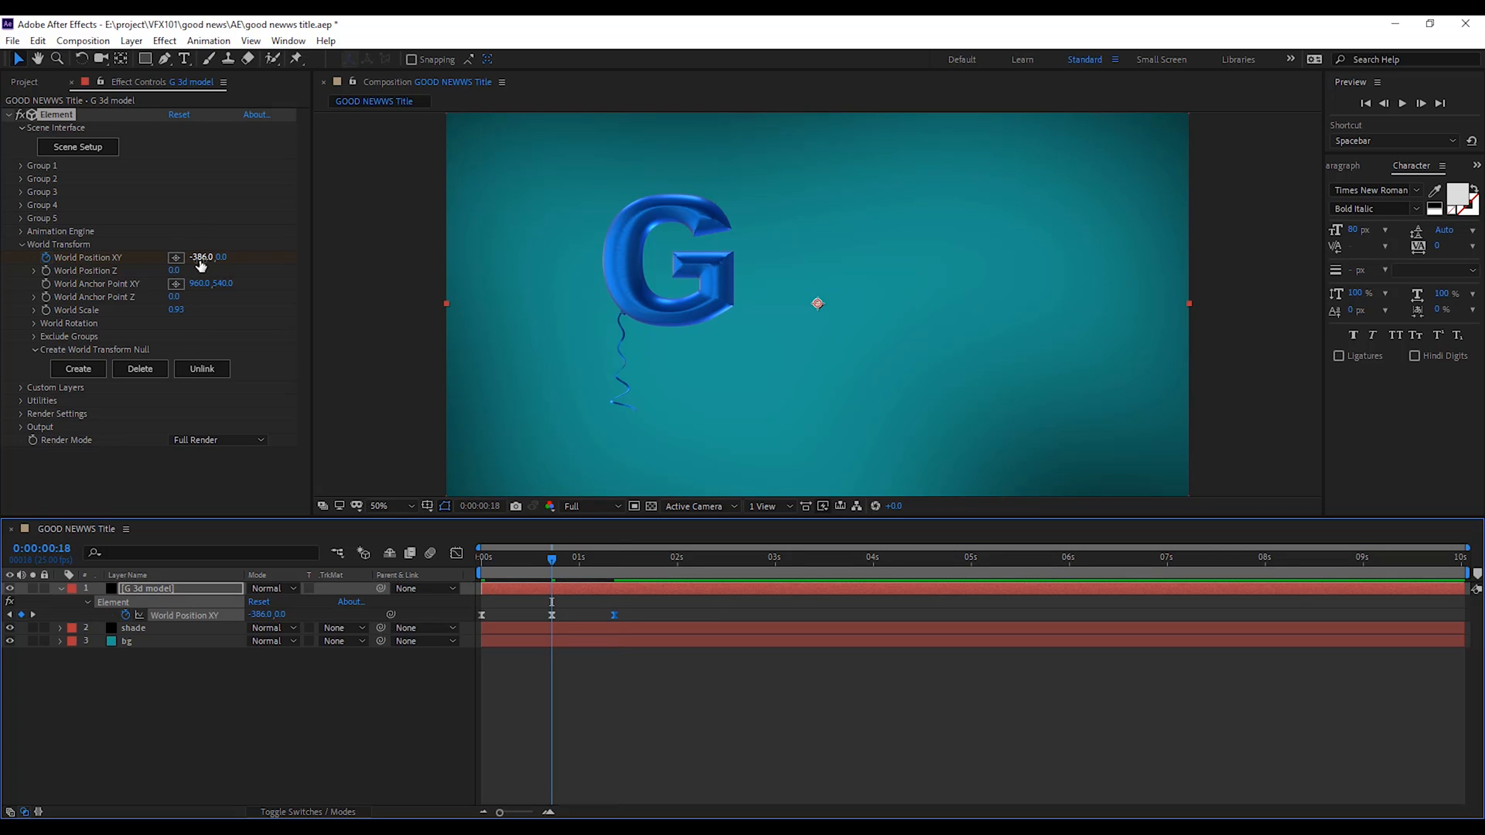
drag(198, 256, 228, 256)
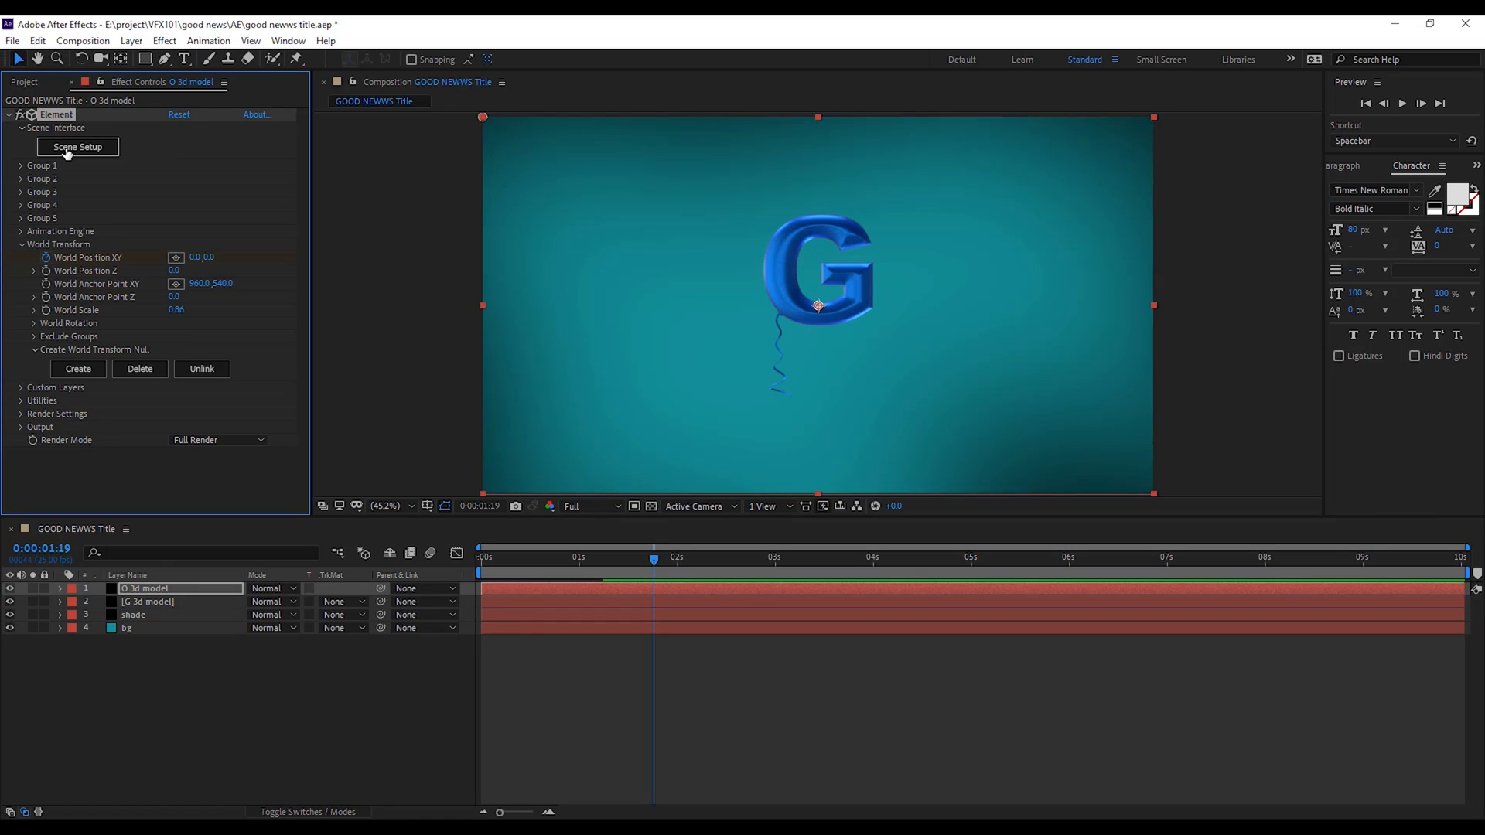
Step: Import O.c4d into the O layer and apply the pink balloon material
click(78, 147)
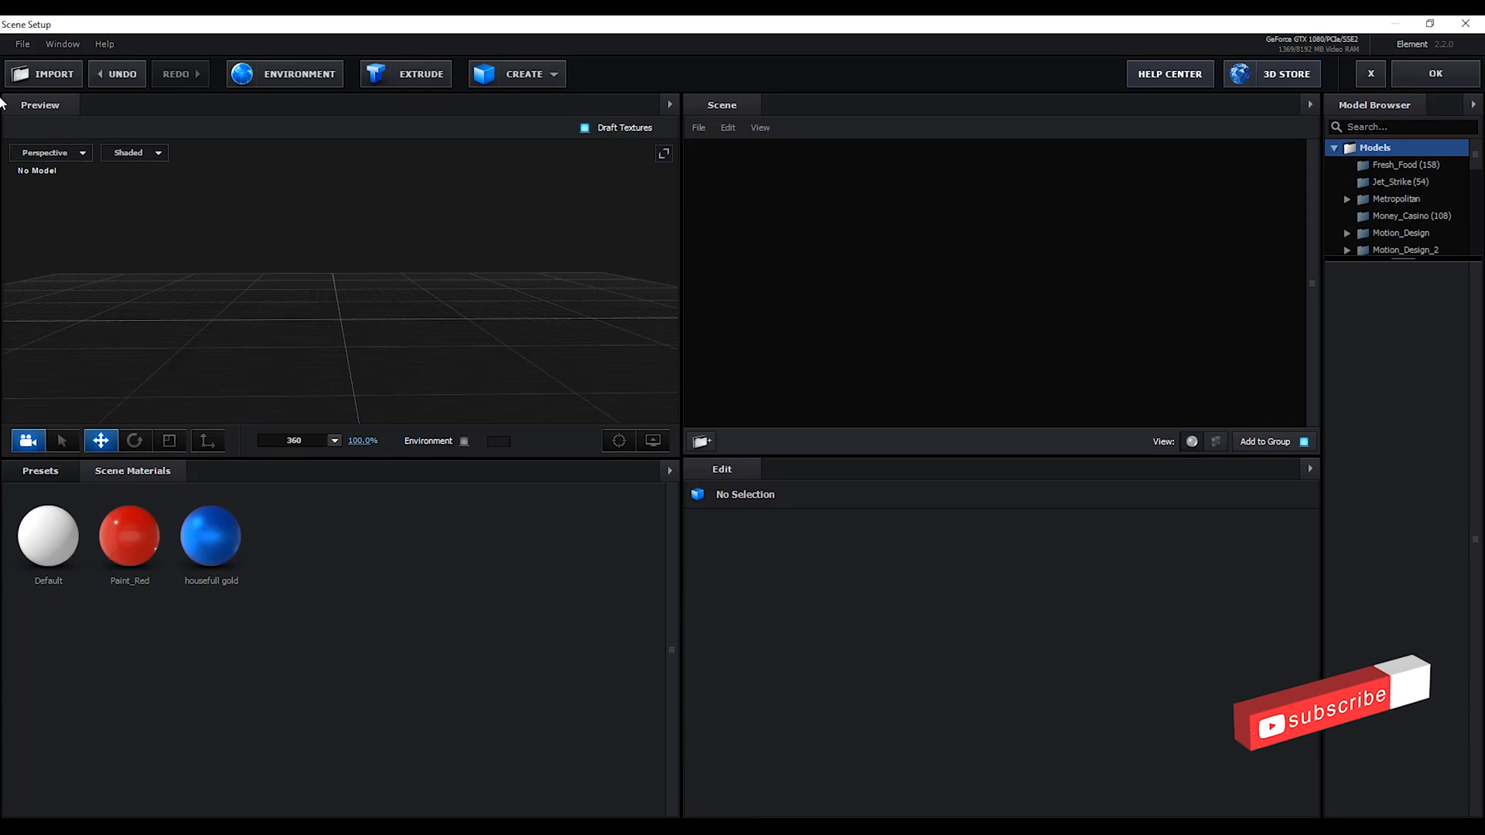
click(43, 74)
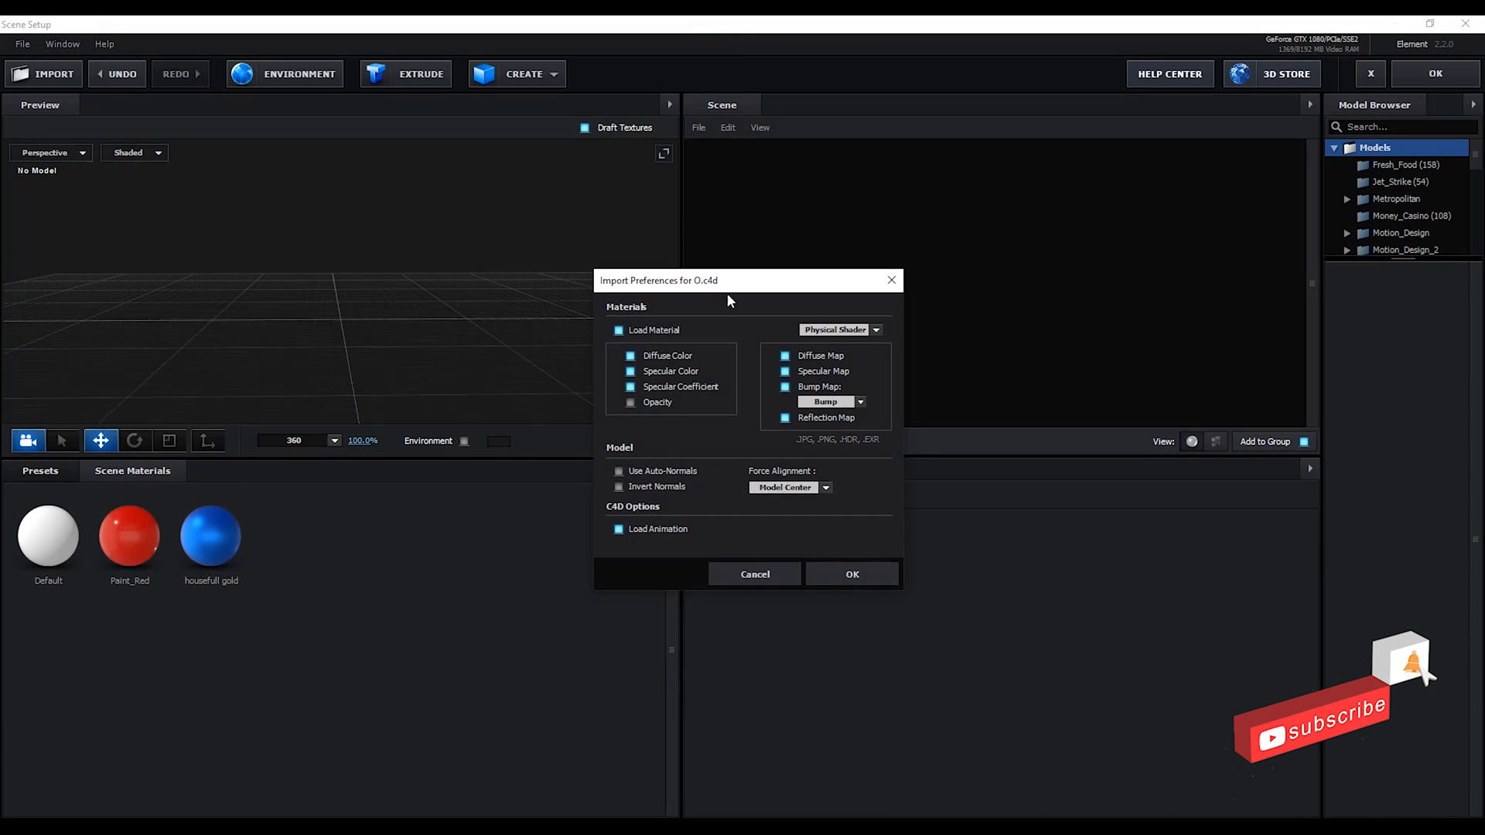
click(851, 574)
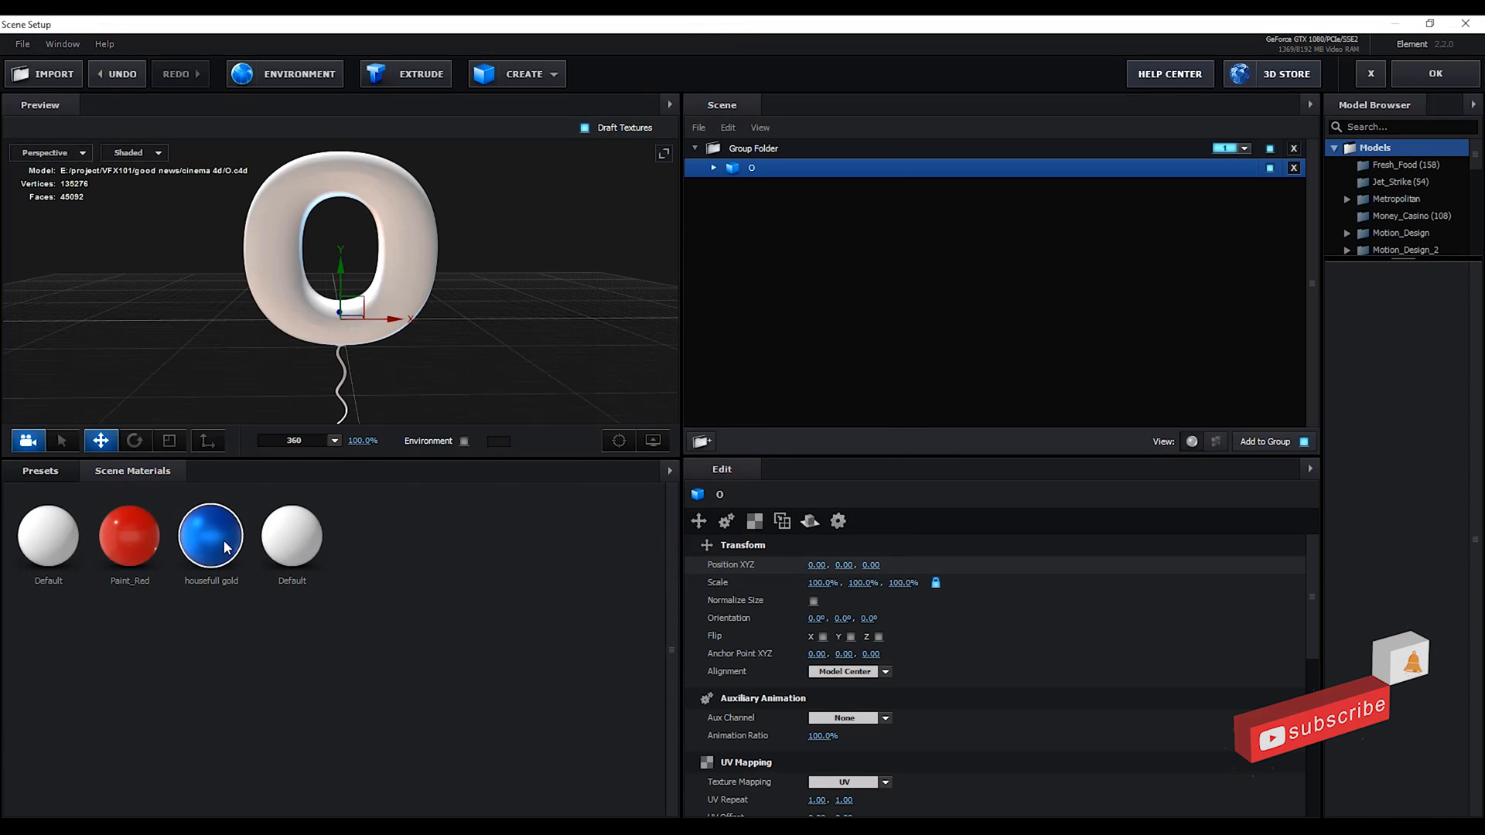
double_click(210, 532)
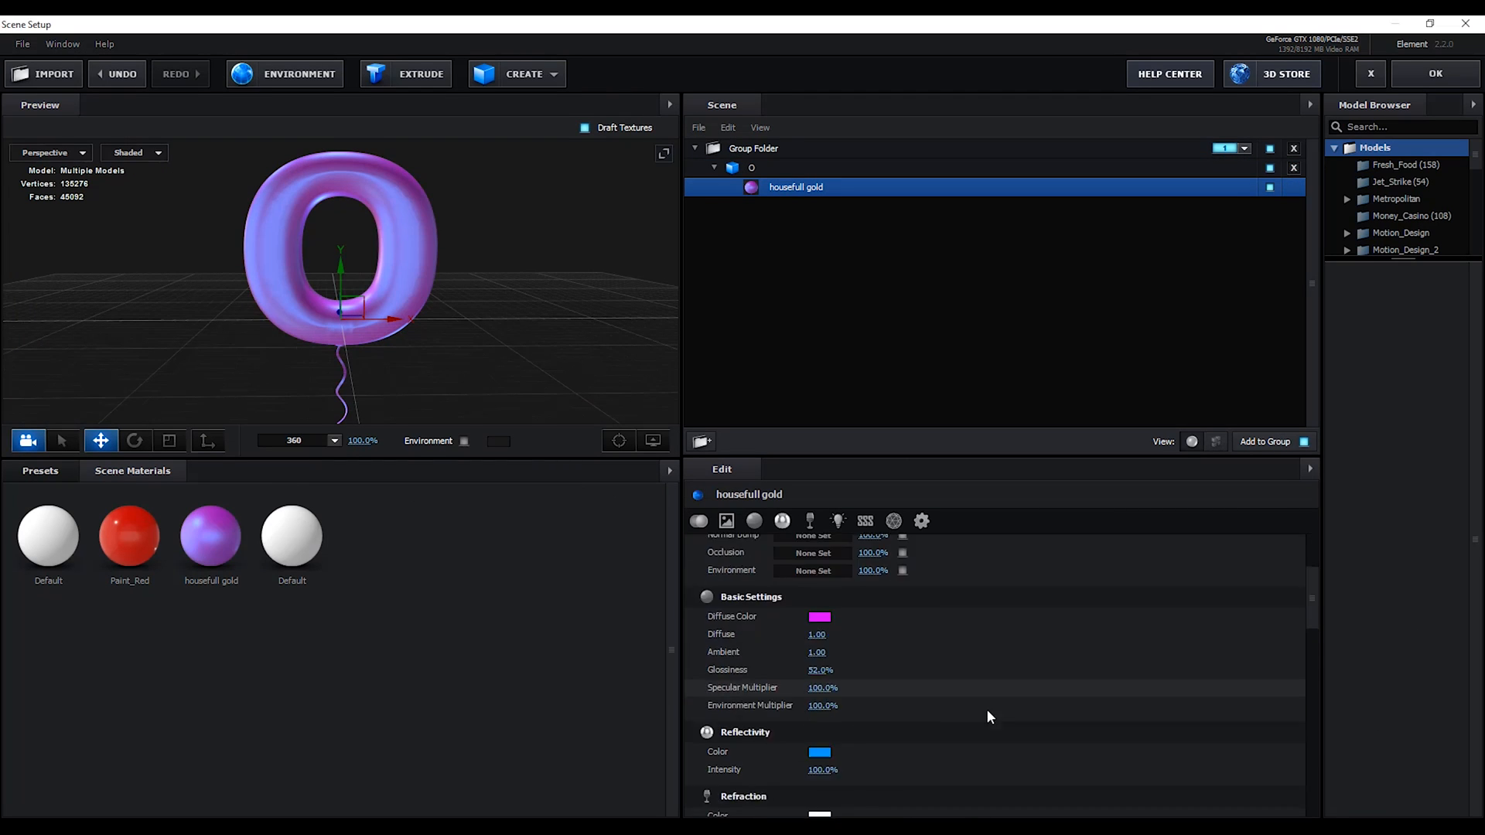
click(1434, 74)
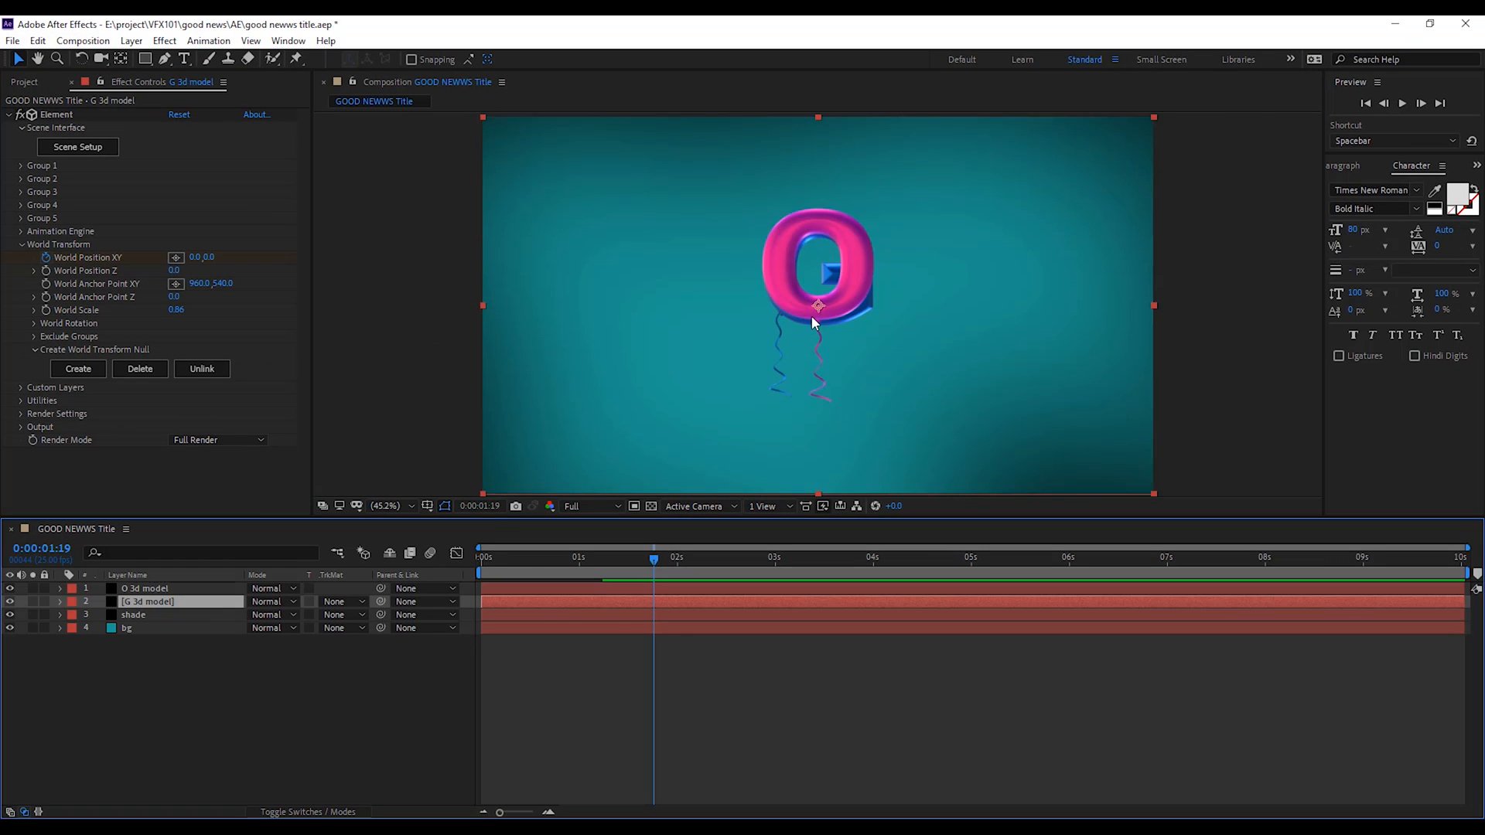
click(77, 147)
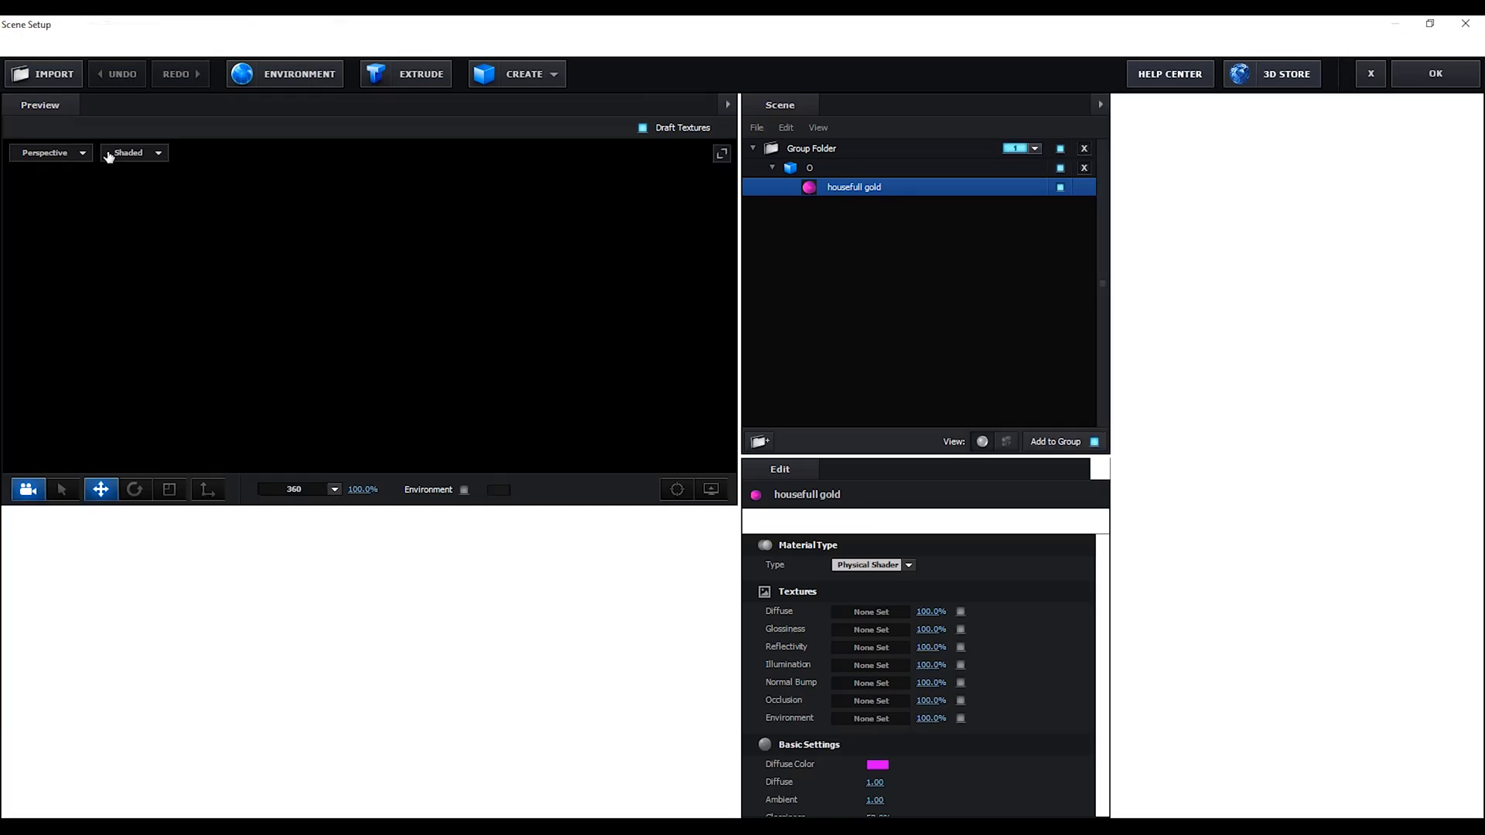
click(1434, 75)
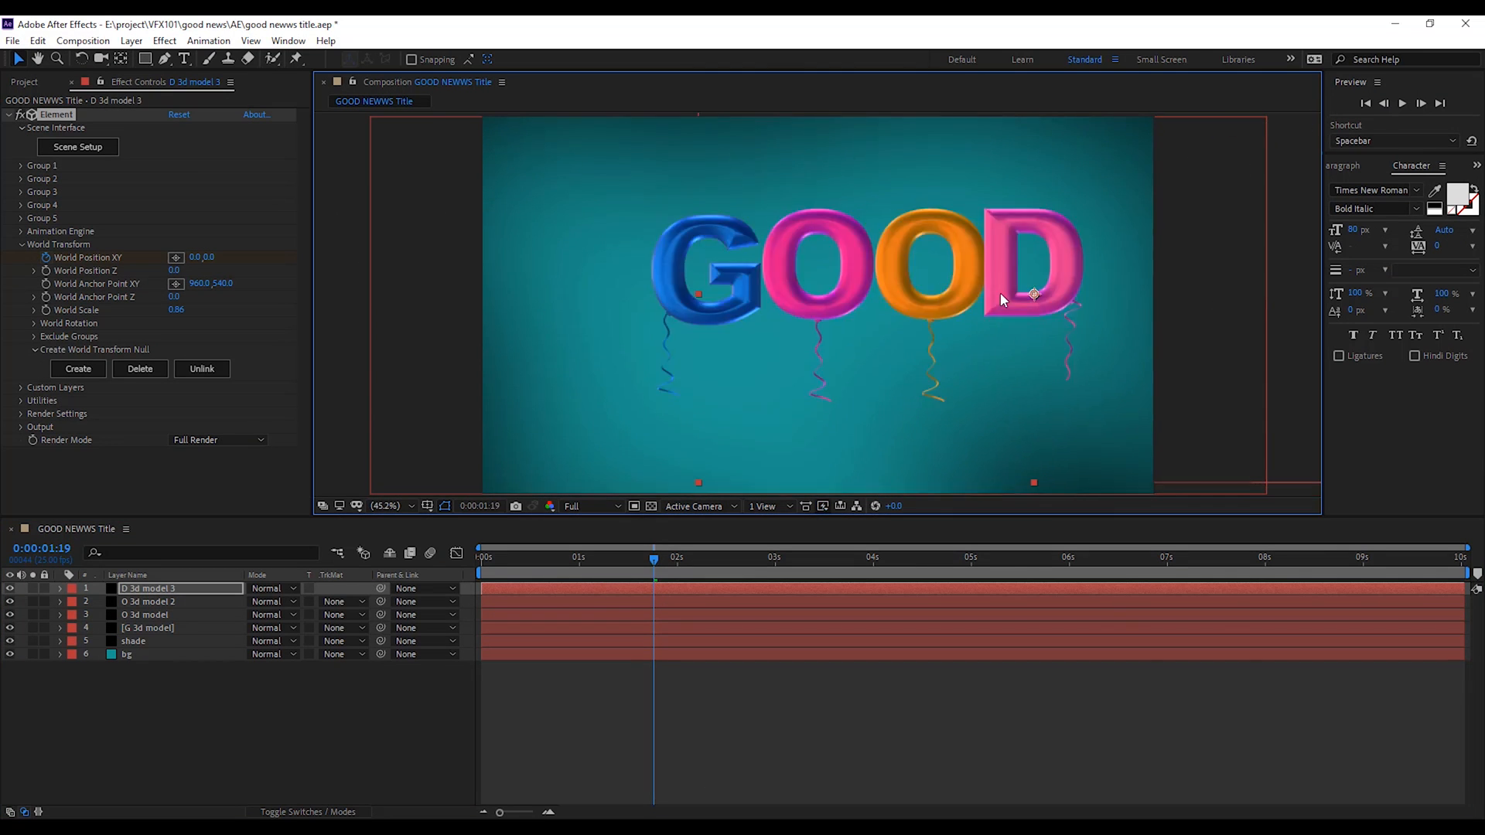
Step: Offset the letter layers in the timeline and adjust the N letter's world rotation
click(145, 615)
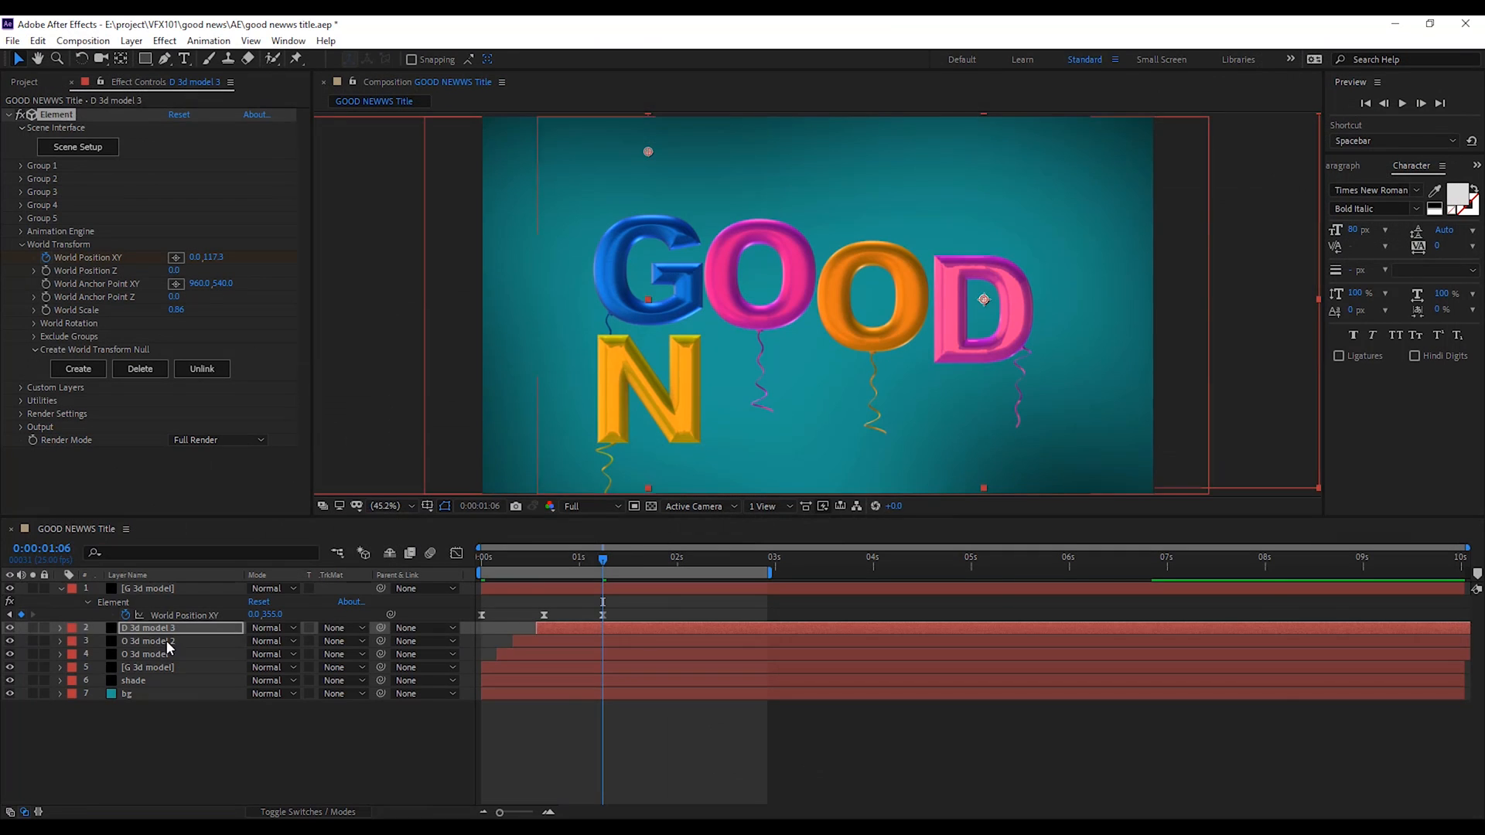
click(144, 654)
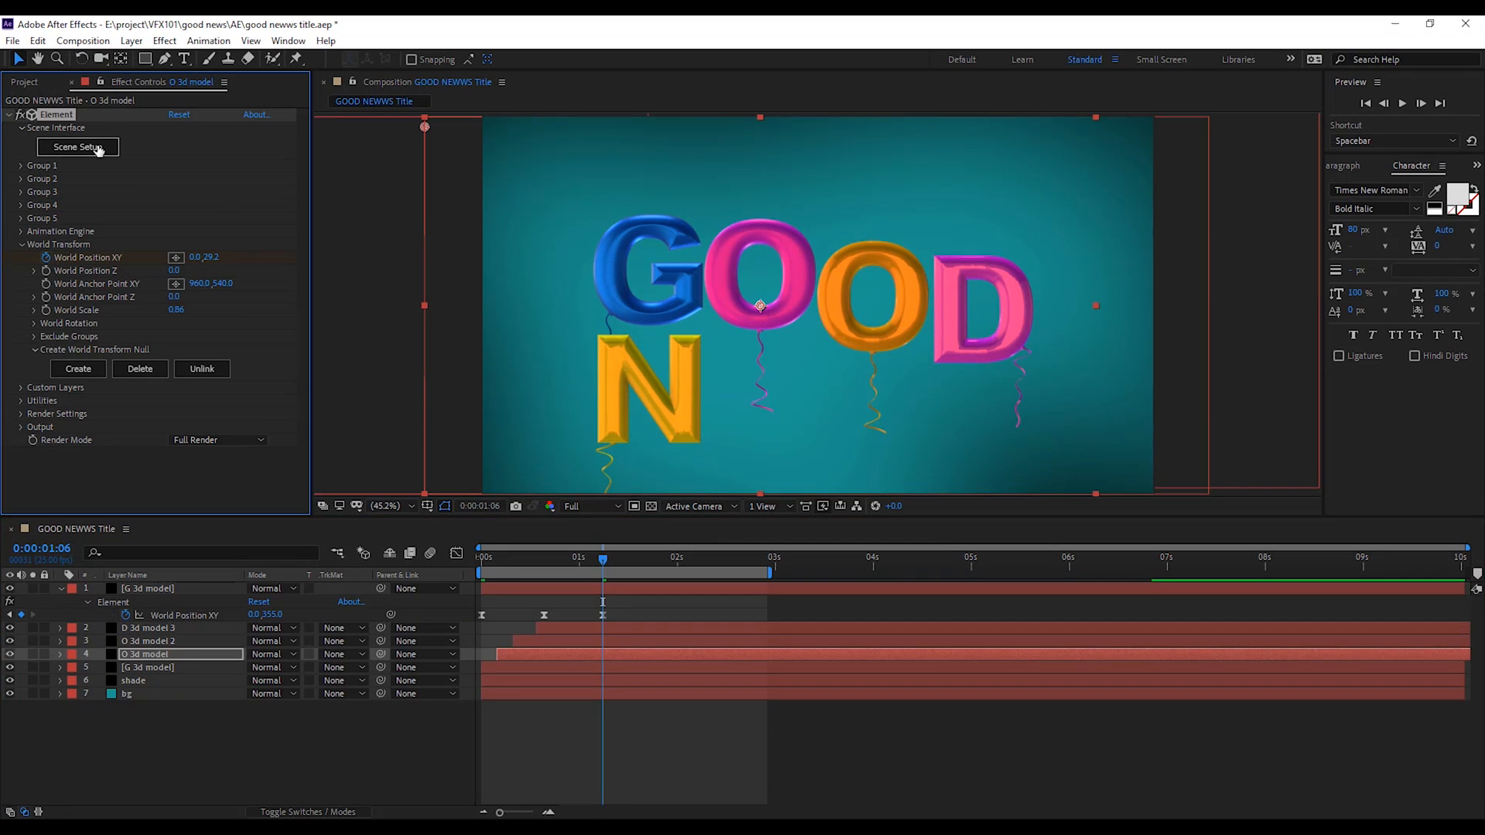
click(78, 147)
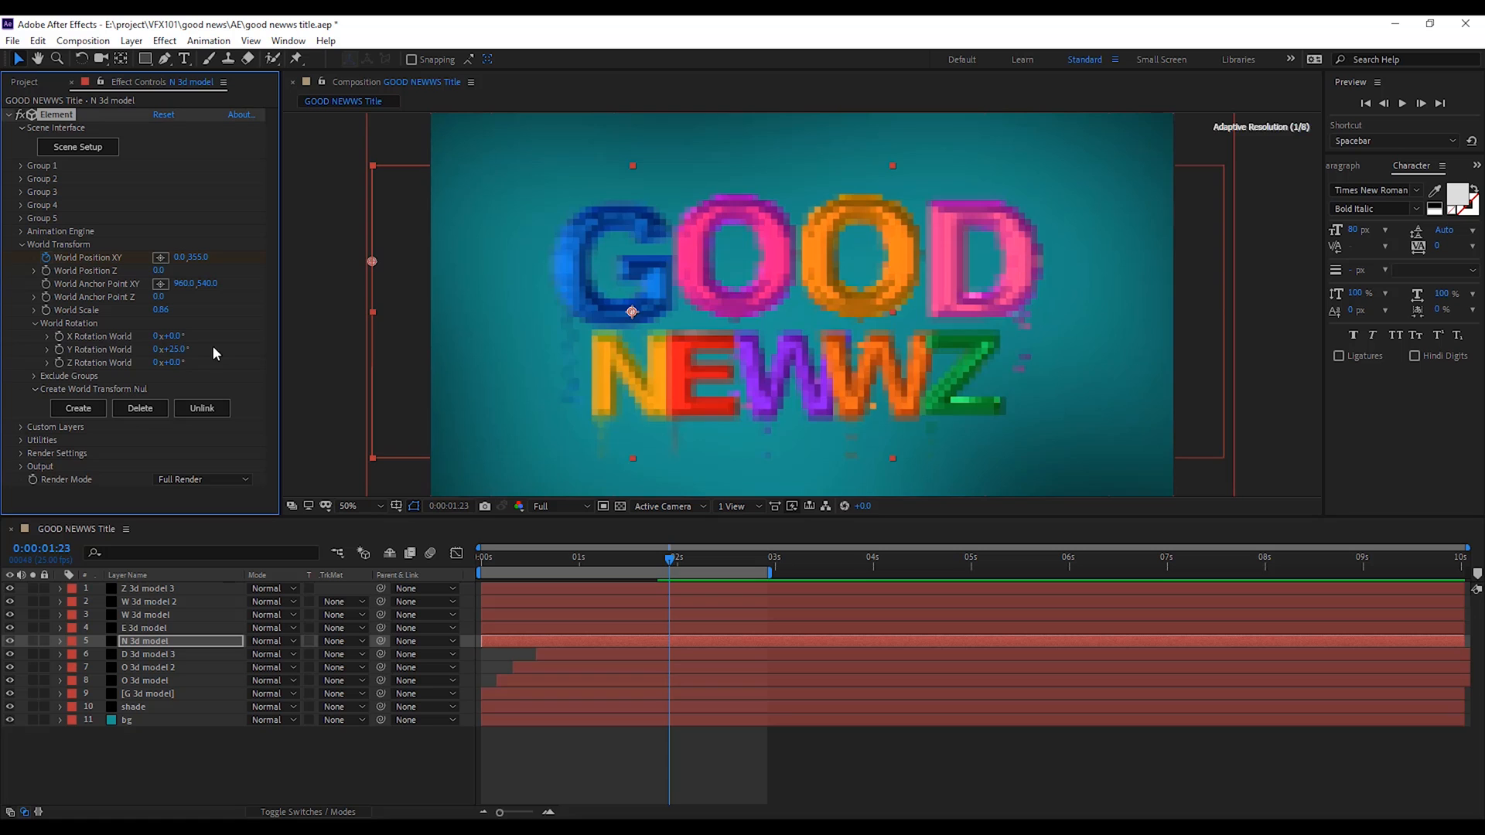
click(147, 628)
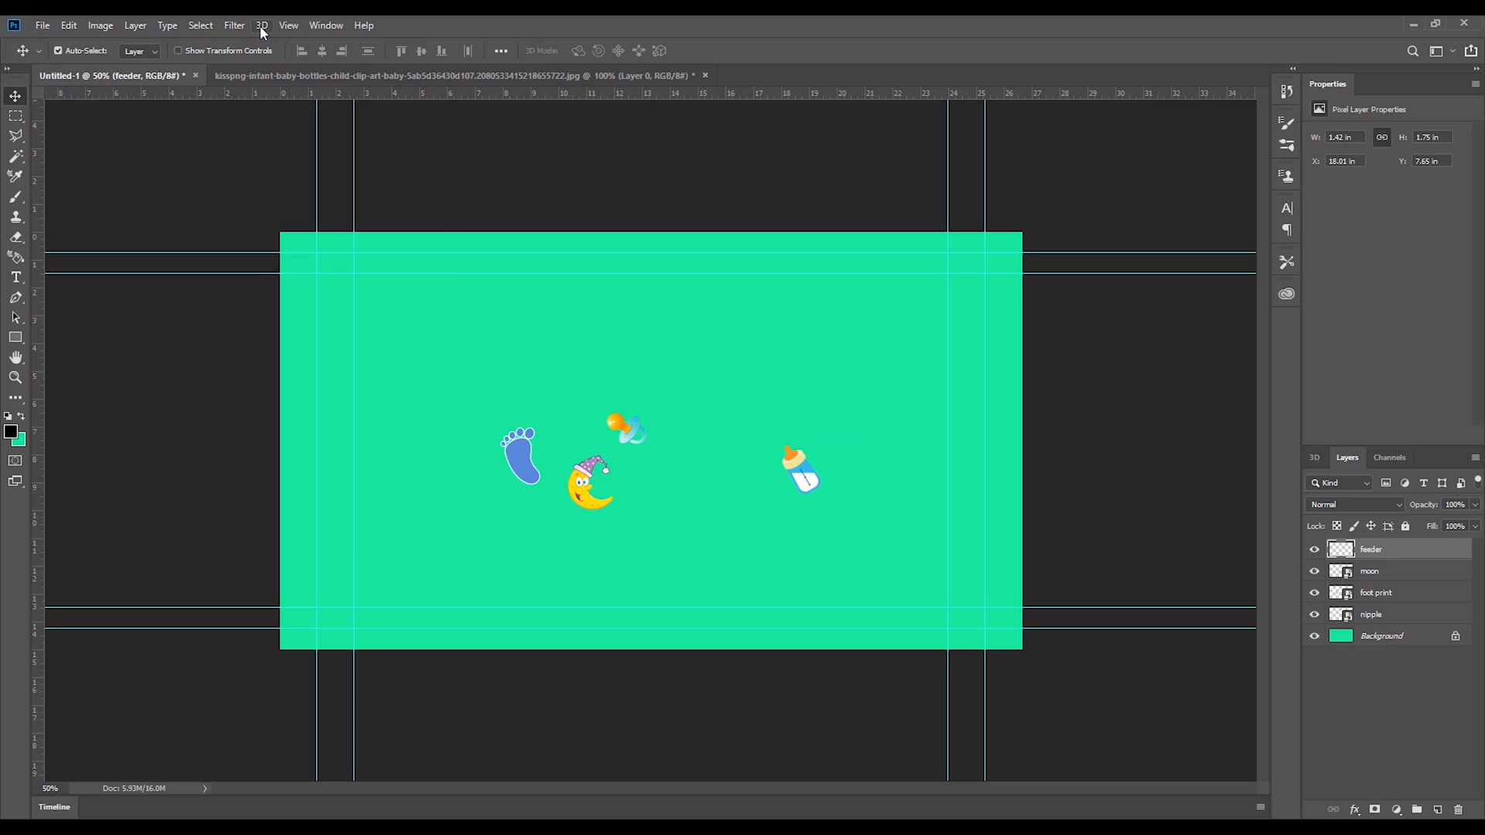
Step: Extrude the feeder layer into 3D, orbit it, and recolour its extrusion diffuse
click(262, 25)
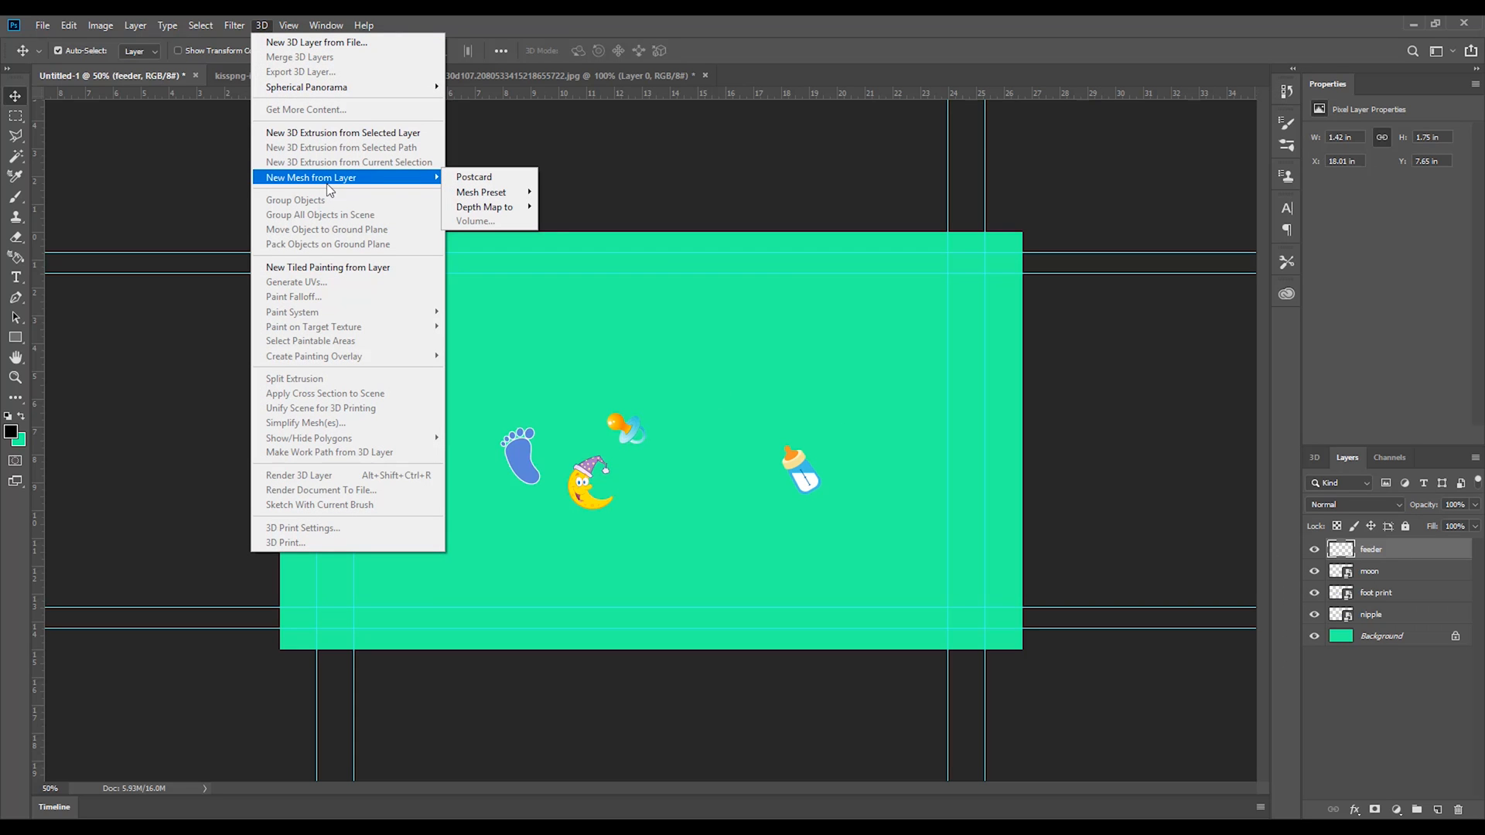
mouse_move(343, 133)
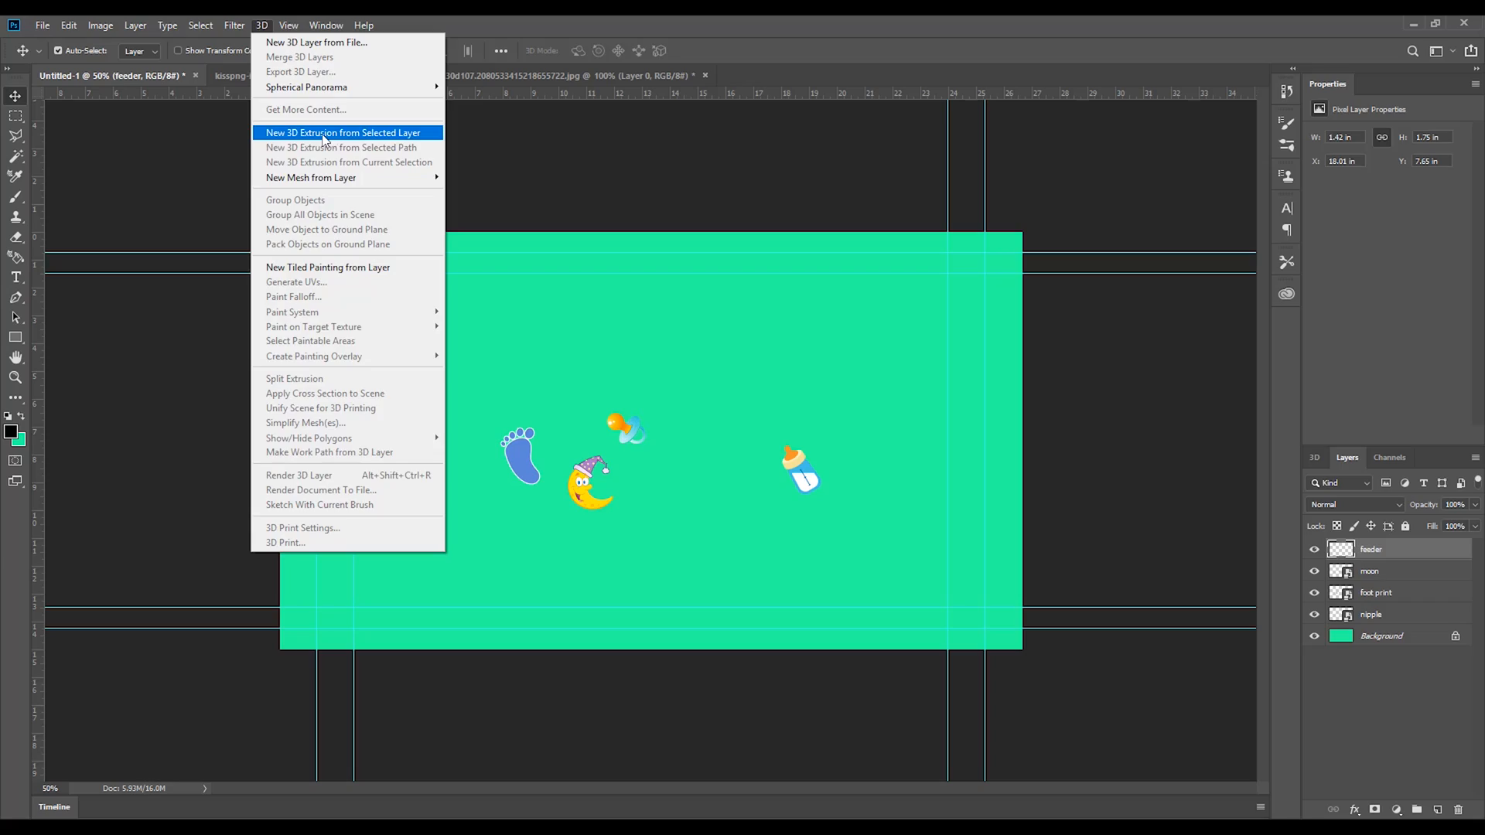
click(342, 133)
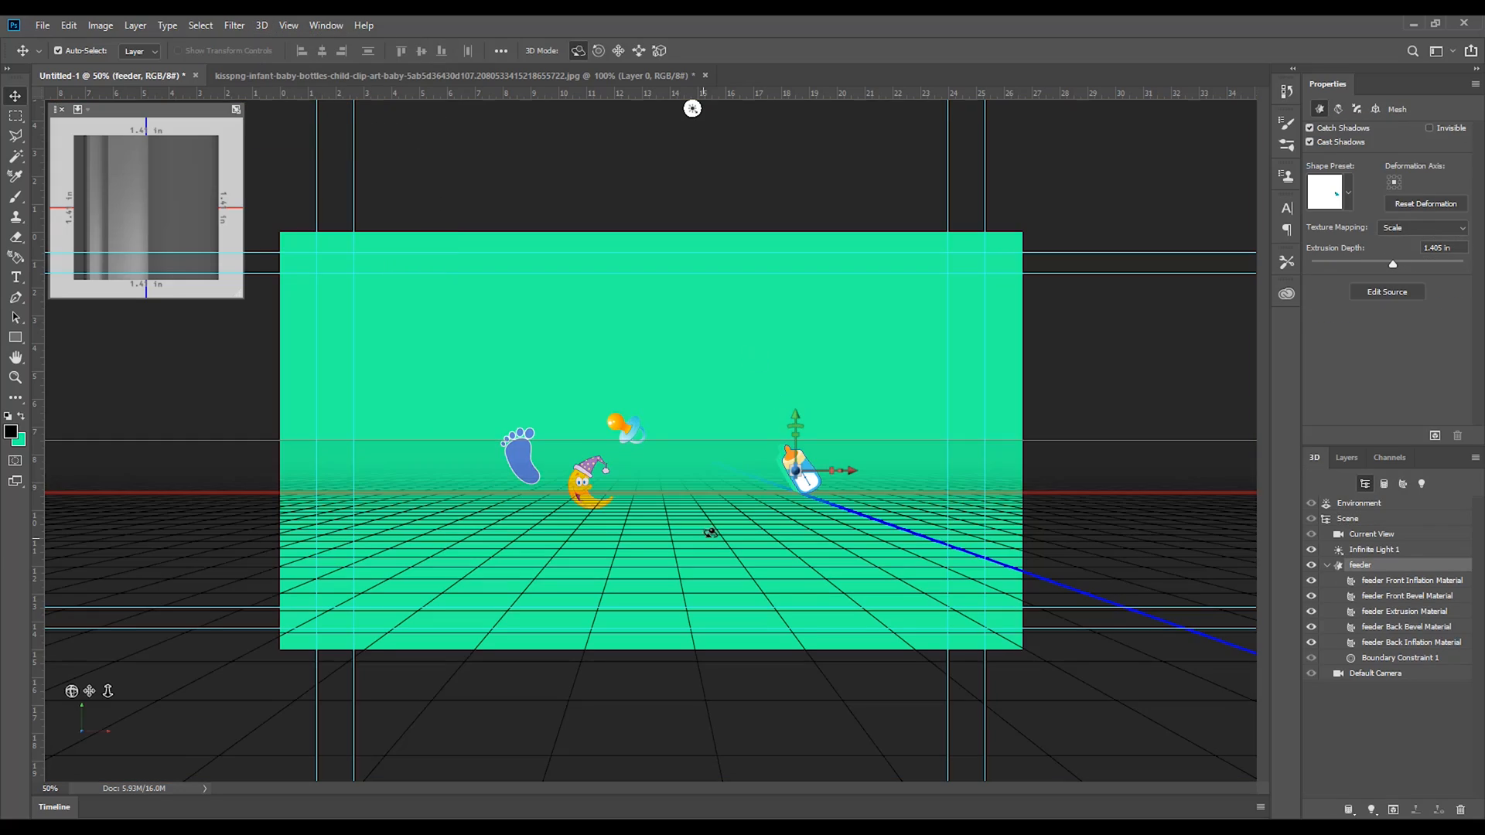
drag(692, 108, 53, 478)
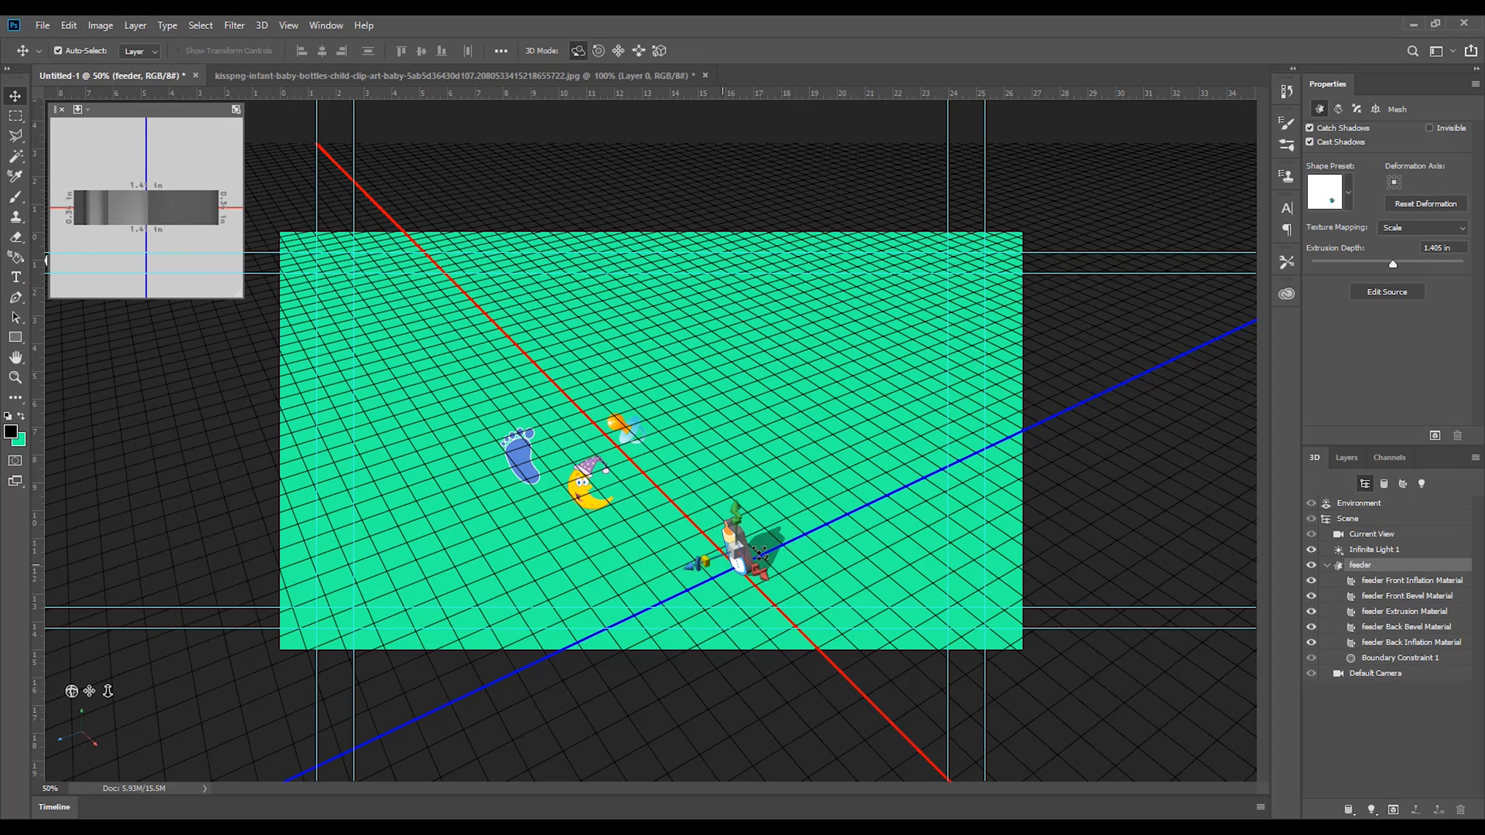
click(1405, 611)
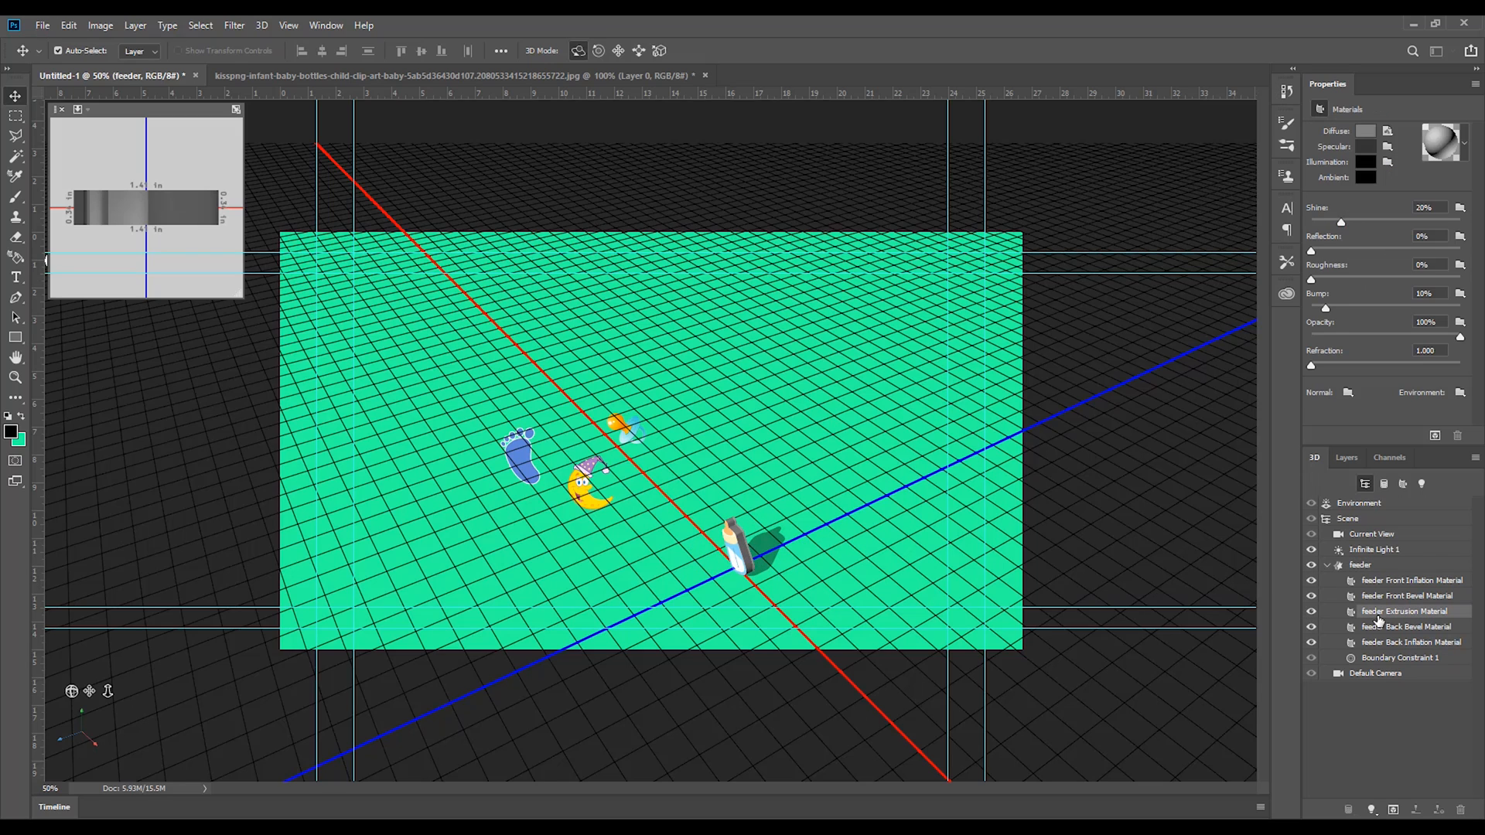
click(1365, 131)
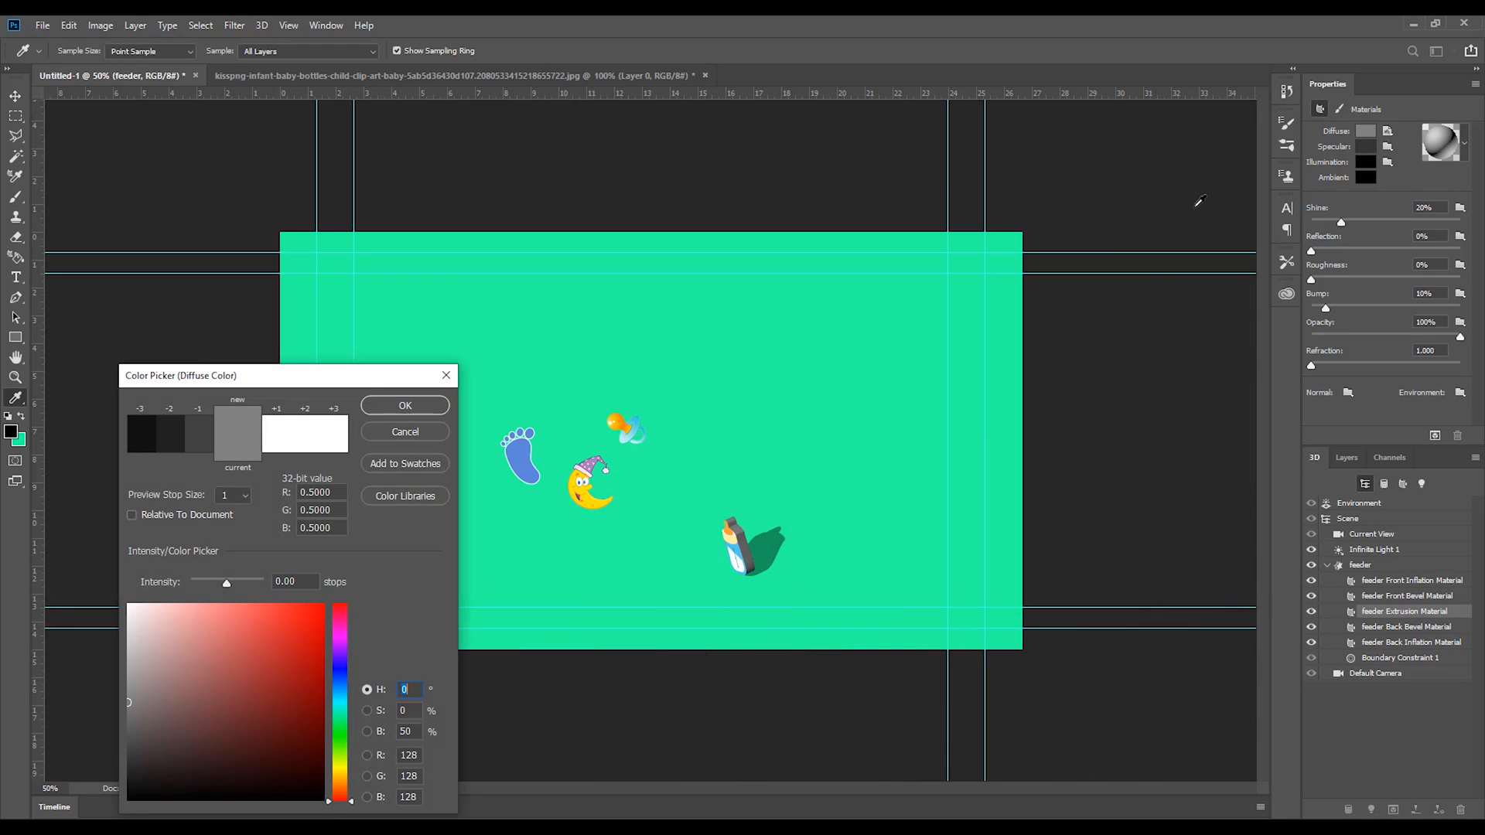
click(273, 644)
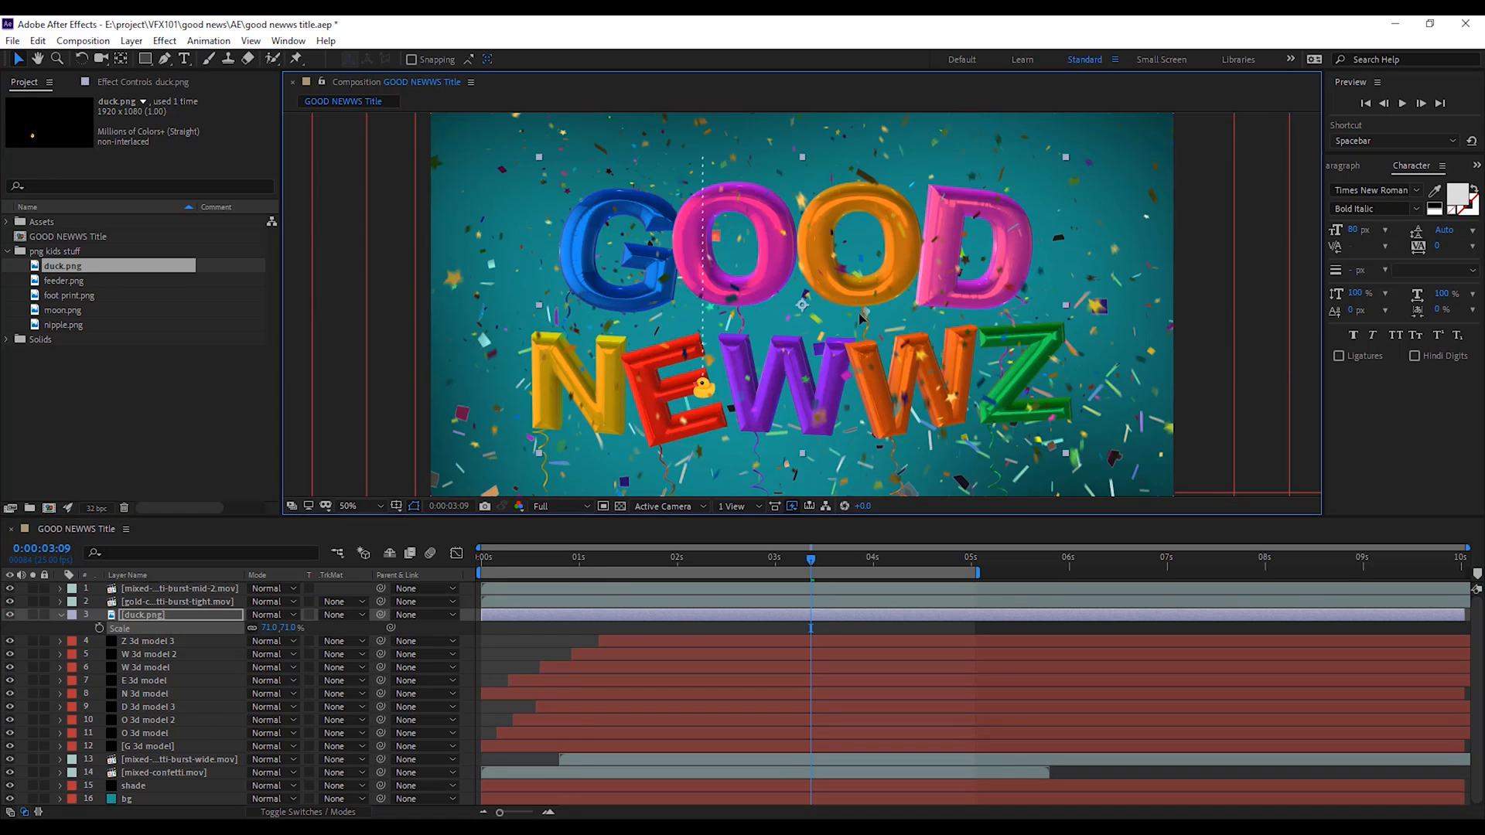
Step: Select feeder.png in the Project panel to add to the composition
click(65, 280)
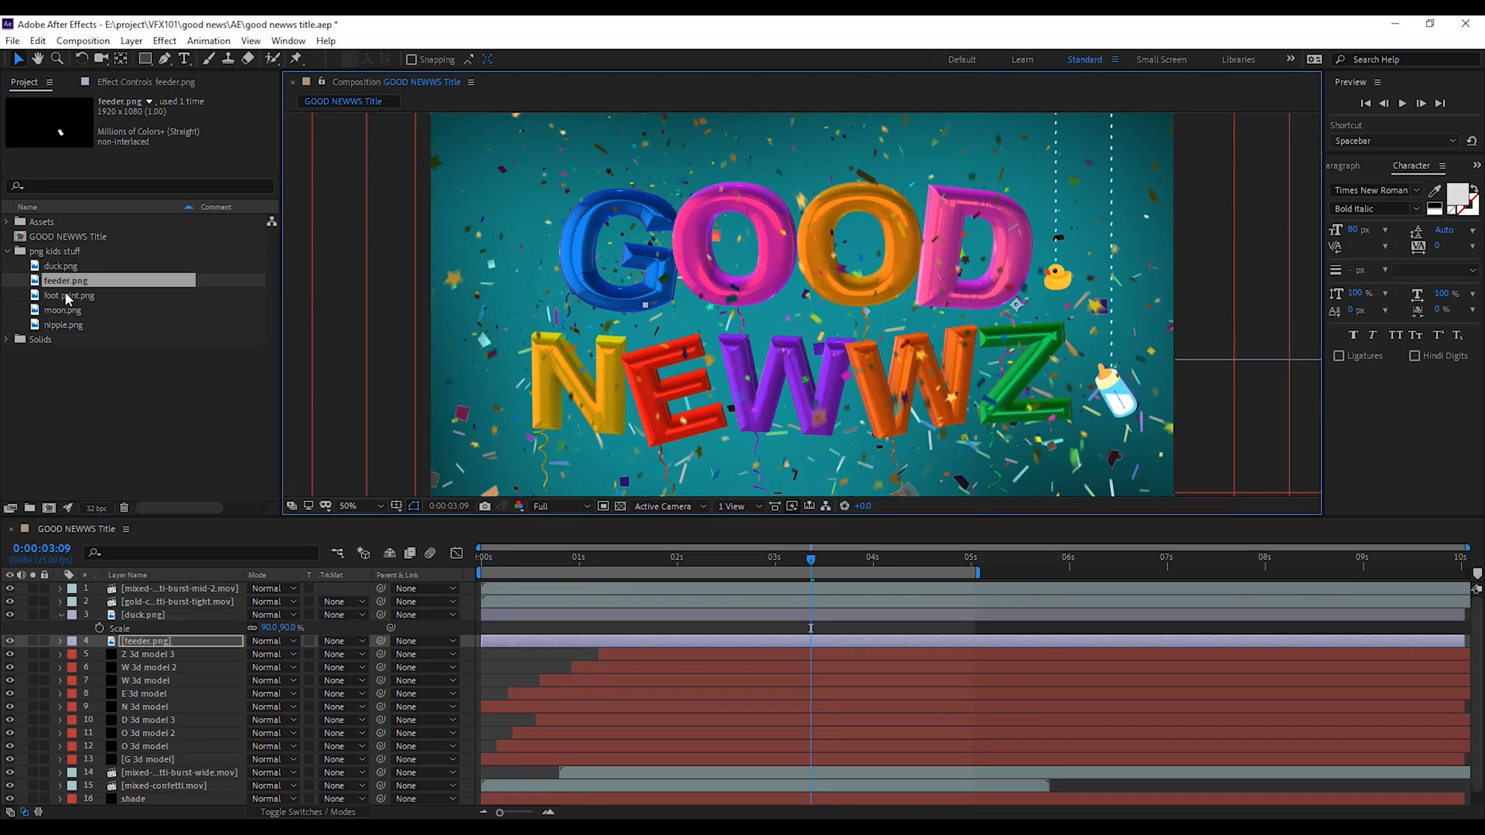